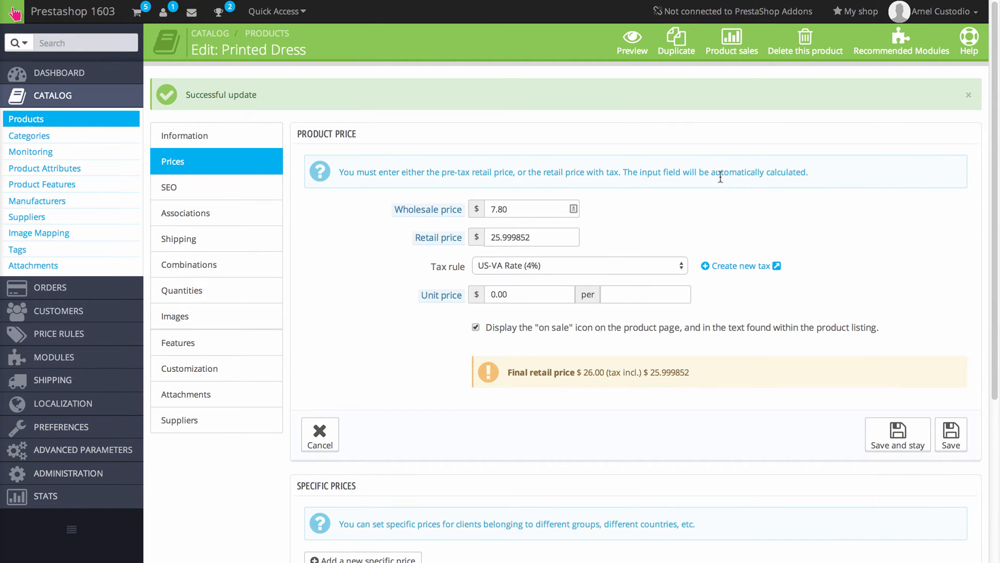
pyautogui.moveTo(518, 137)
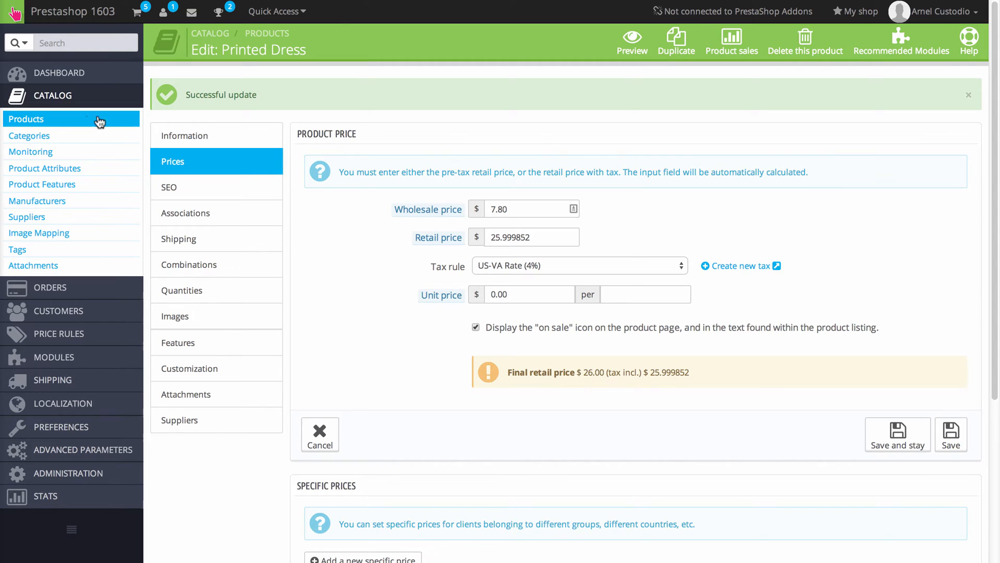
pyautogui.moveTo(926, 114)
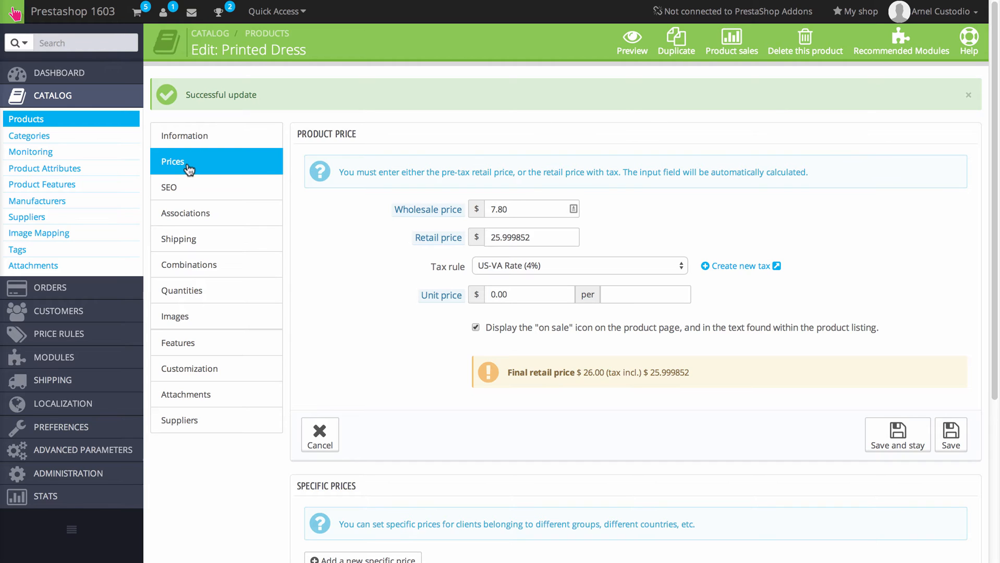
pyautogui.moveTo(716, 127)
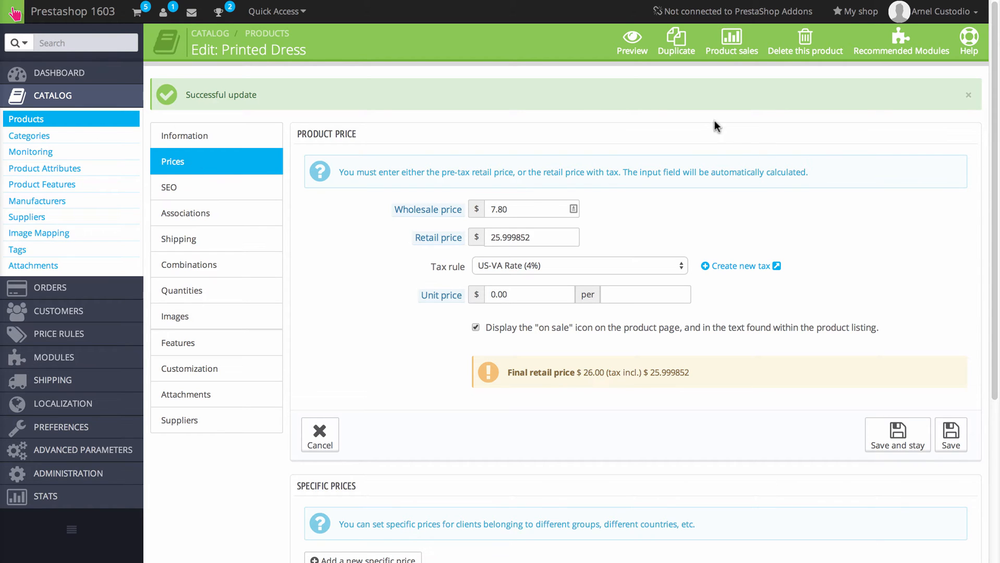
pyautogui.moveTo(205, 168)
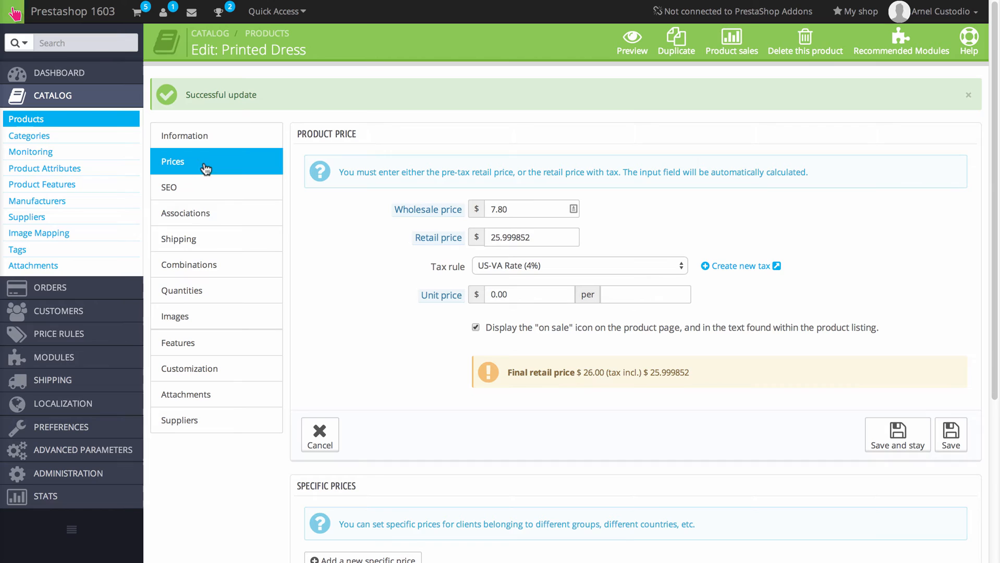
pyautogui.moveTo(196, 168)
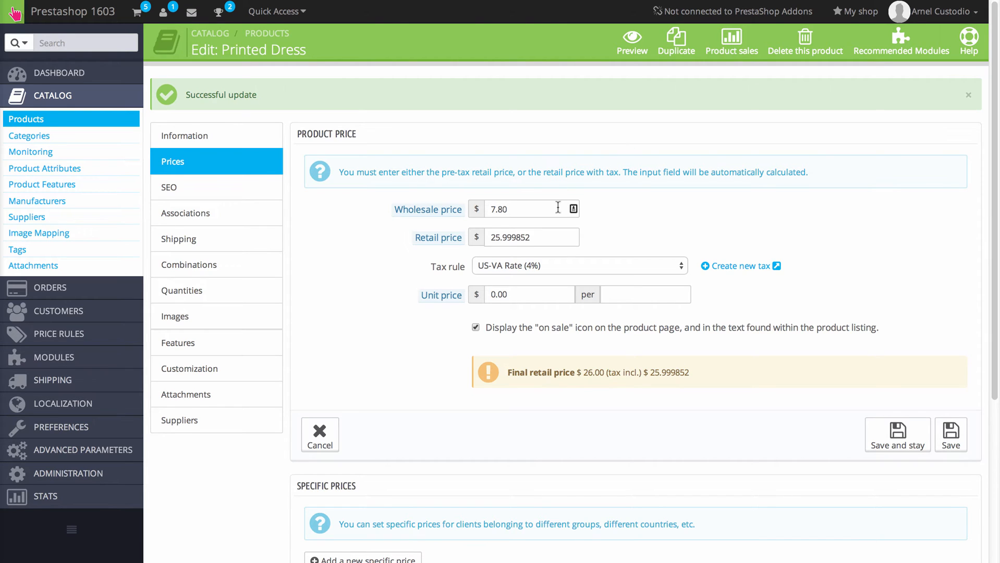
# - Browse the storefront Dresses category's five products and open the $26.00 Printed Dress
pyautogui.scroll(-3)
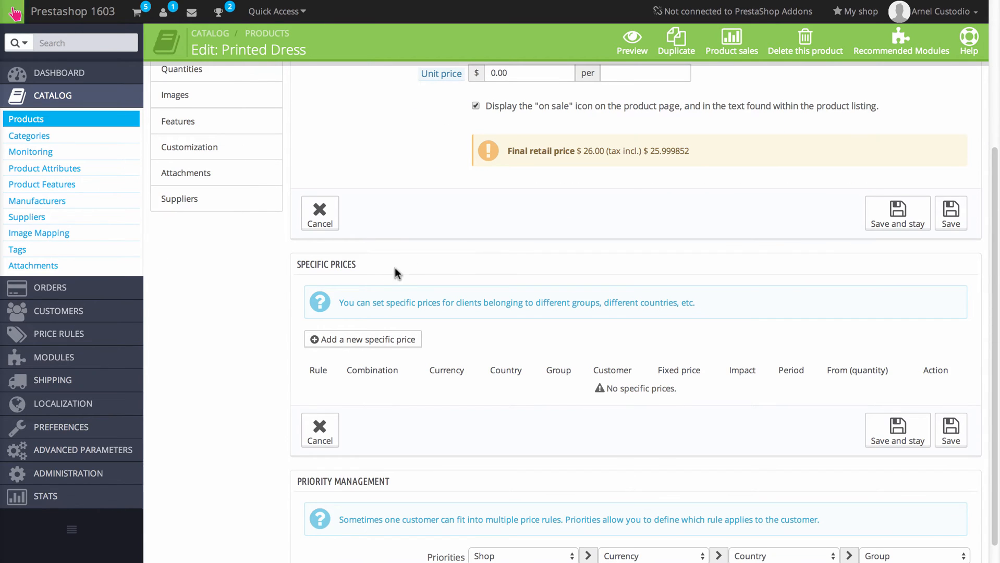
pyautogui.scroll(-3)
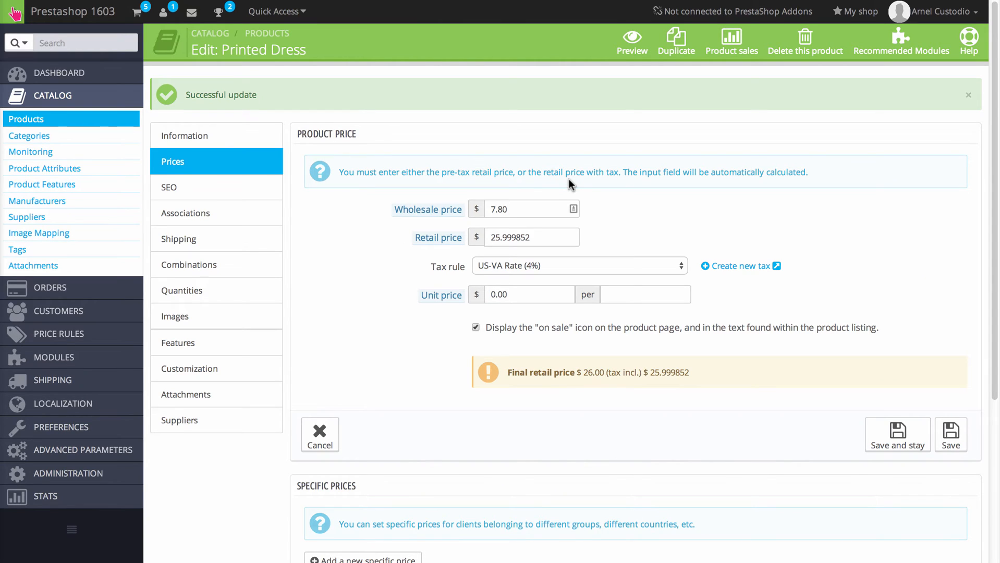
pyautogui.moveTo(574, 183)
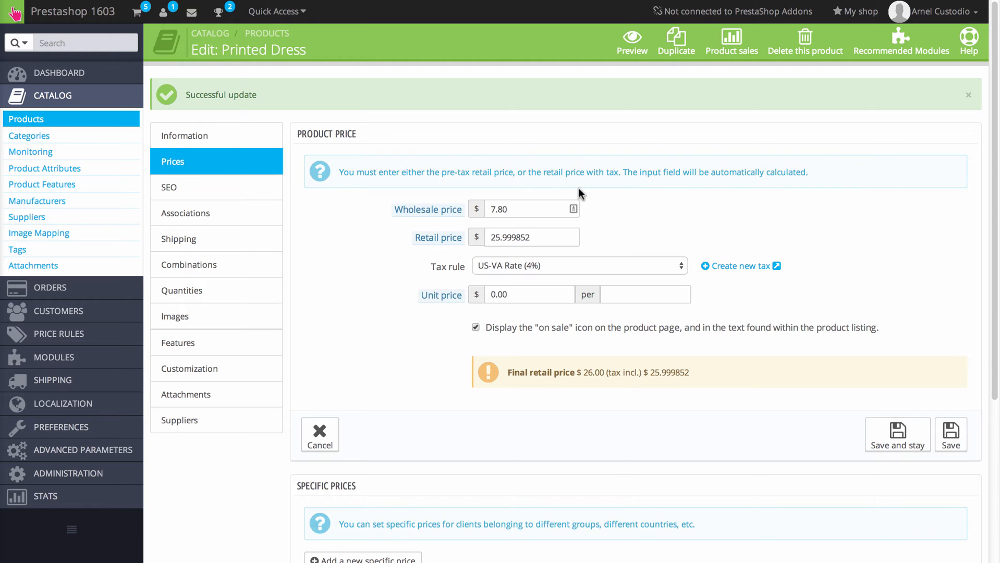
pyautogui.moveTo(585, 198)
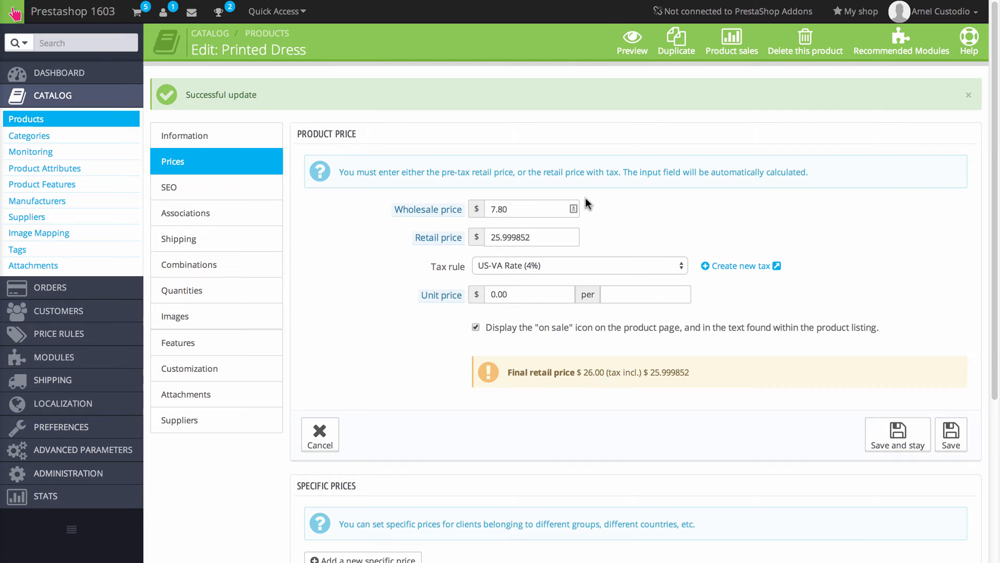
pyautogui.moveTo(587, 208)
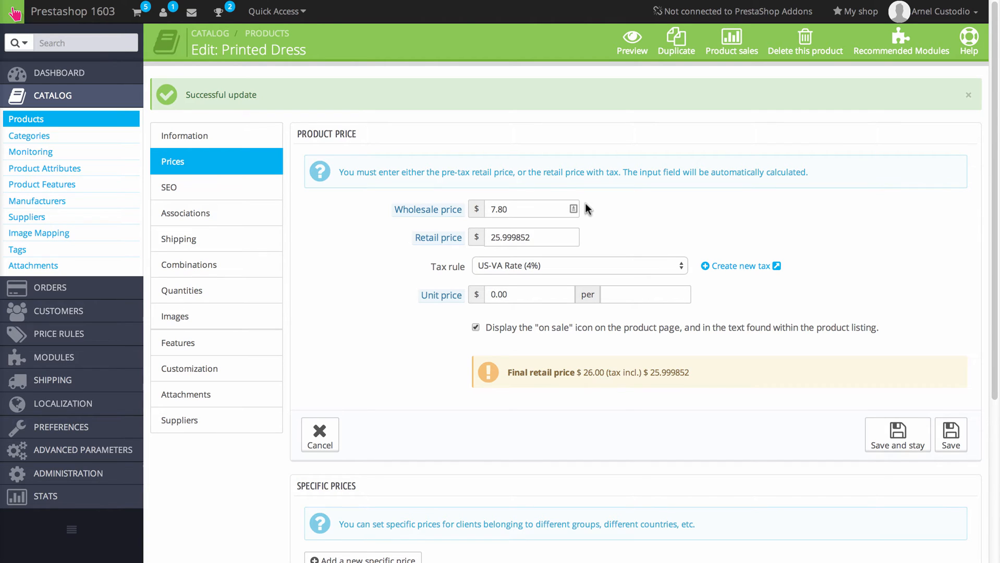
pyautogui.moveTo(455, 274)
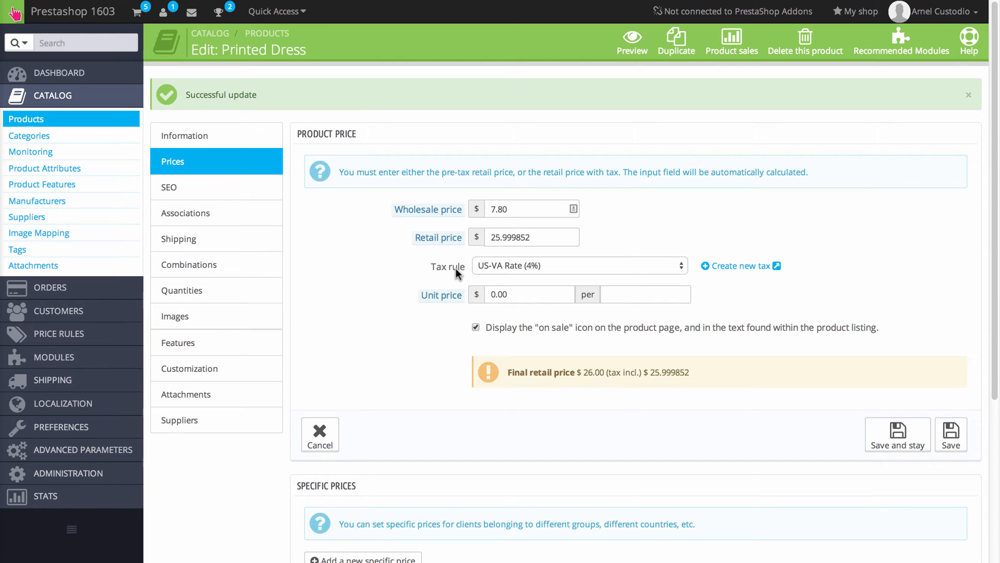
pyautogui.moveTo(661, 277)
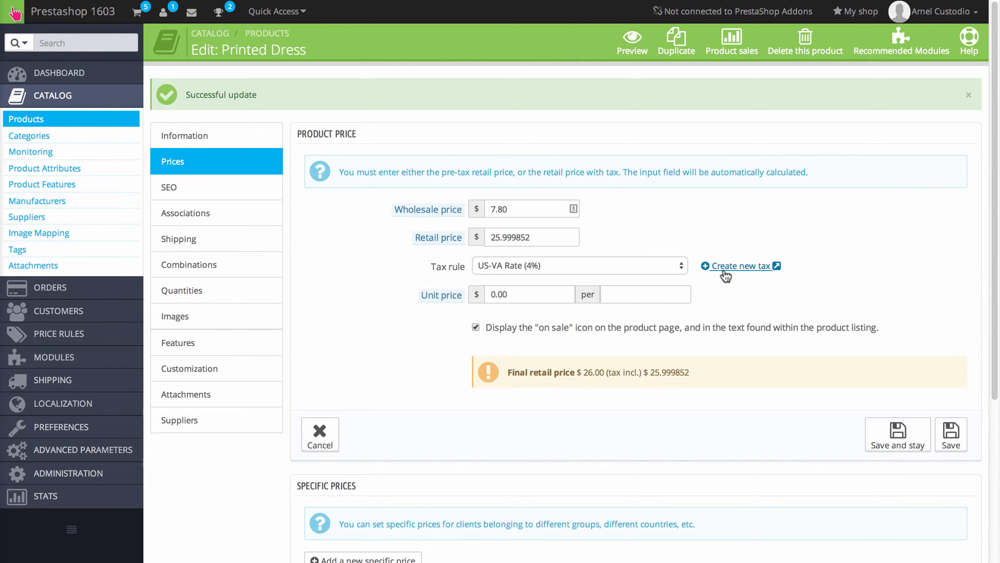
pyautogui.moveTo(437, 308)
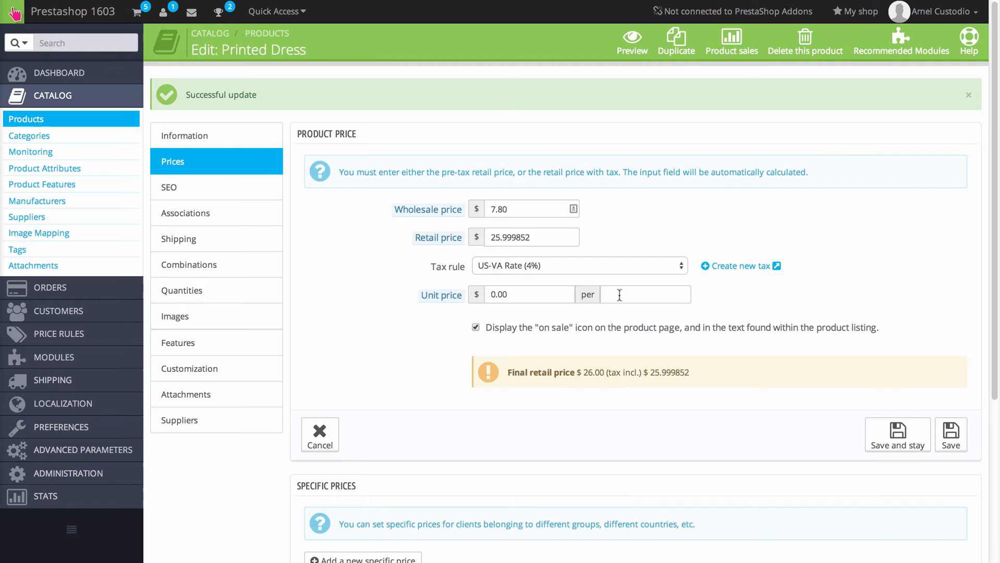
pyautogui.moveTo(458, 335)
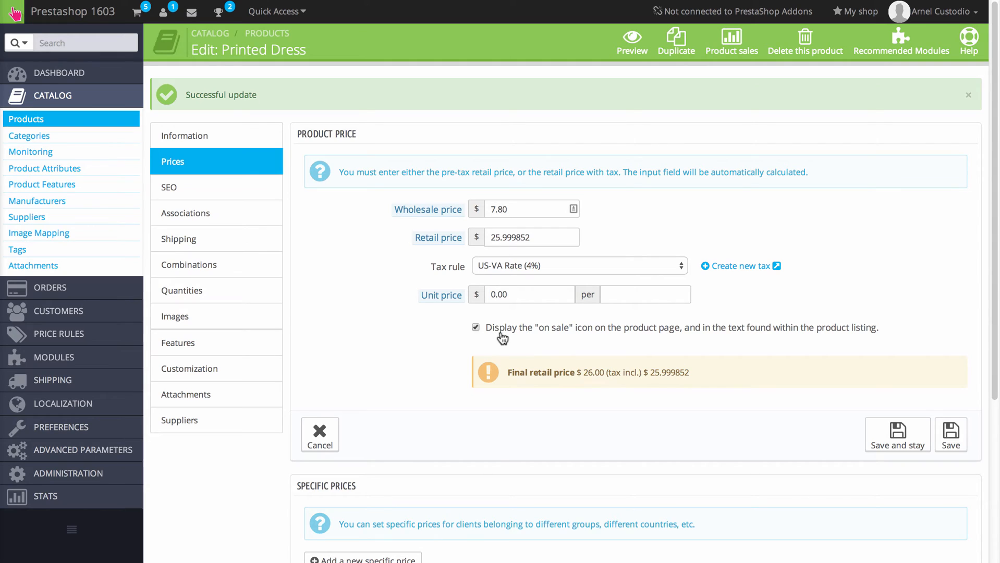
pyautogui.moveTo(550, 342)
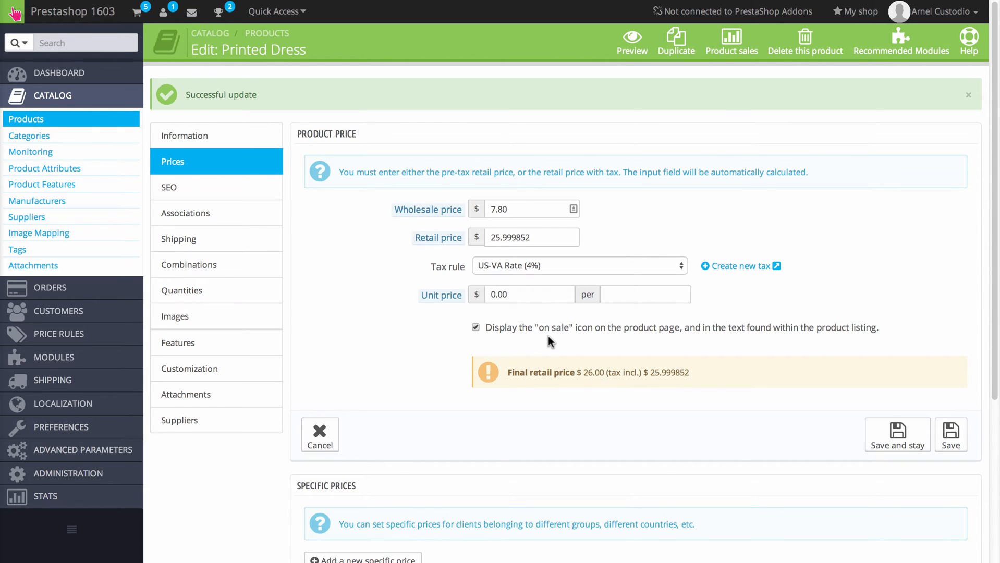
pyautogui.moveTo(643, 334)
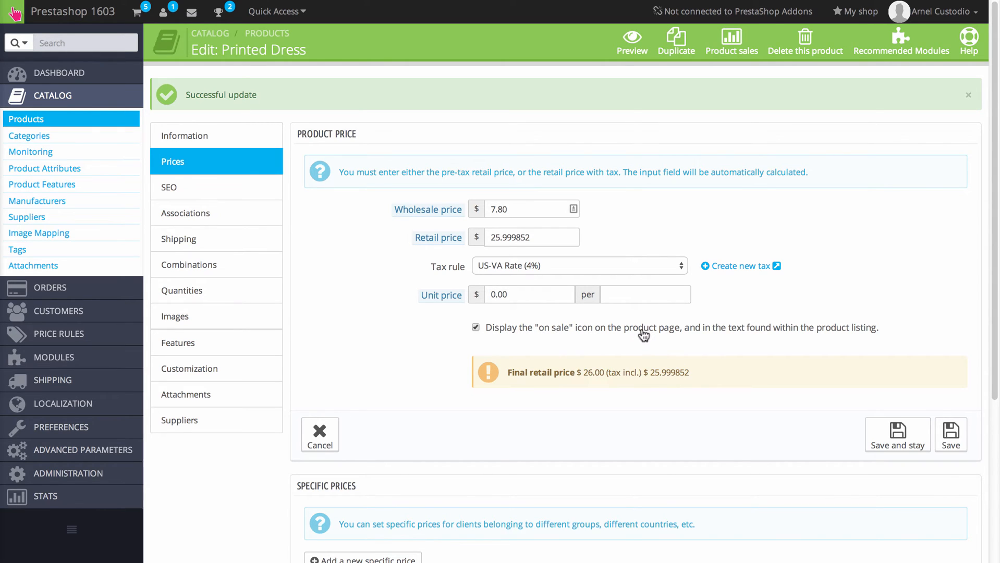
pyautogui.moveTo(760, 340)
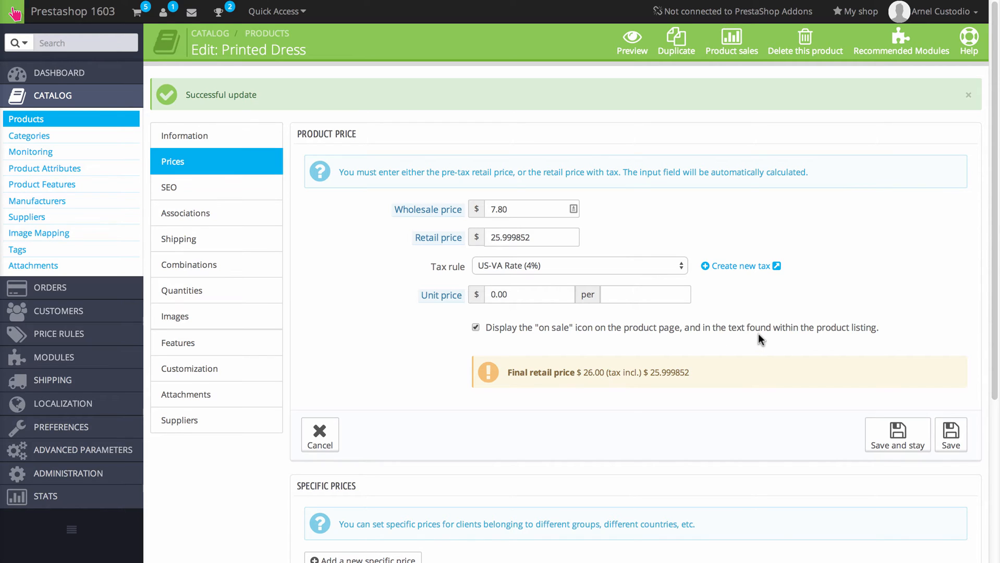
pyautogui.moveTo(820, 336)
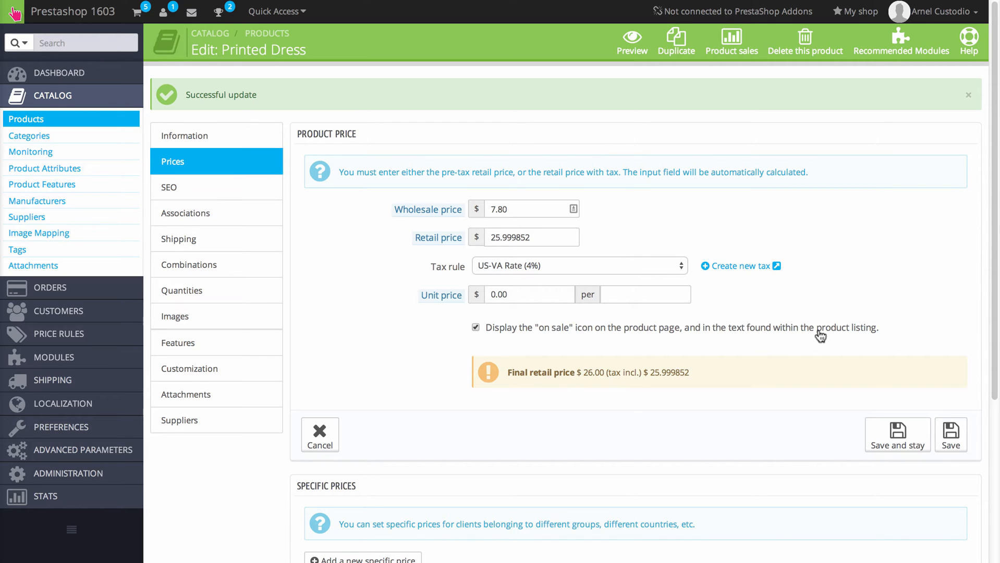
pyautogui.moveTo(488, 225)
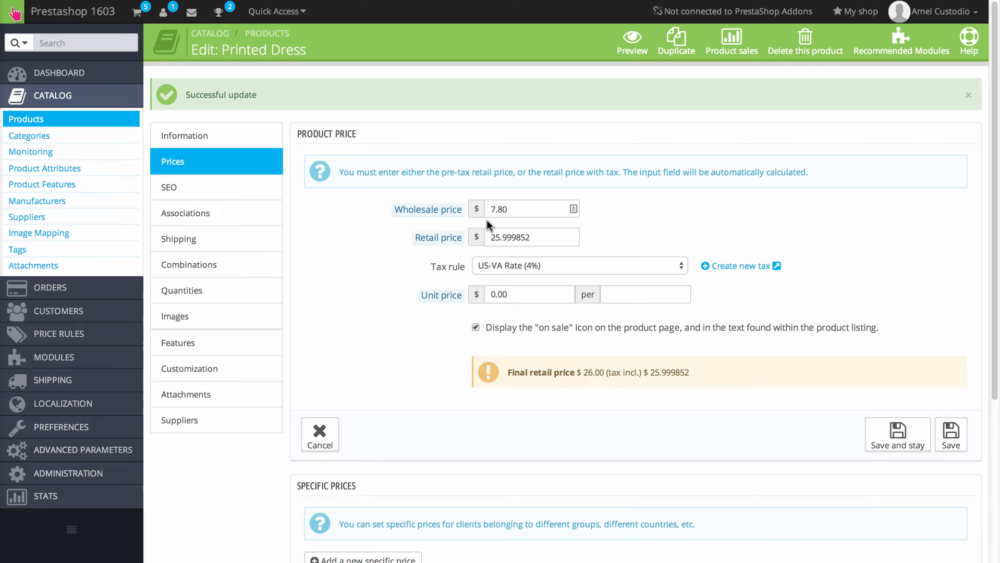
pyautogui.moveTo(505, 54)
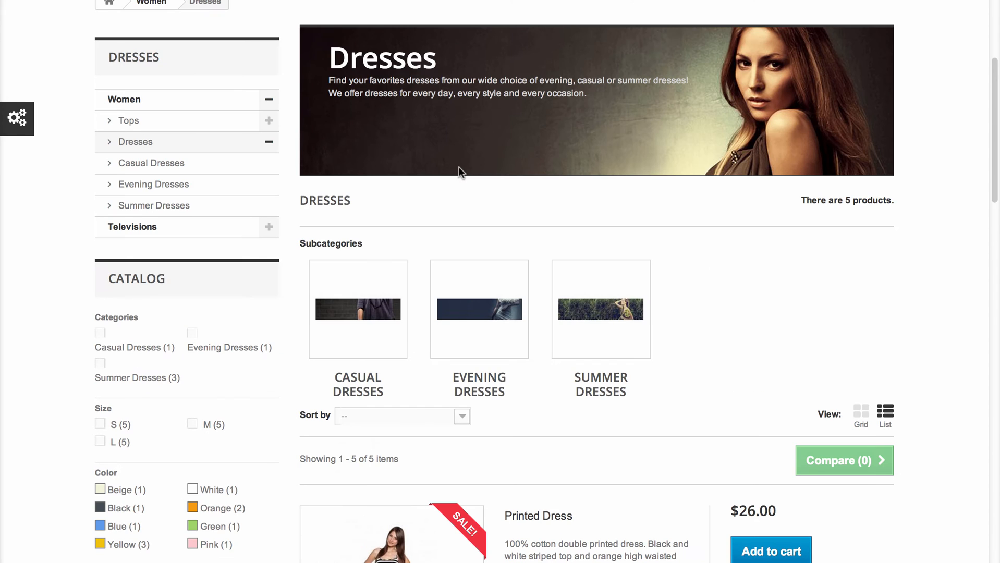
pyautogui.scroll(-3)
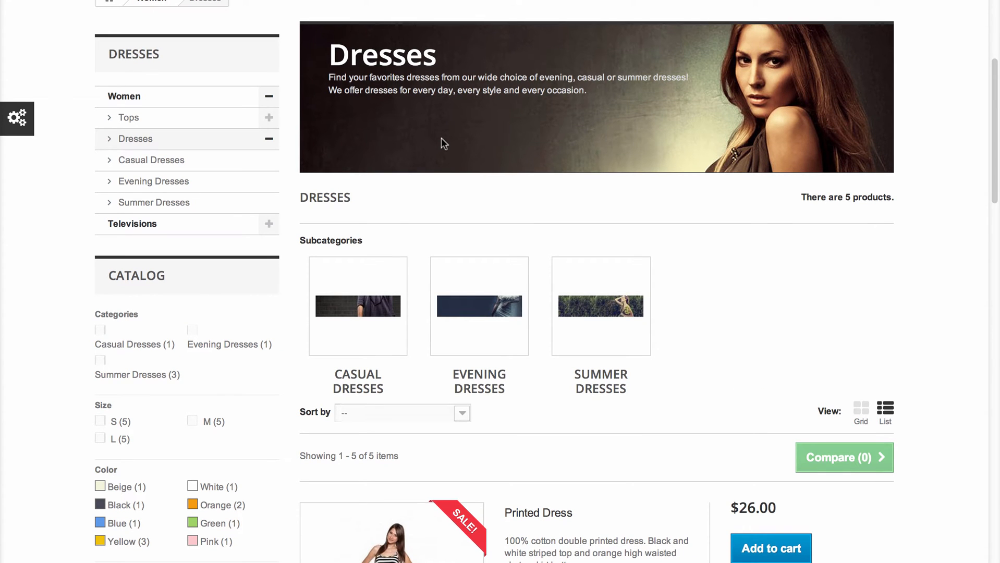
pyautogui.scroll(-3)
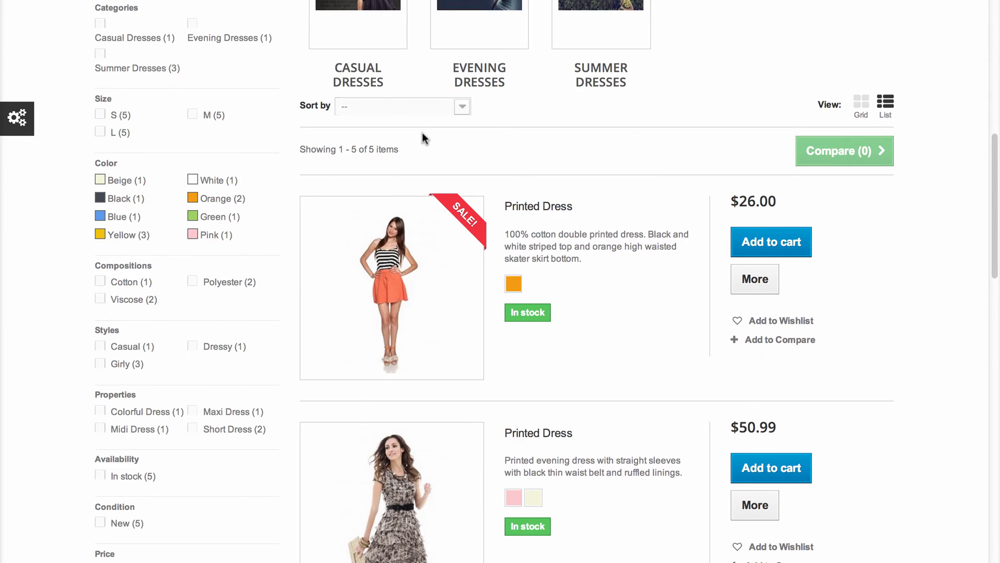
pyautogui.scroll(-3)
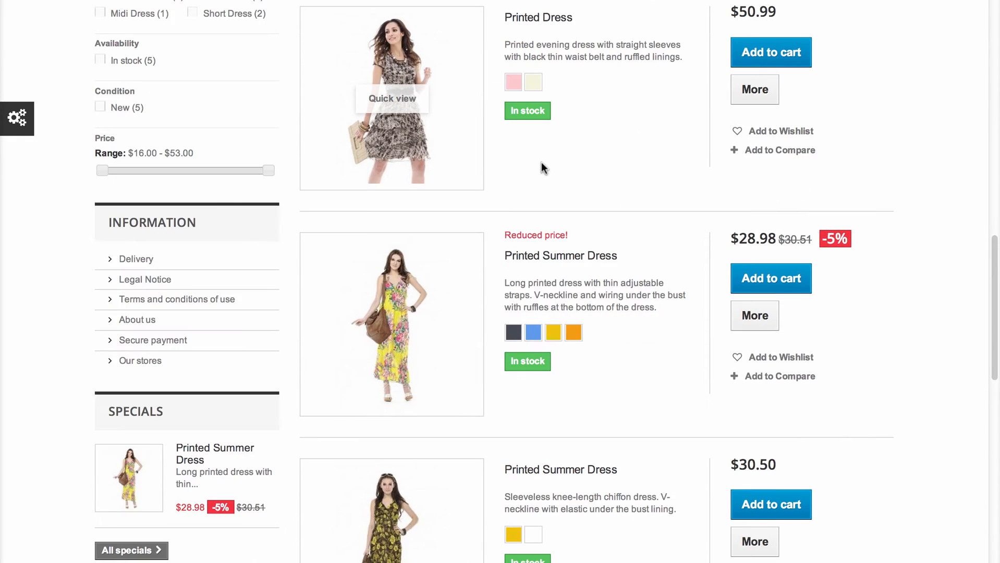
pyautogui.scroll(3)
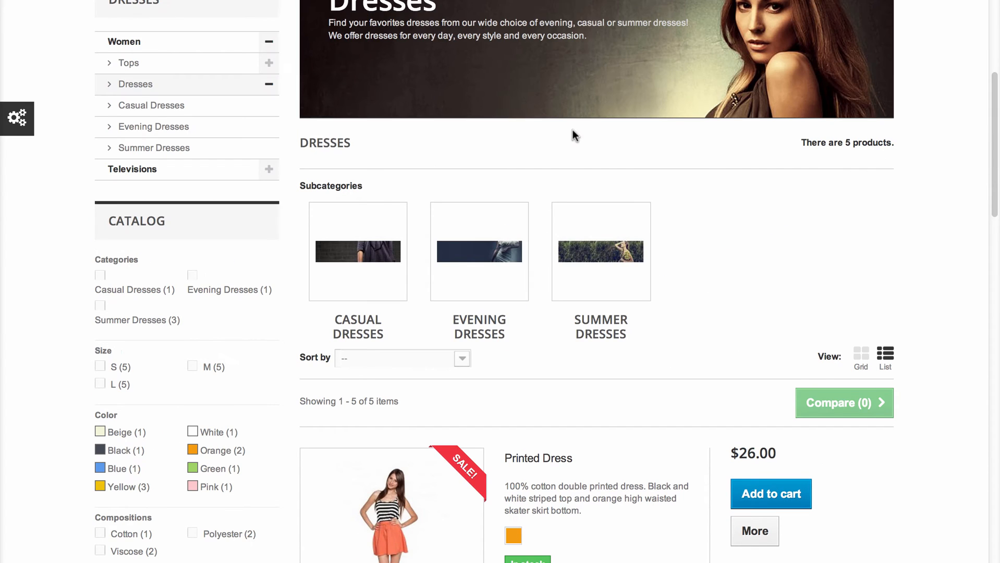
pyautogui.scroll(-3)
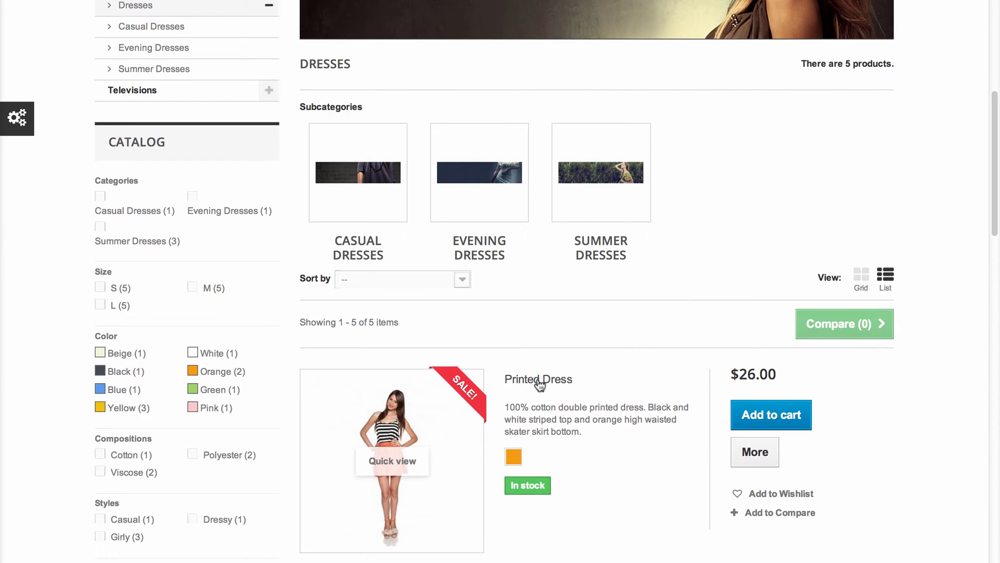
pyautogui.click(538, 379)
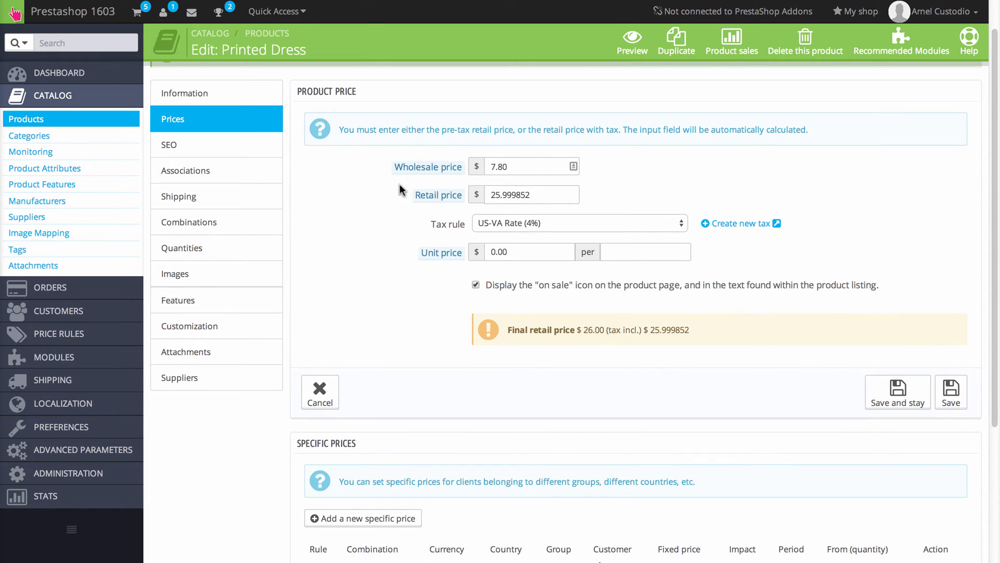
pyautogui.moveTo(380, 180)
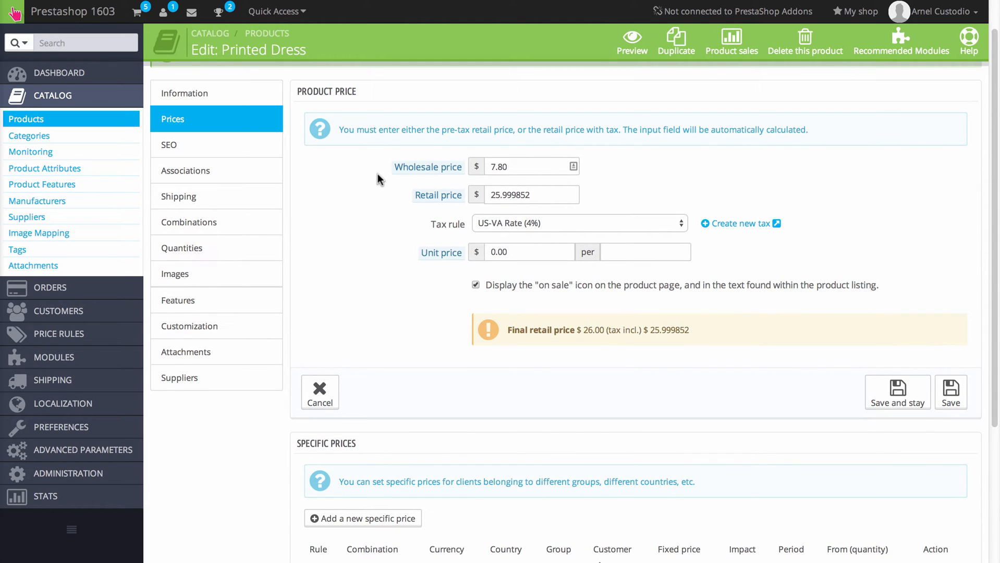
pyautogui.moveTo(428, 167)
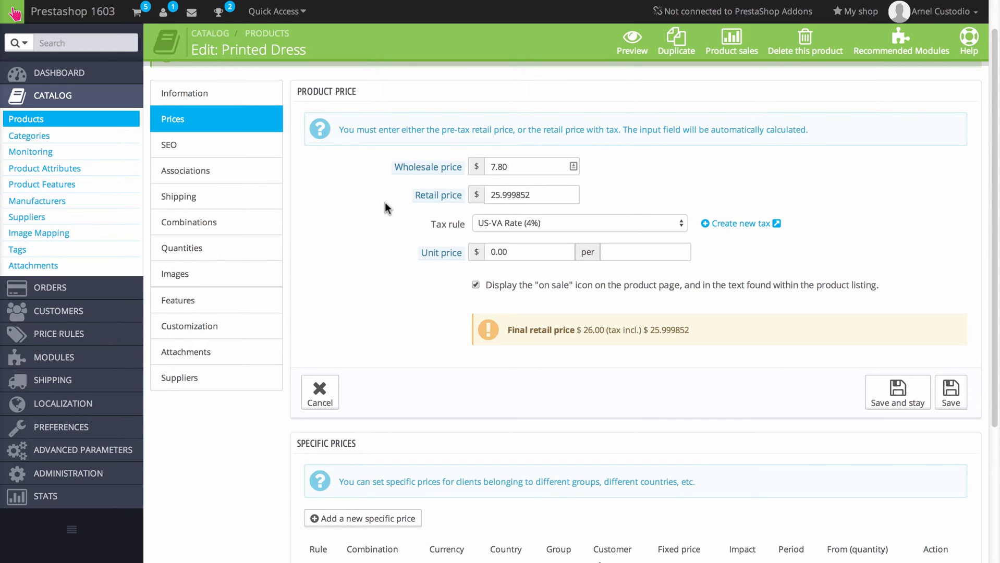
pyautogui.moveTo(381, 178)
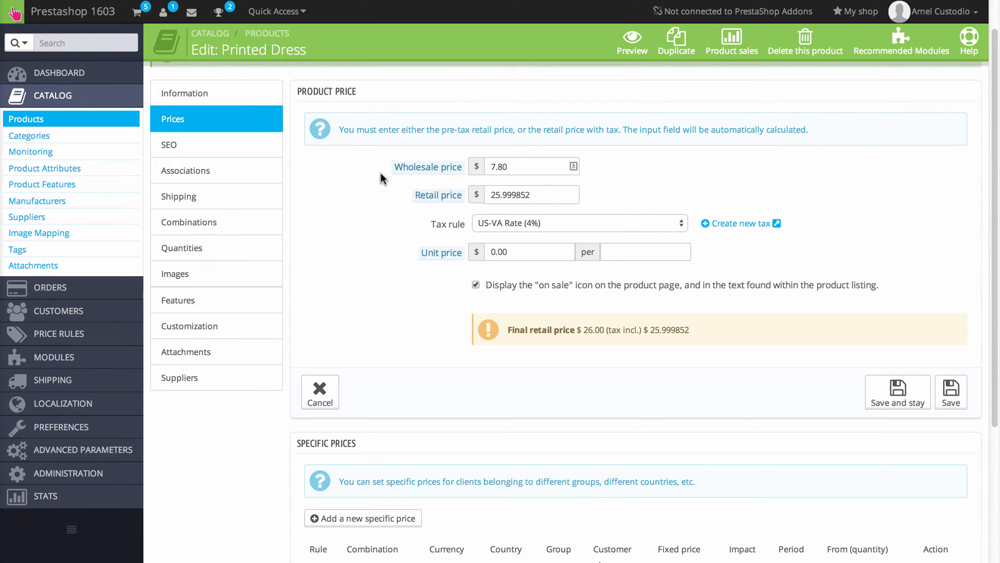
pyautogui.moveTo(379, 270)
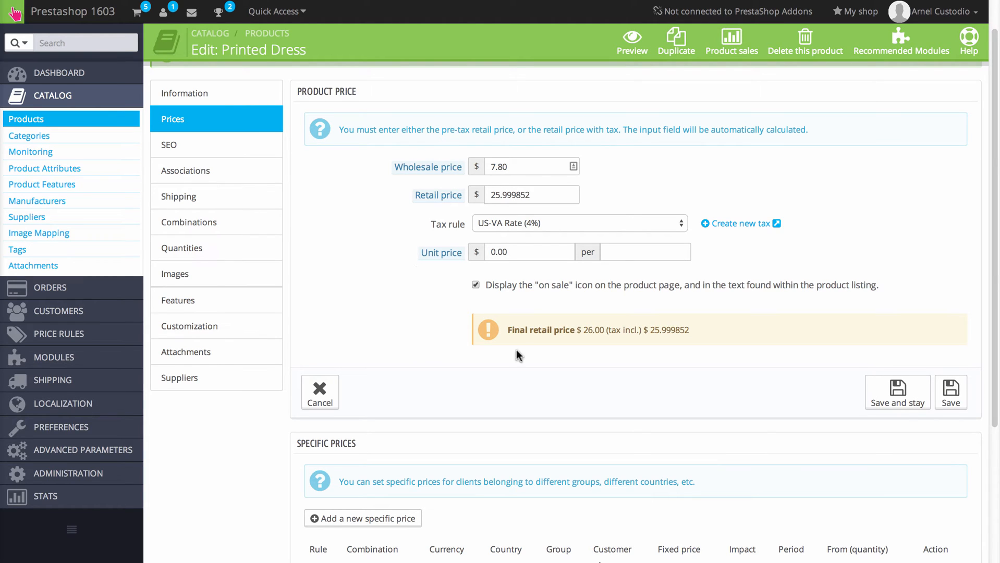
pyautogui.moveTo(592, 348)
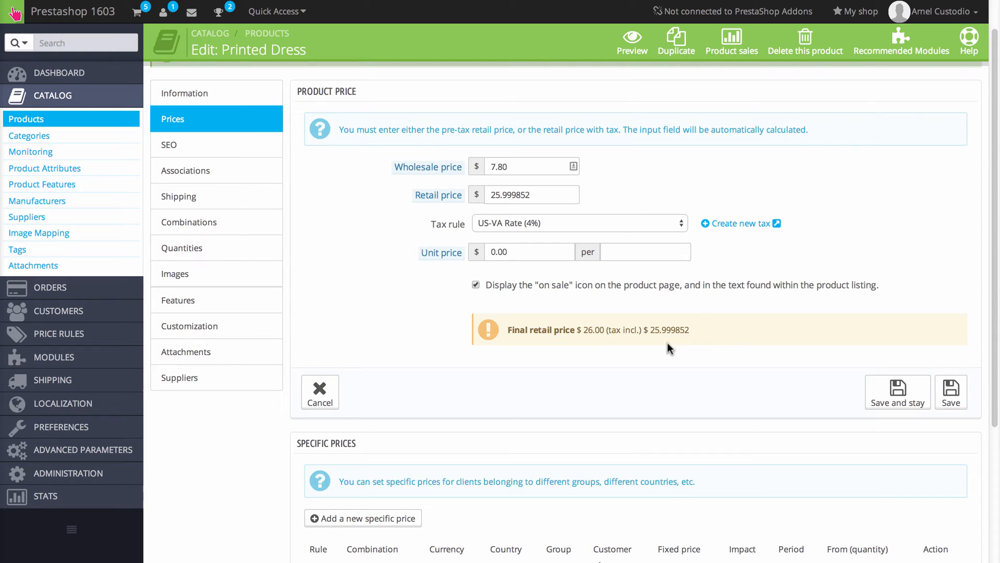
pyautogui.moveTo(397, 305)
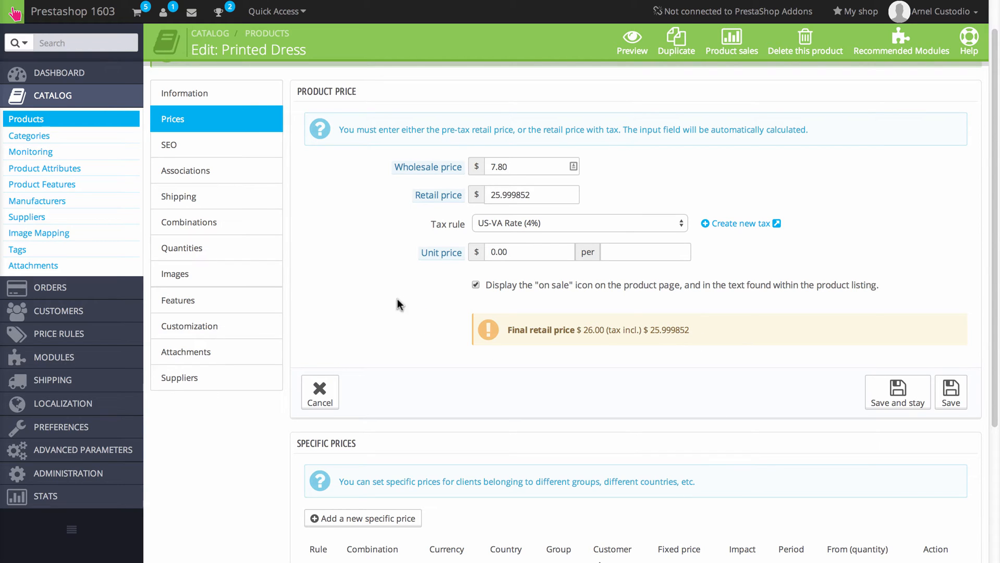
pyautogui.moveTo(393, 324)
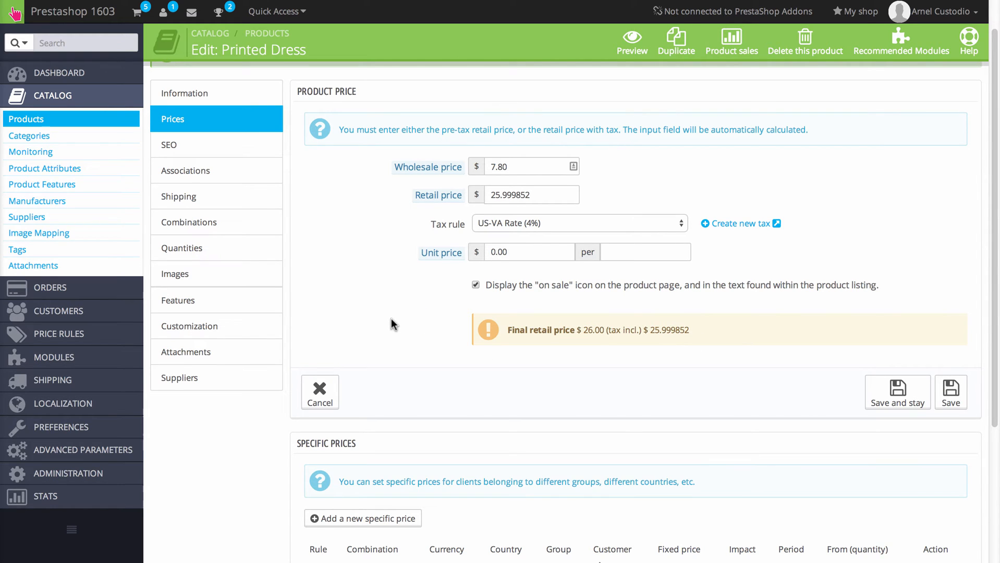
pyautogui.moveTo(897, 392)
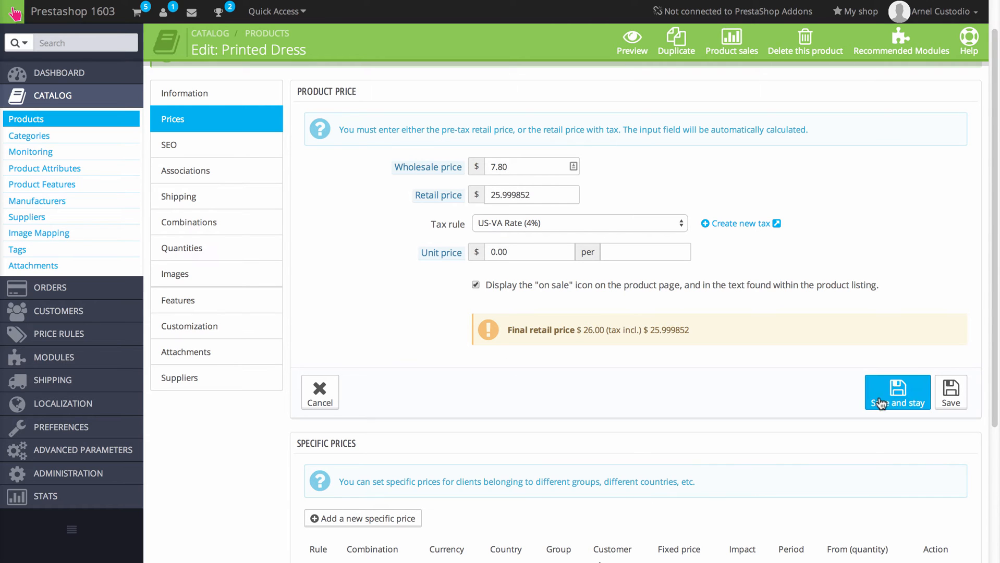
pyautogui.moveTo(951, 393)
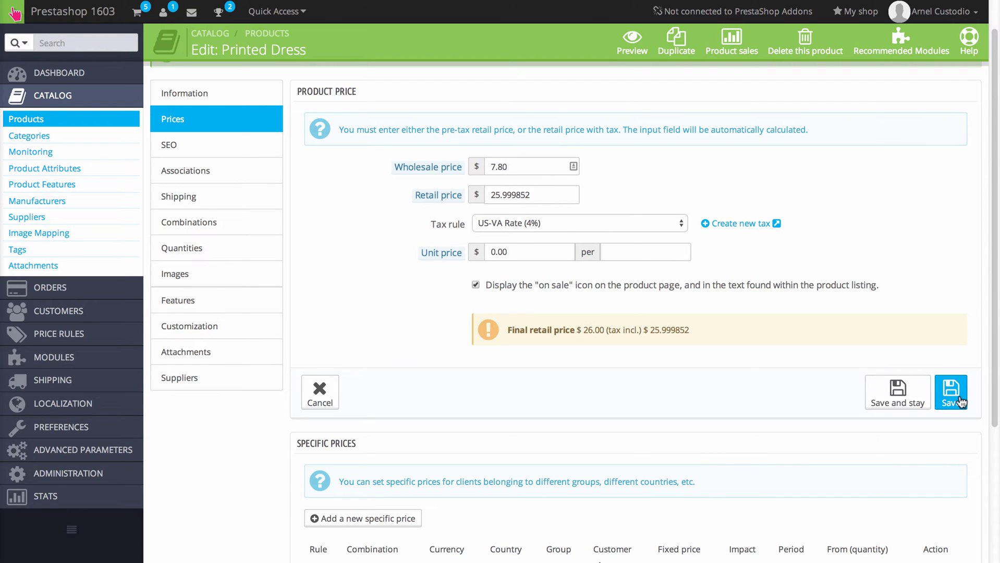
# - Scroll the Prices tab down to the Specific prices and Priority management panels
pyautogui.scroll(-3)
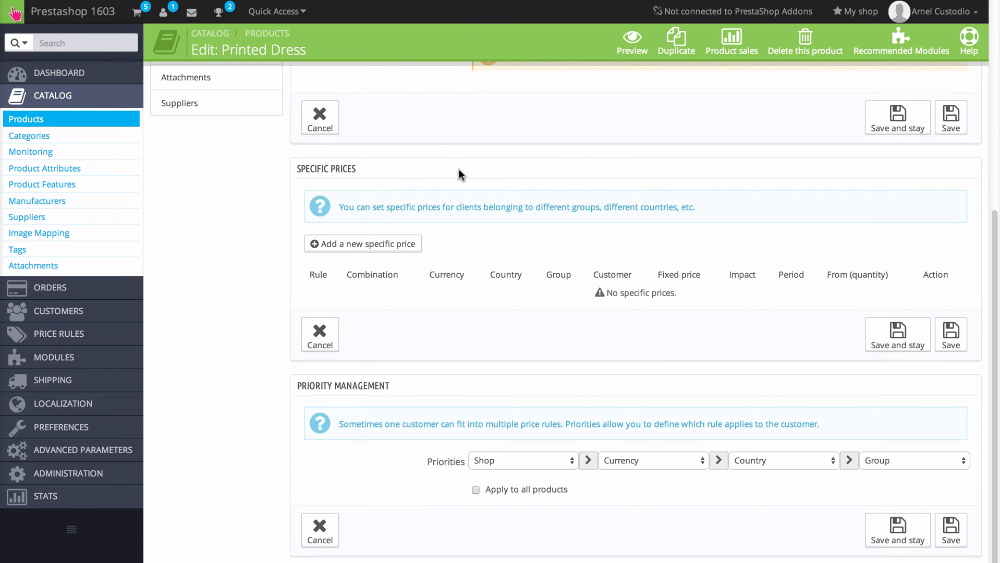
pyautogui.moveTo(453, 178)
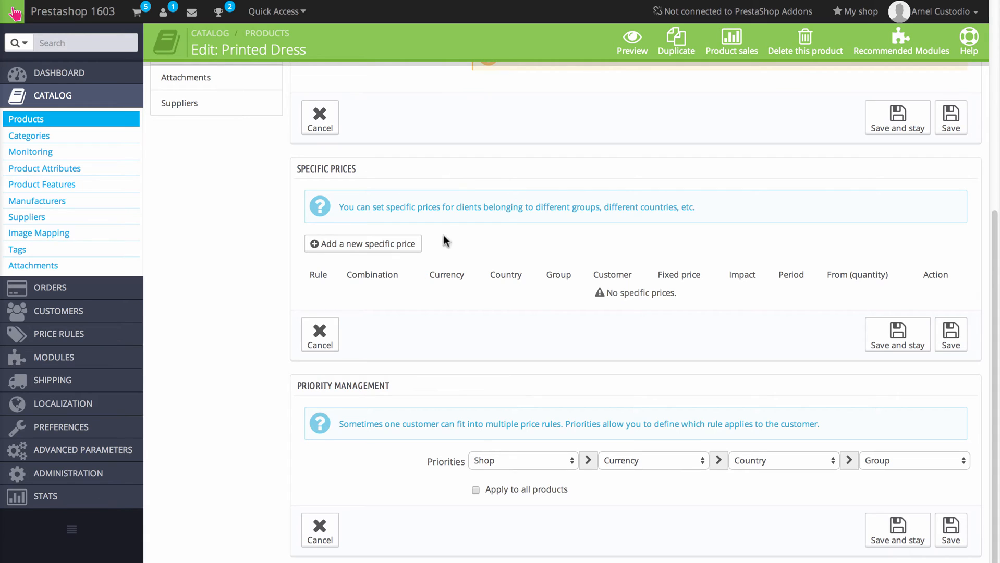
# - Add a new specific price limited to the Dollar currency and the Visitor group
pyautogui.click(362, 244)
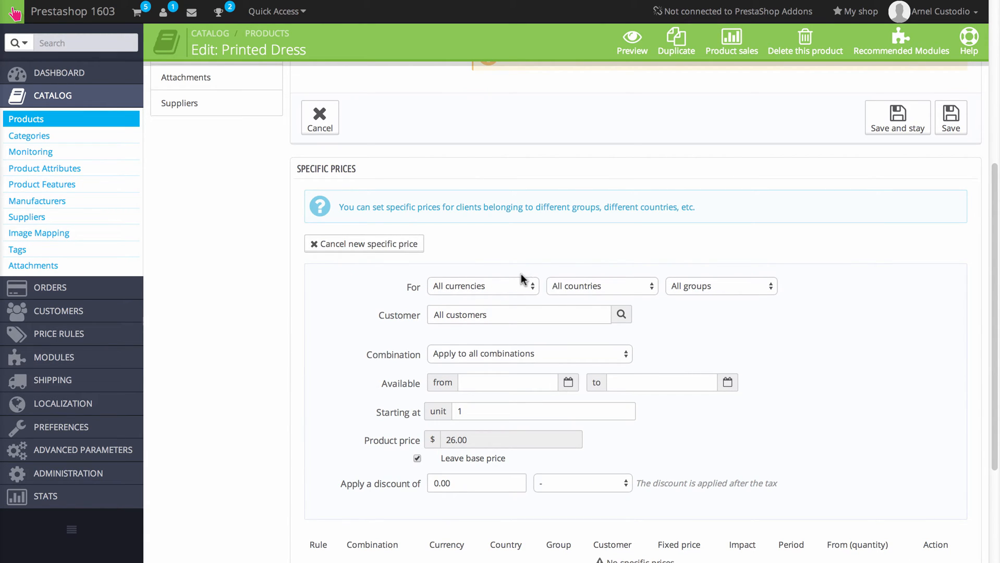
pyautogui.moveTo(477, 295)
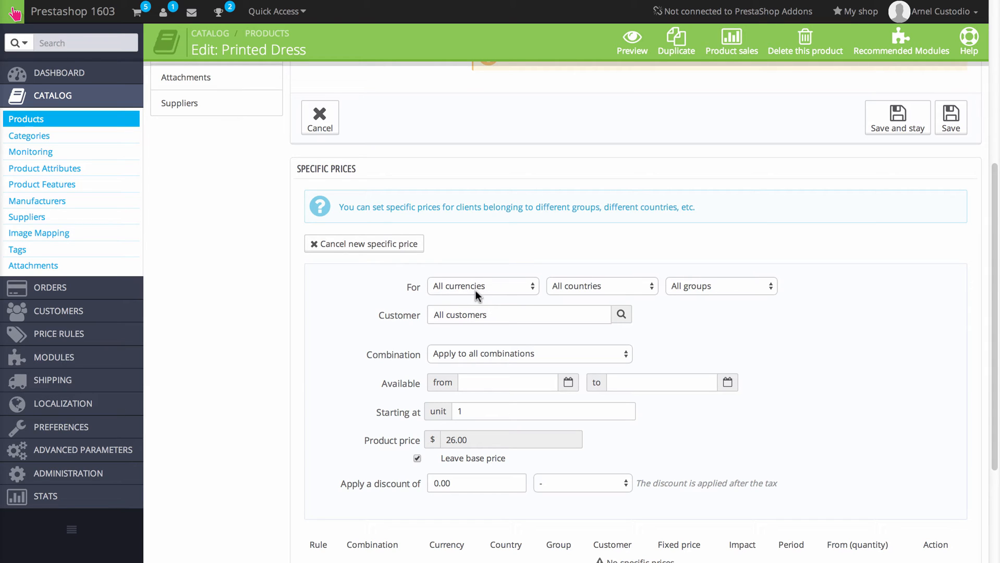
pyautogui.click(483, 286)
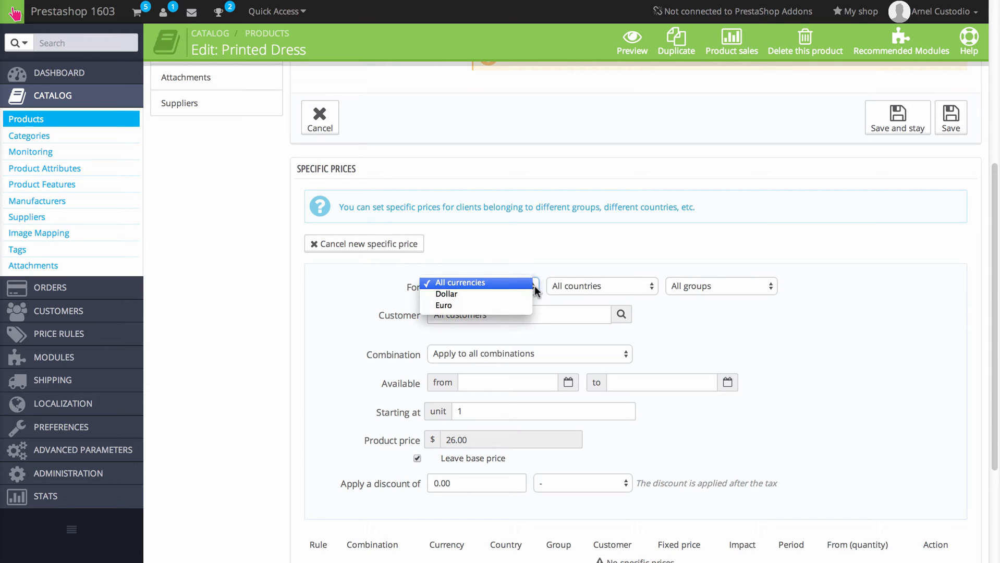
pyautogui.click(447, 294)
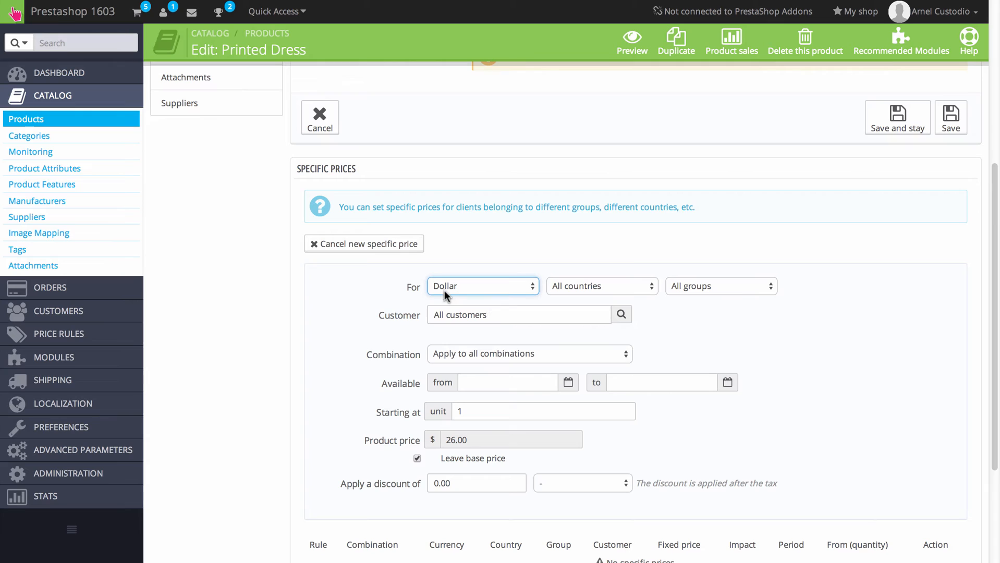
pyautogui.moveTo(597, 288)
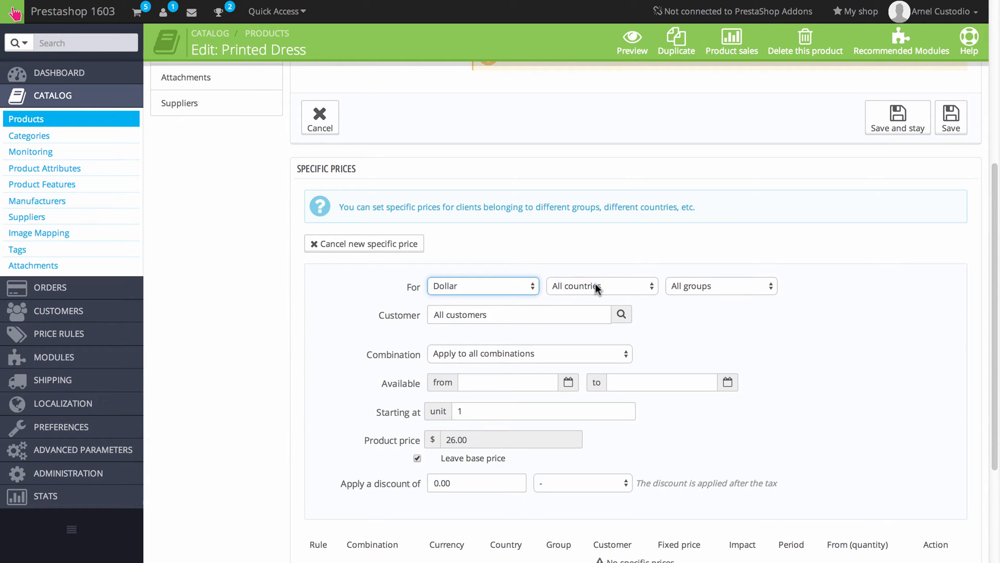
pyautogui.click(721, 286)
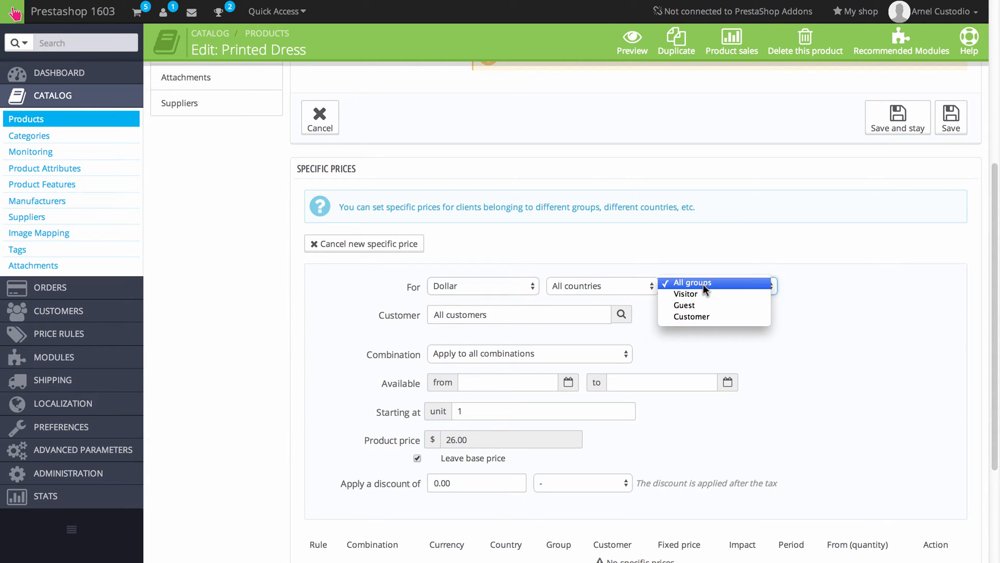
pyautogui.click(685, 294)
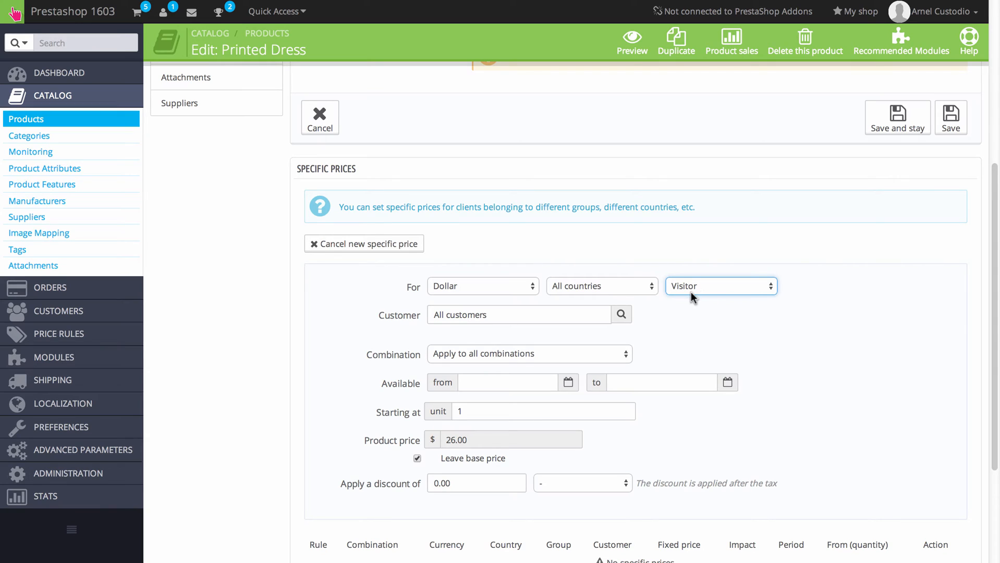
pyautogui.moveTo(419, 326)
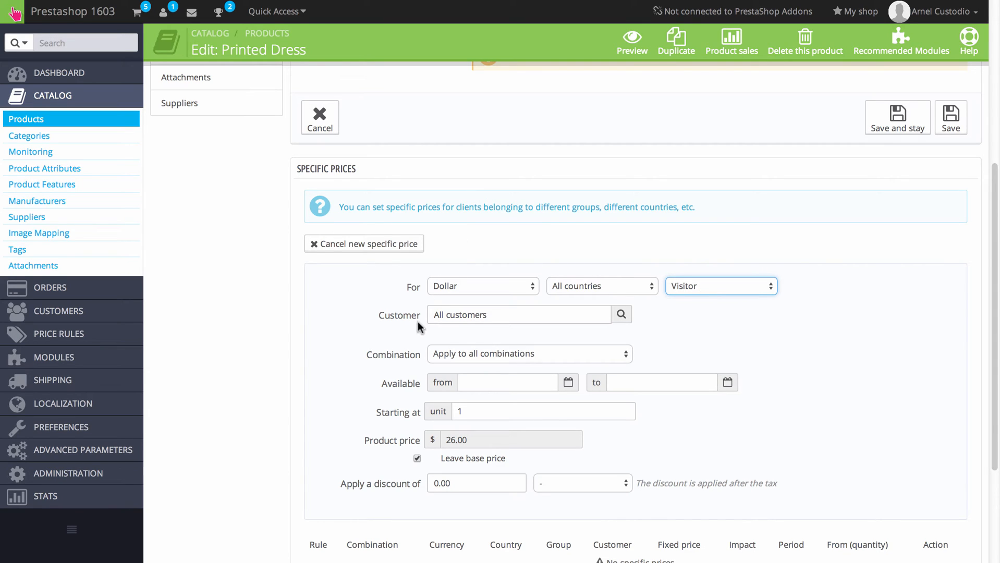
pyautogui.moveTo(429, 323)
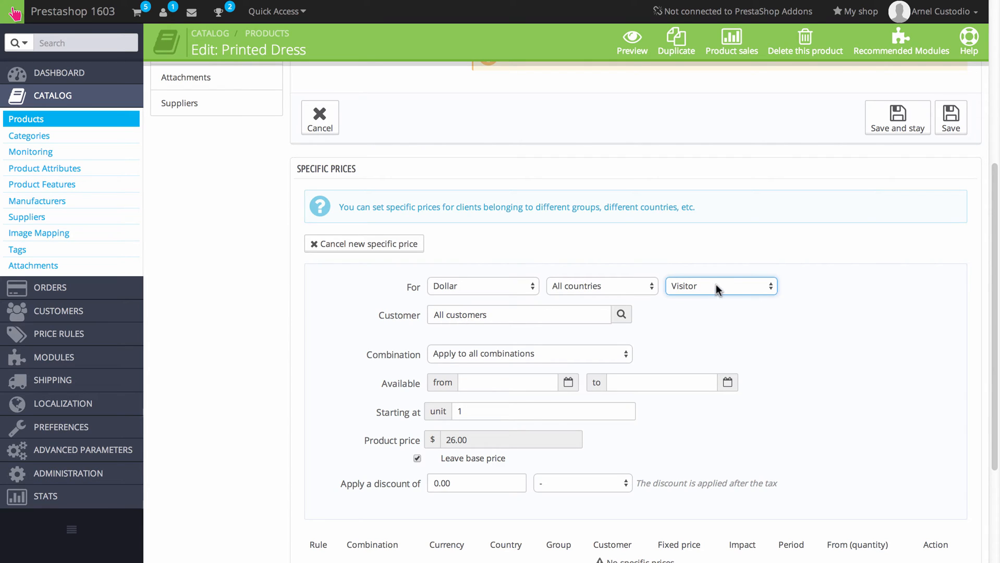
pyautogui.moveTo(443, 332)
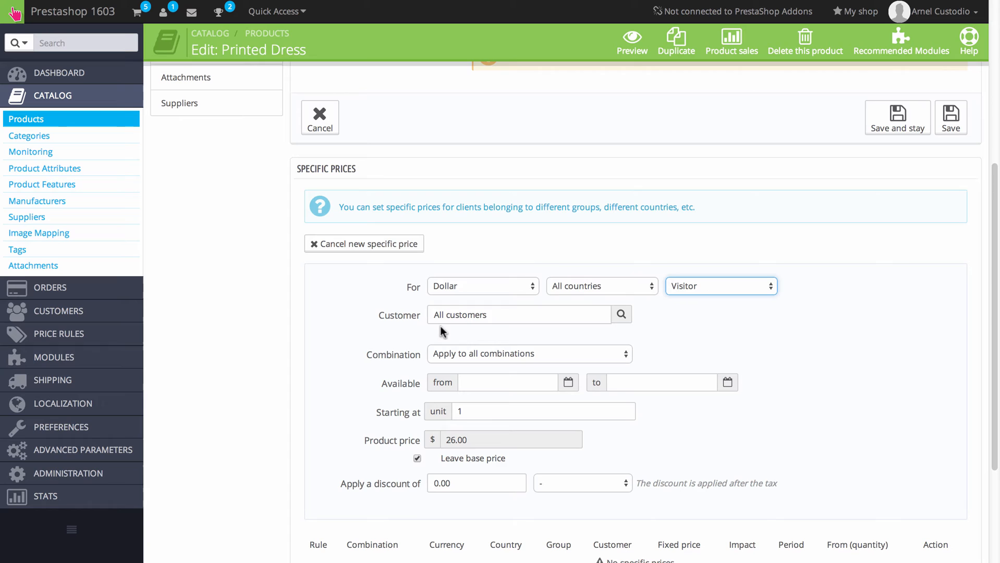
pyautogui.moveTo(621, 317)
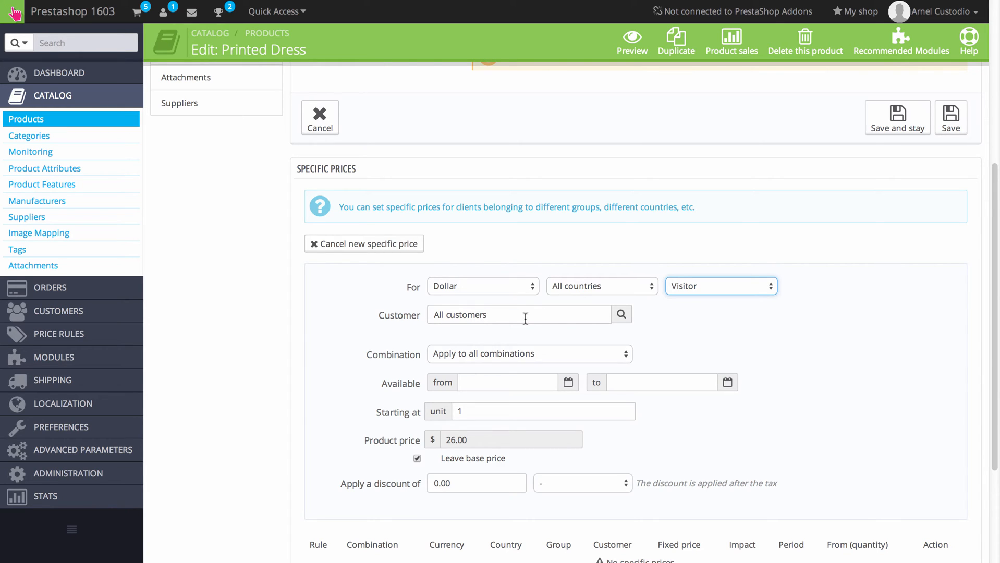
pyautogui.moveTo(524, 318)
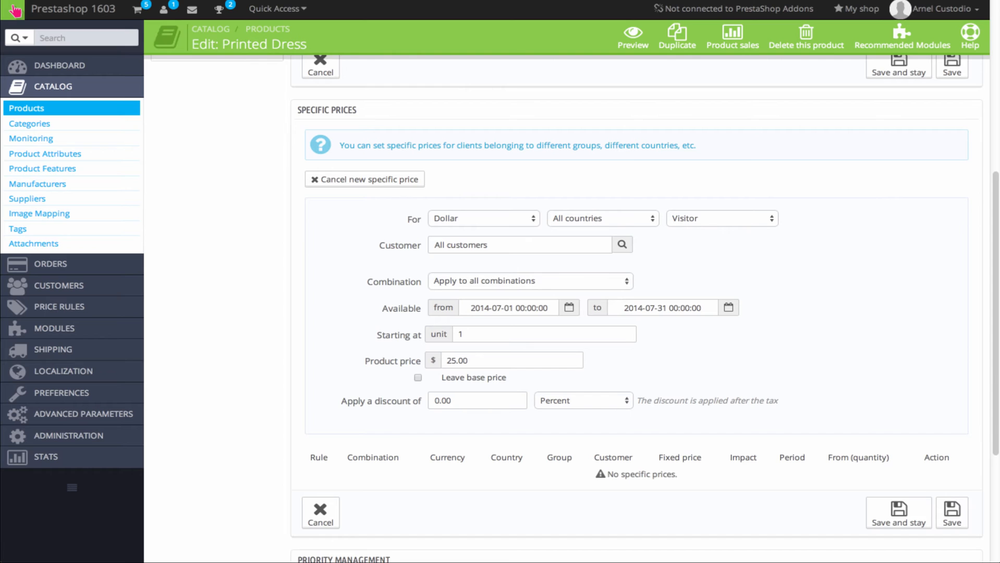
pyautogui.click(530, 281)
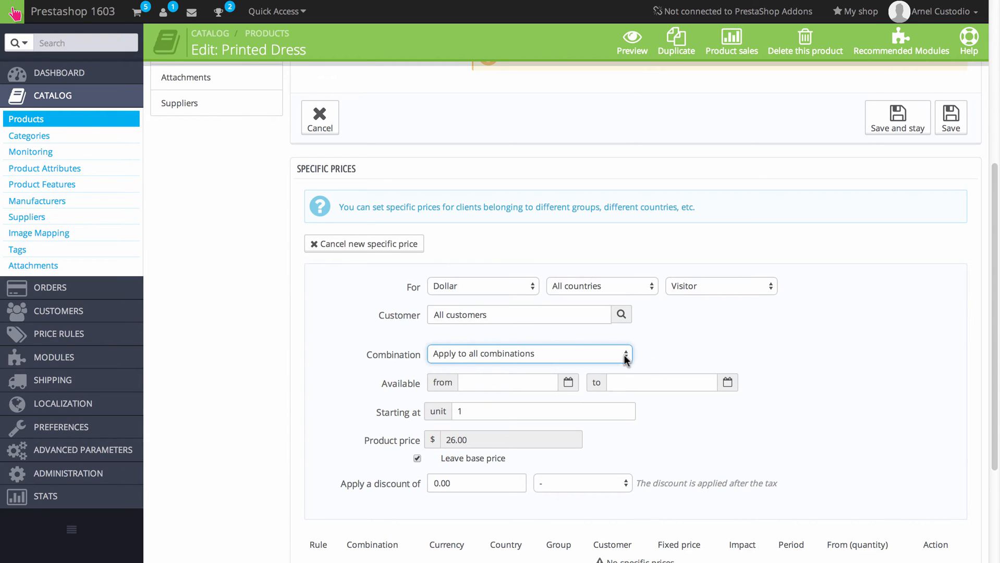
pyautogui.click(528, 354)
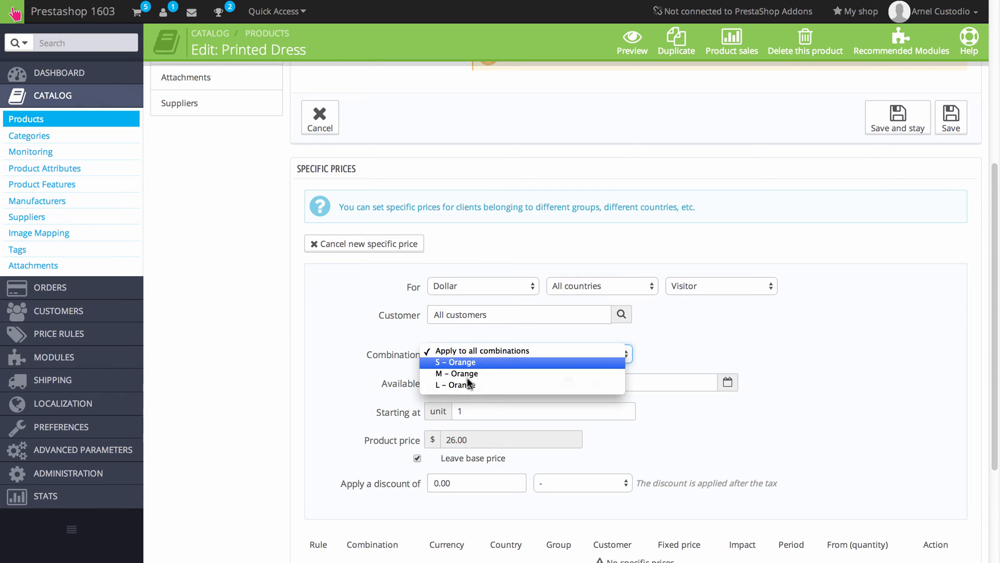
pyautogui.moveTo(500, 359)
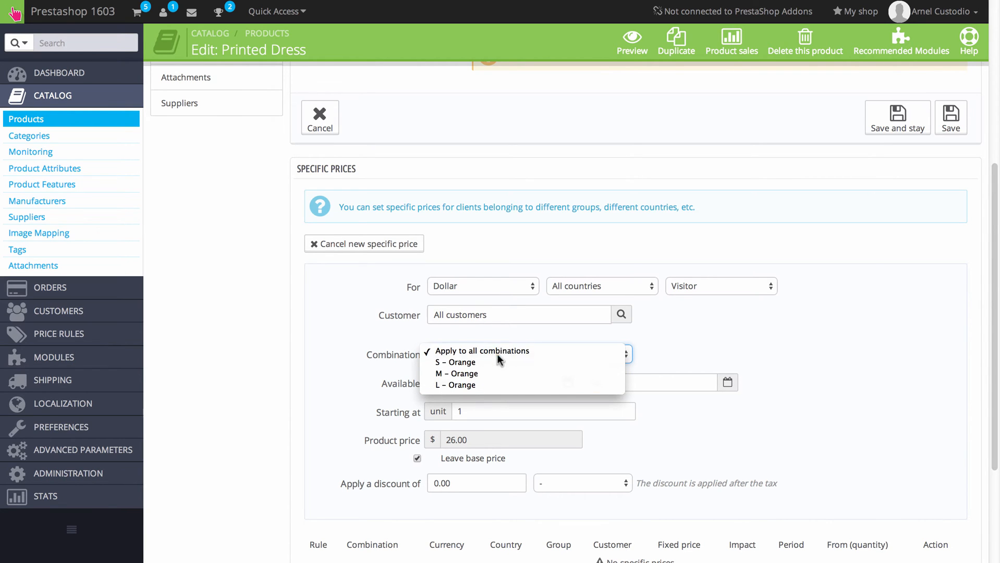
pyautogui.moveTo(760, 343)
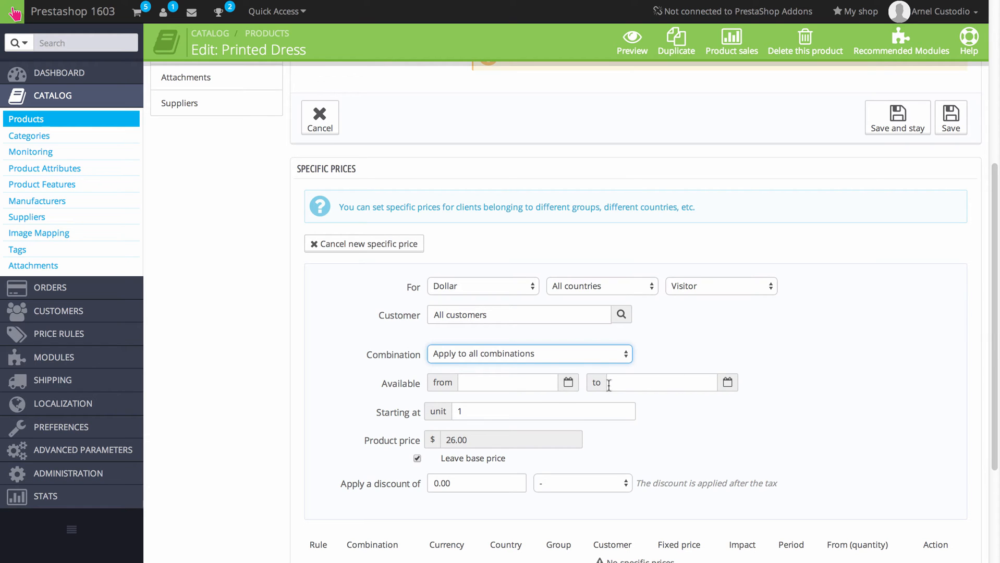
pyautogui.moveTo(497, 386)
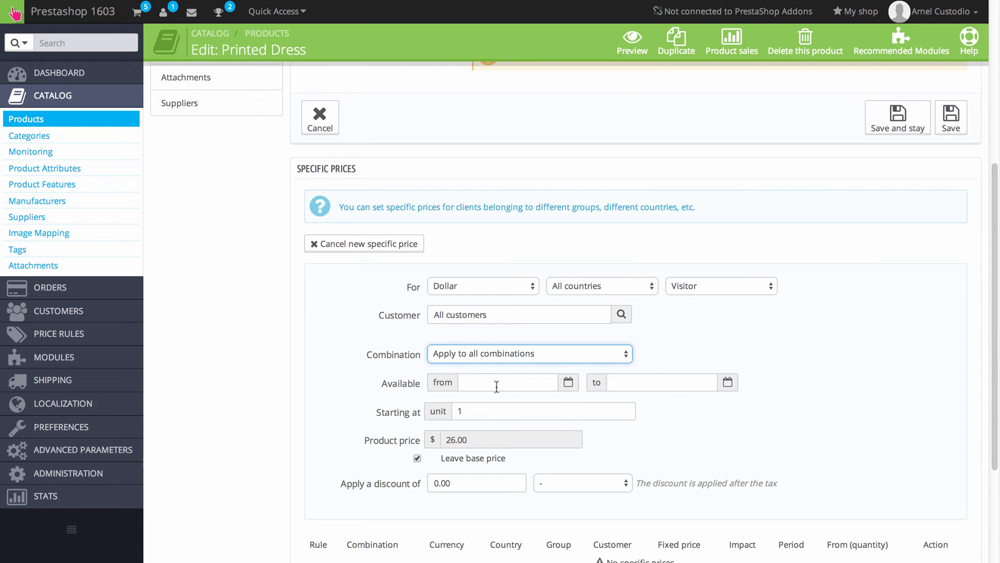
# - Set the specific price availability from 1 July 2014 to 31 July 2014
pyautogui.click(504, 382)
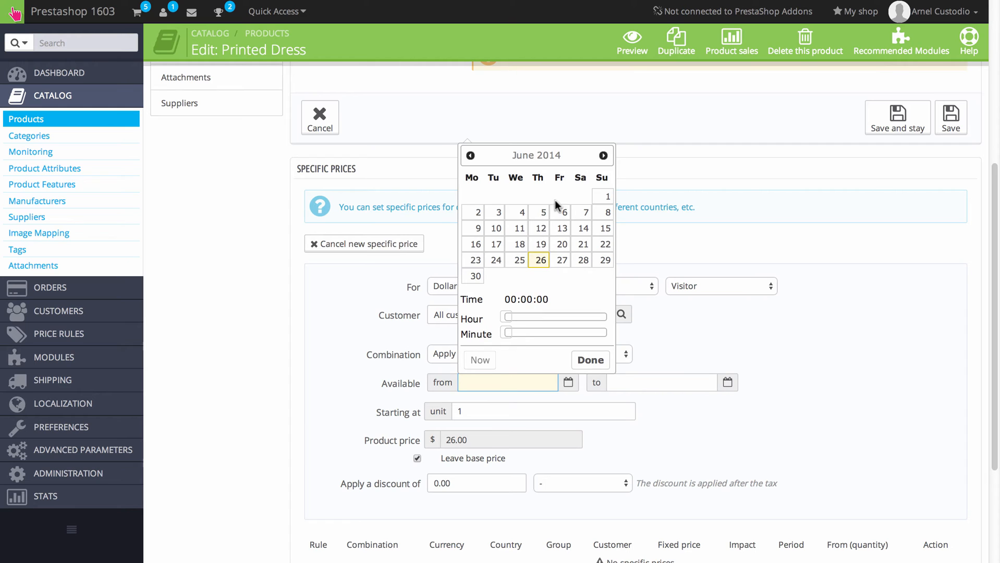
pyautogui.click(602, 155)
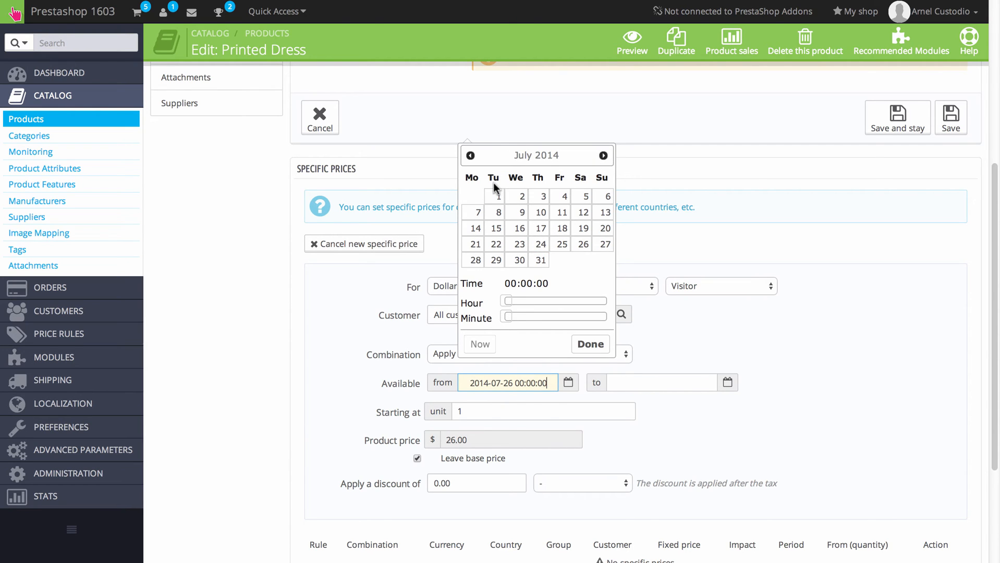
pyautogui.click(498, 196)
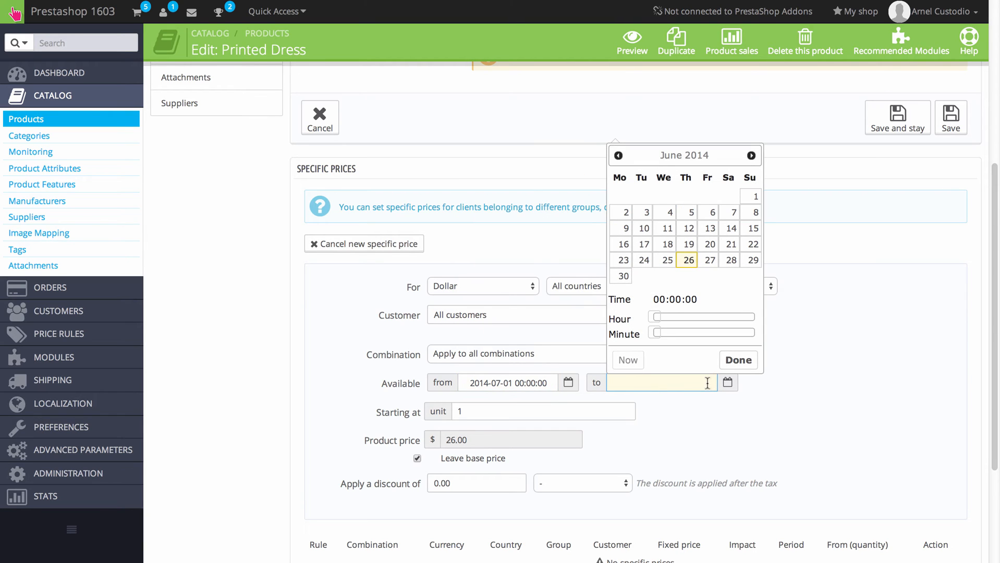
pyautogui.moveTo(698, 274)
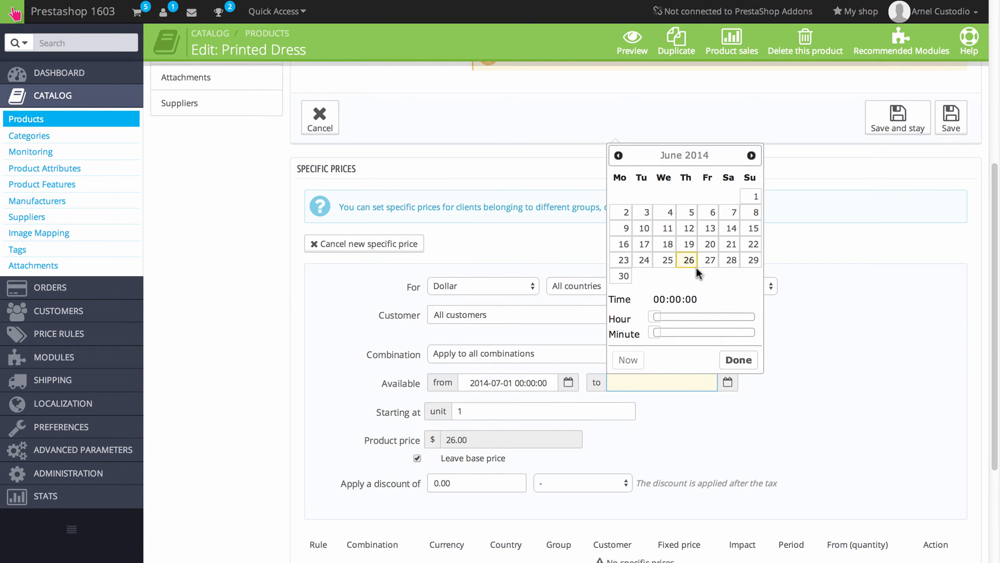
pyautogui.click(753, 155)
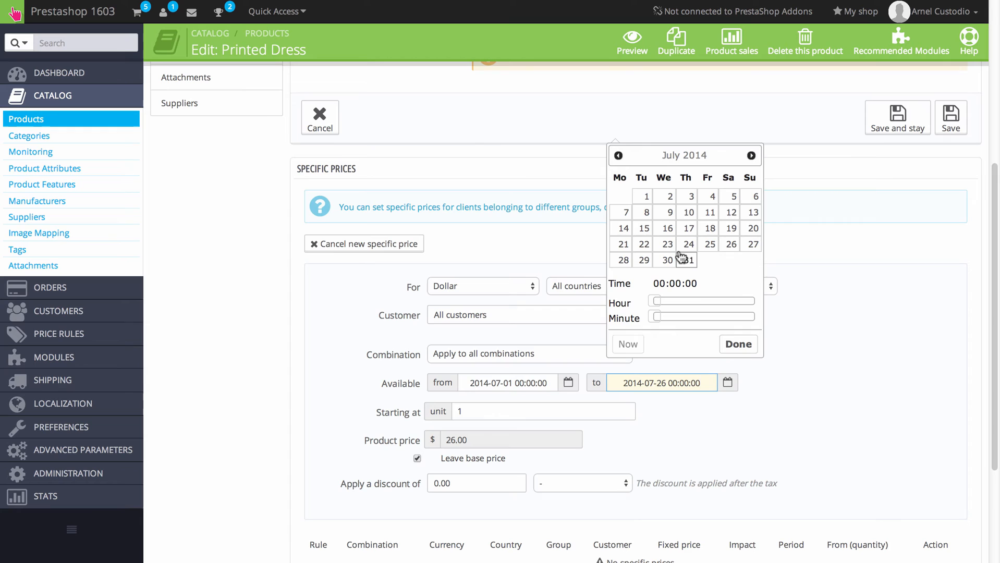
pyautogui.click(688, 260)
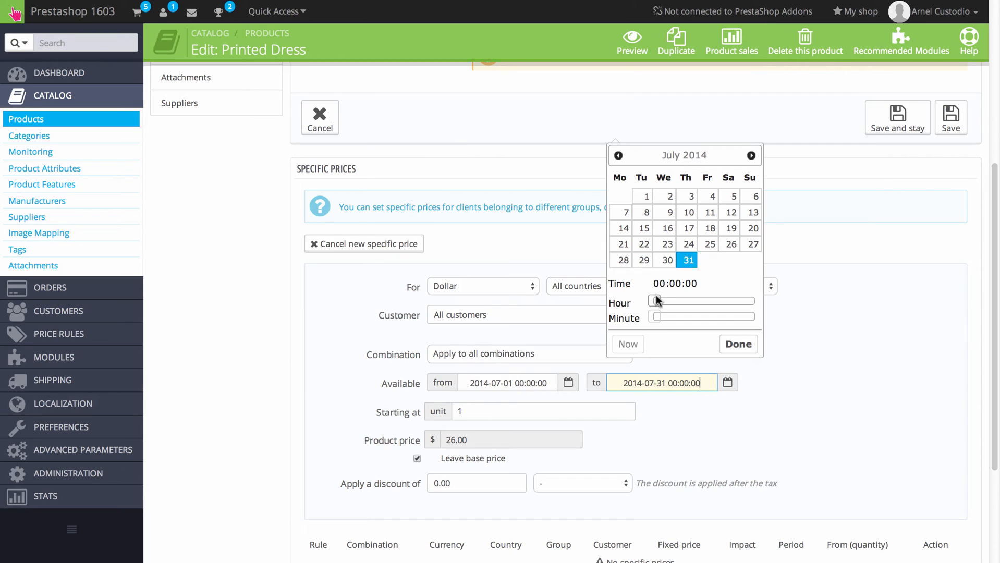
pyautogui.moveTo(678, 323)
pyautogui.write('25')
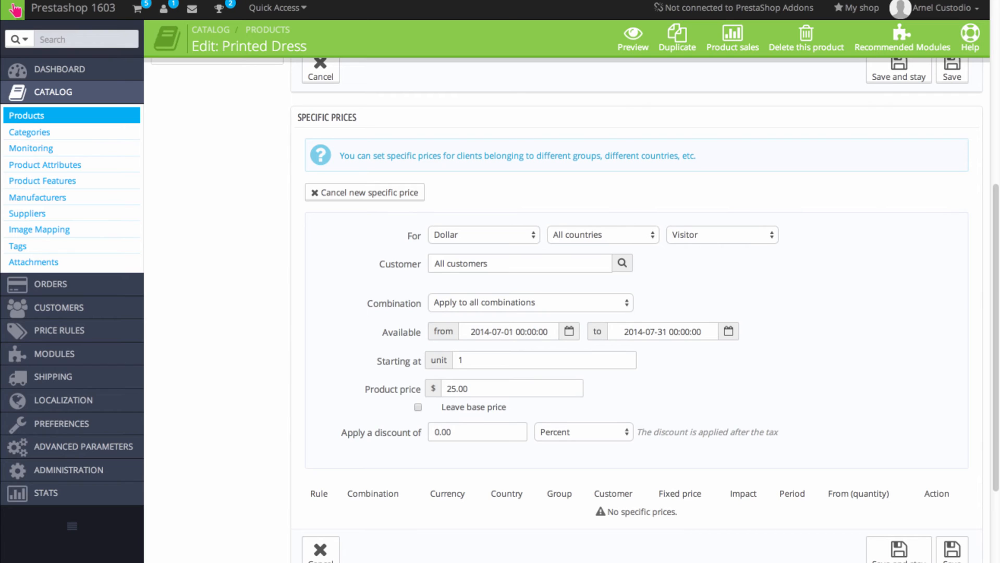
# - Enter '1001' in the specific price form, with Starting at kept at 1 unit
pyautogui.write('1001')
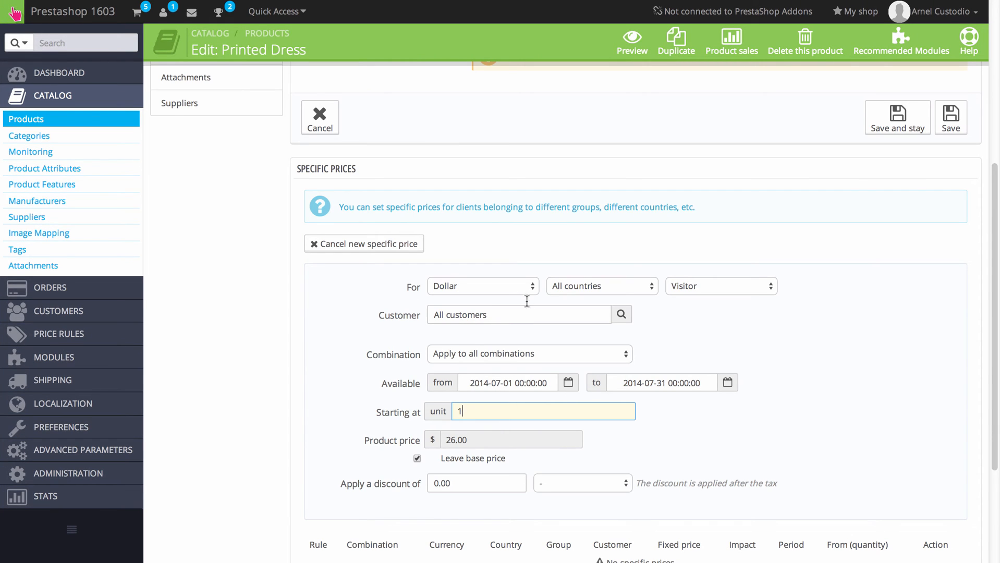
pyautogui.moveTo(477, 455)
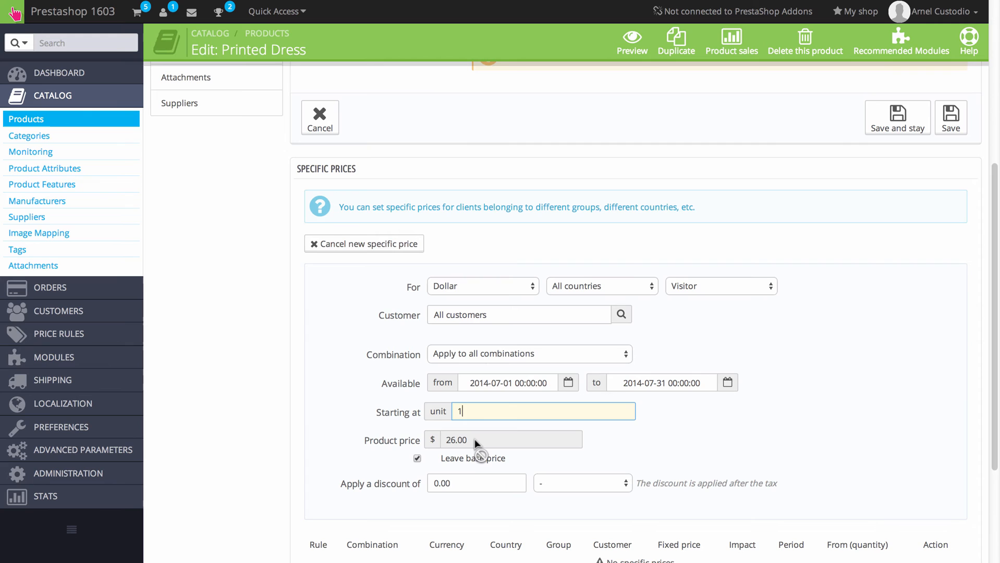
pyautogui.moveTo(578, 459)
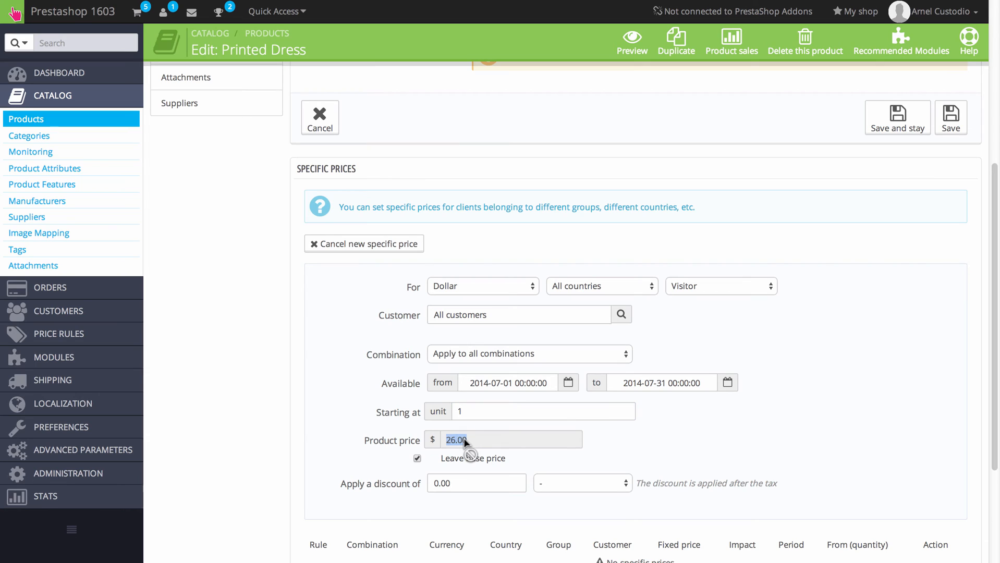
pyautogui.moveTo(427, 472)
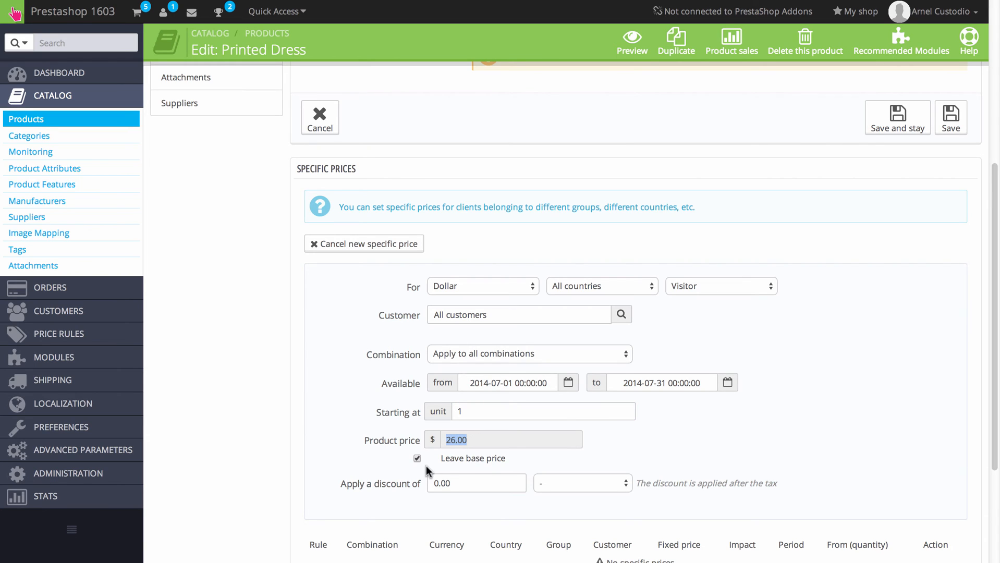
# - Uncheck Leave base price and set the specific product price to 25.00
pyautogui.click(417, 458)
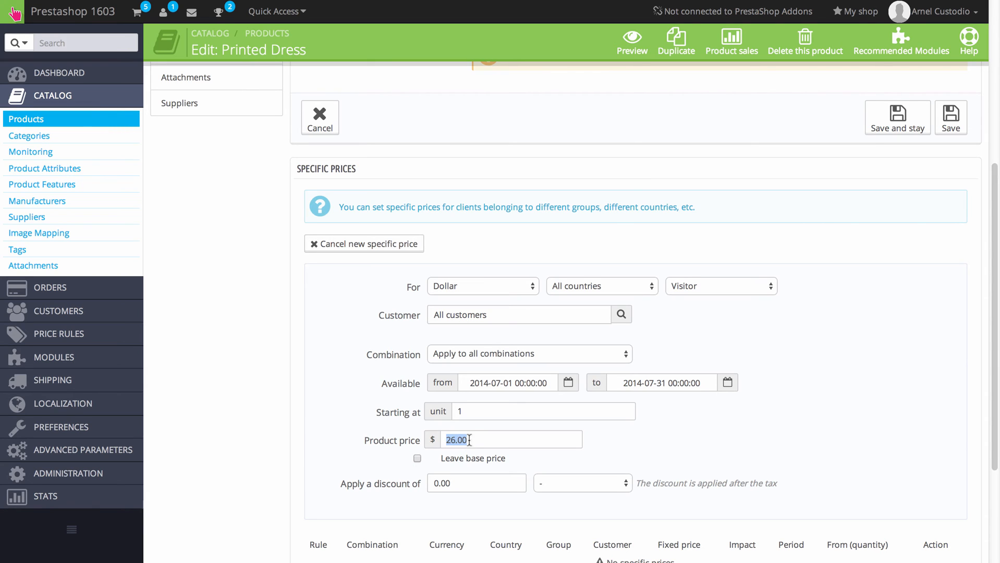
pyautogui.click(511, 439)
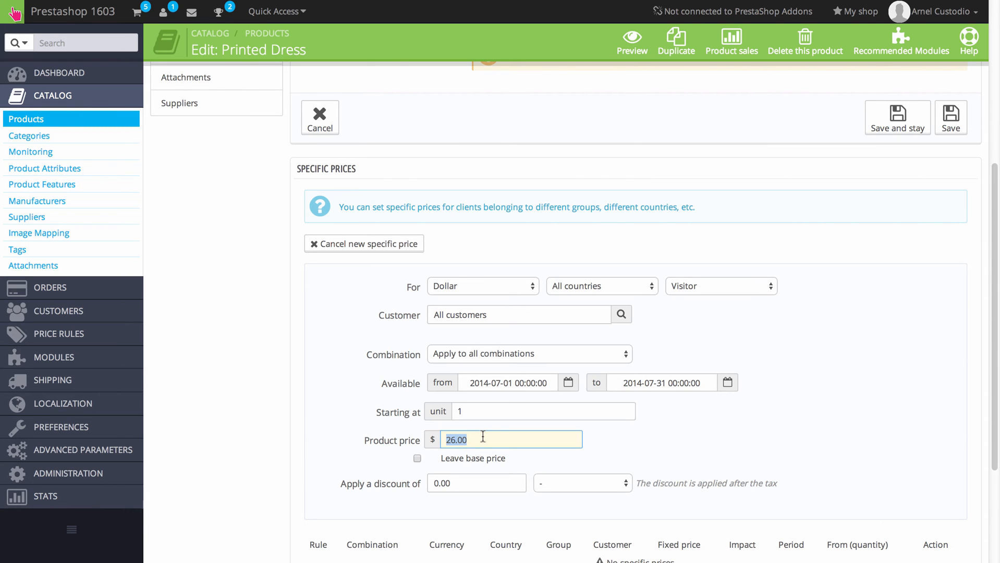
pyautogui.write('25.00')
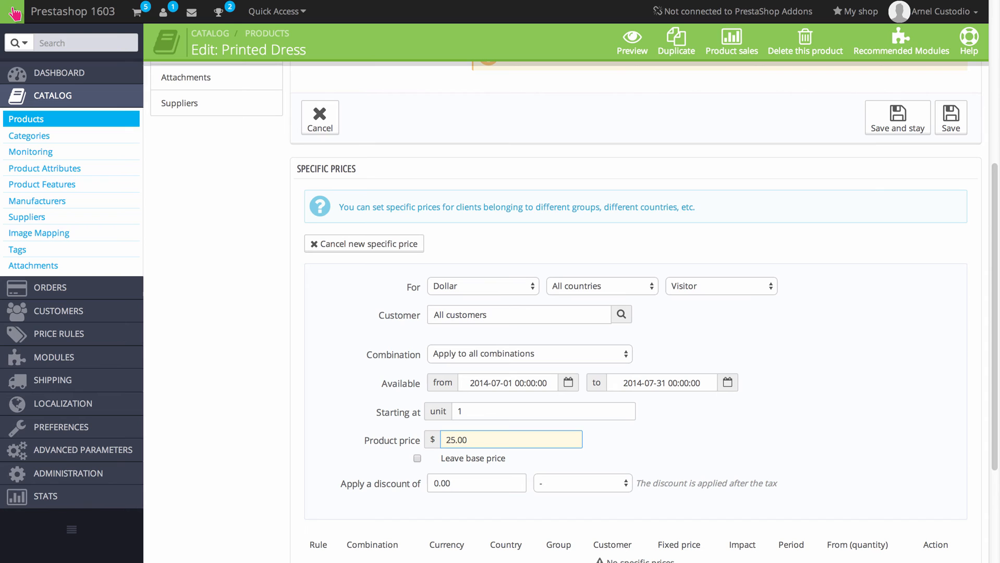
pyautogui.moveTo(472, 420)
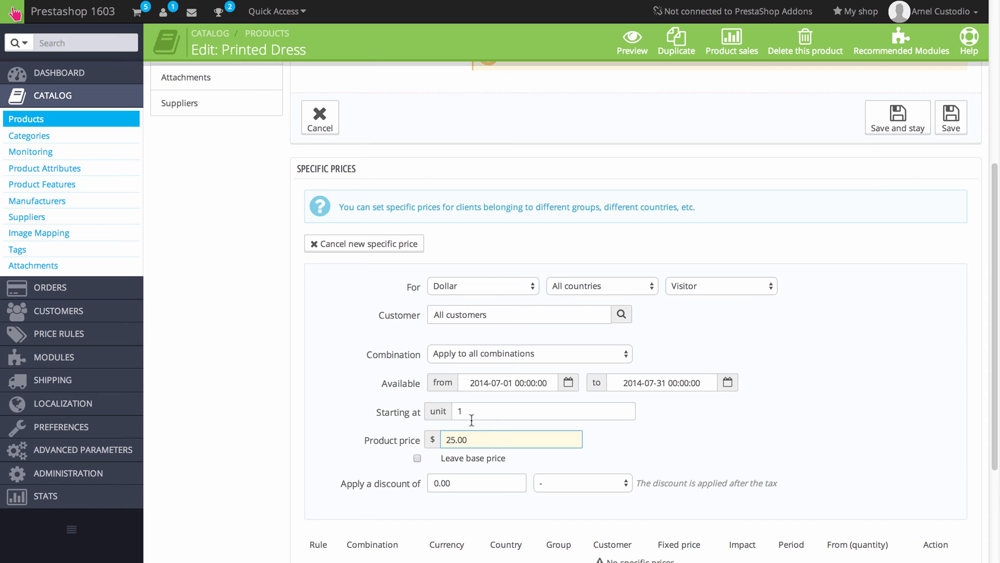
# - Switch the discount type to Percent, keeping the discount amount at 0.00
pyautogui.click(476, 483)
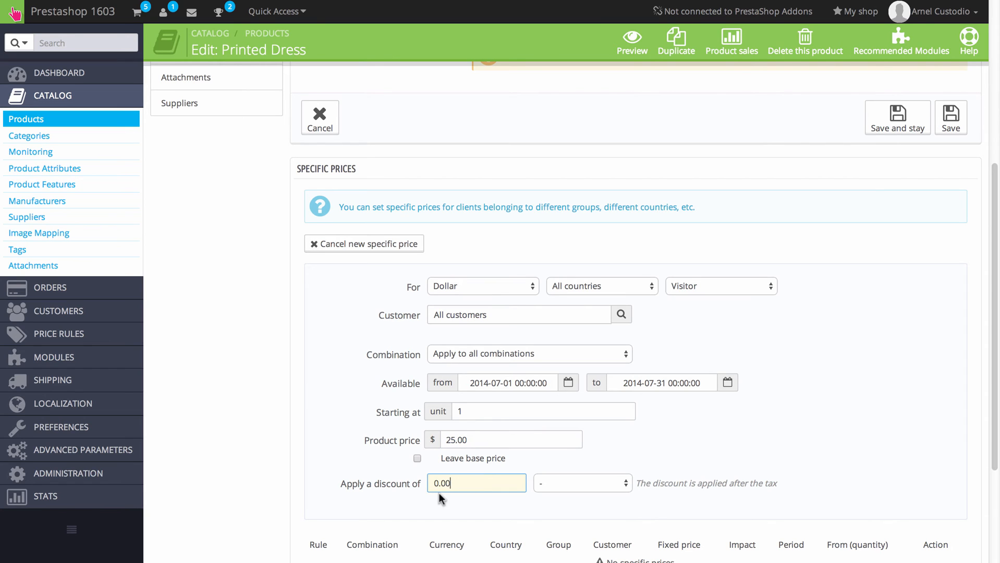
pyautogui.moveTo(524, 480)
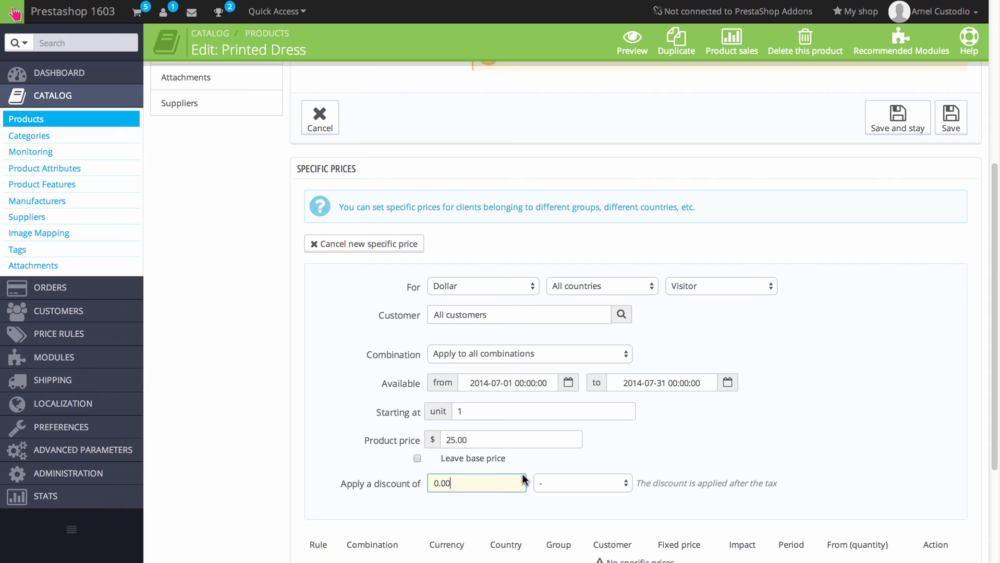
pyautogui.click(580, 483)
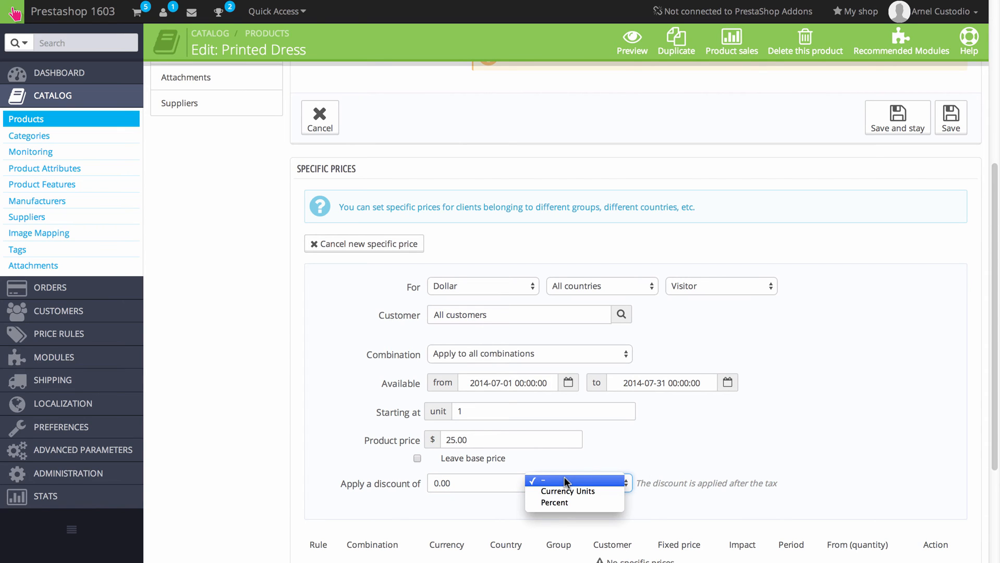
pyautogui.moveTo(484, 501)
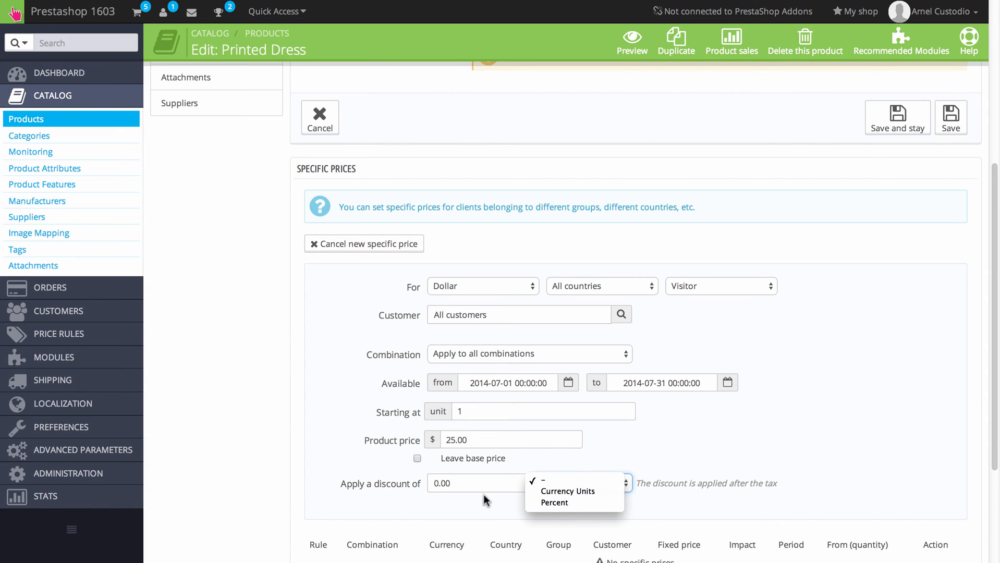
pyautogui.moveTo(576, 491)
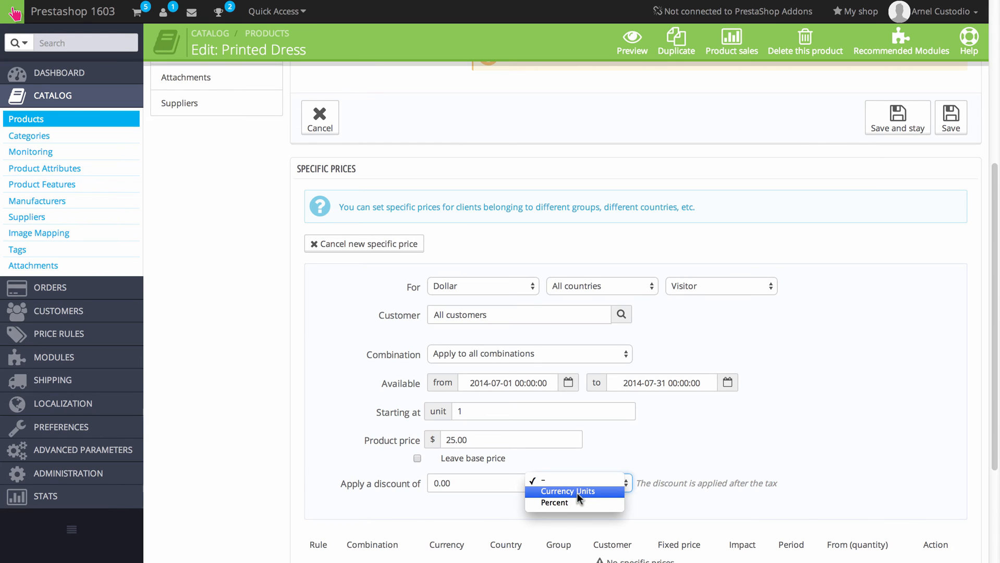
pyautogui.click(566, 491)
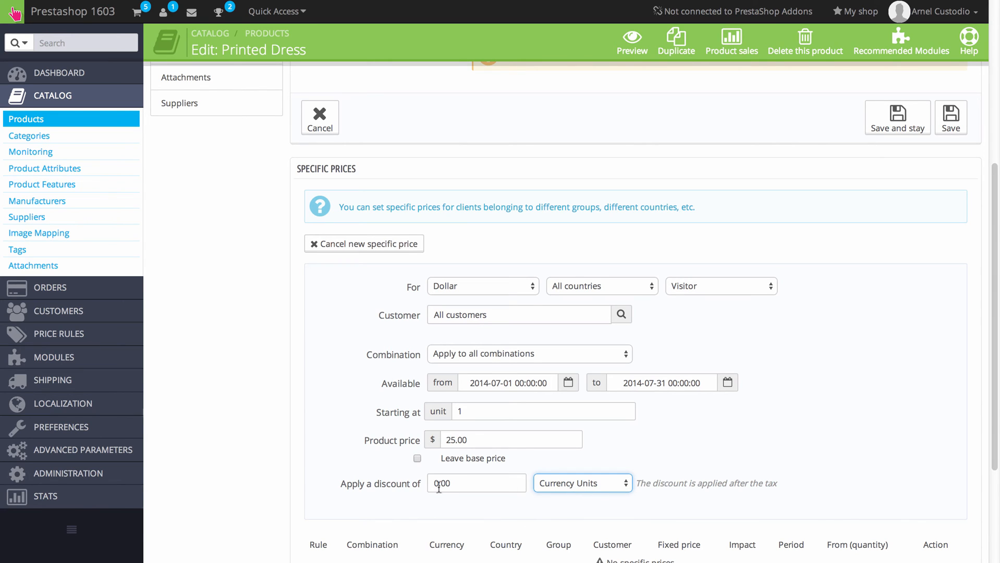
pyautogui.click(580, 483)
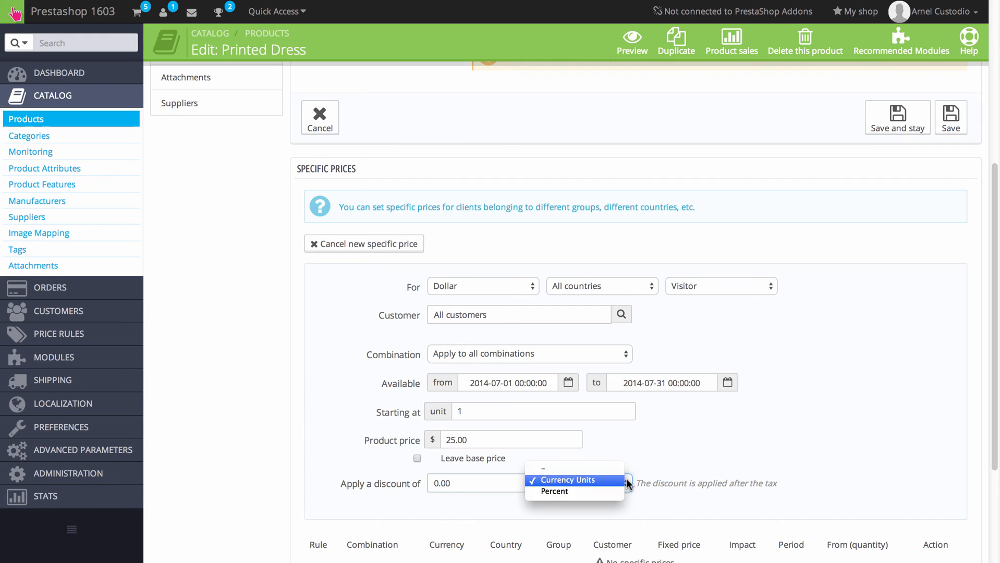
pyautogui.click(554, 491)
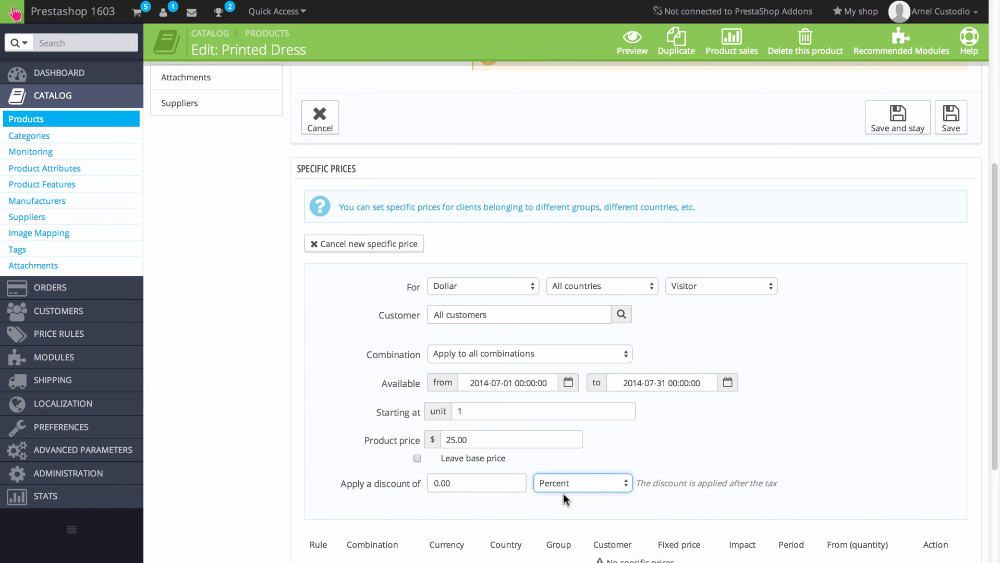
pyautogui.moveTo(662, 486)
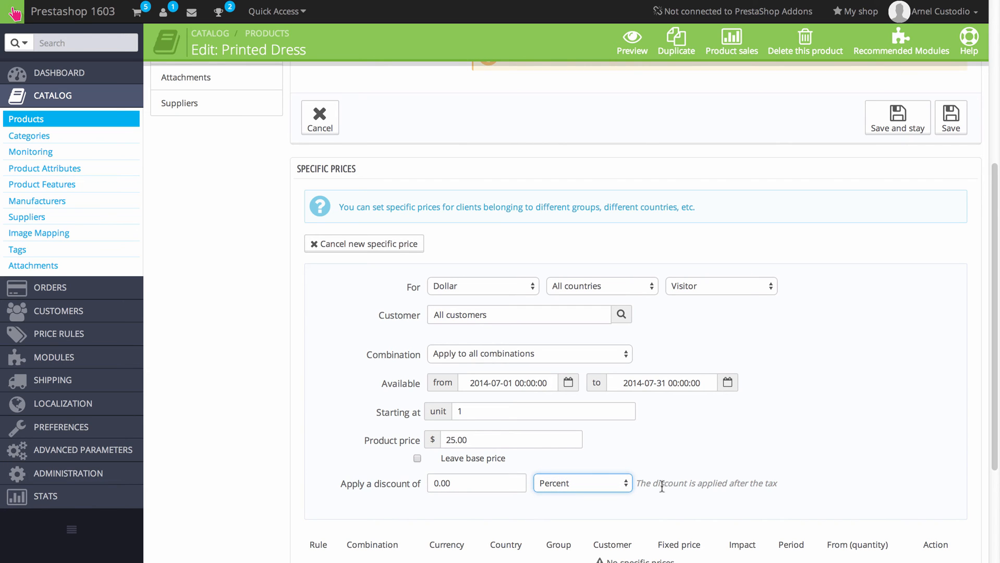
pyautogui.moveTo(744, 485)
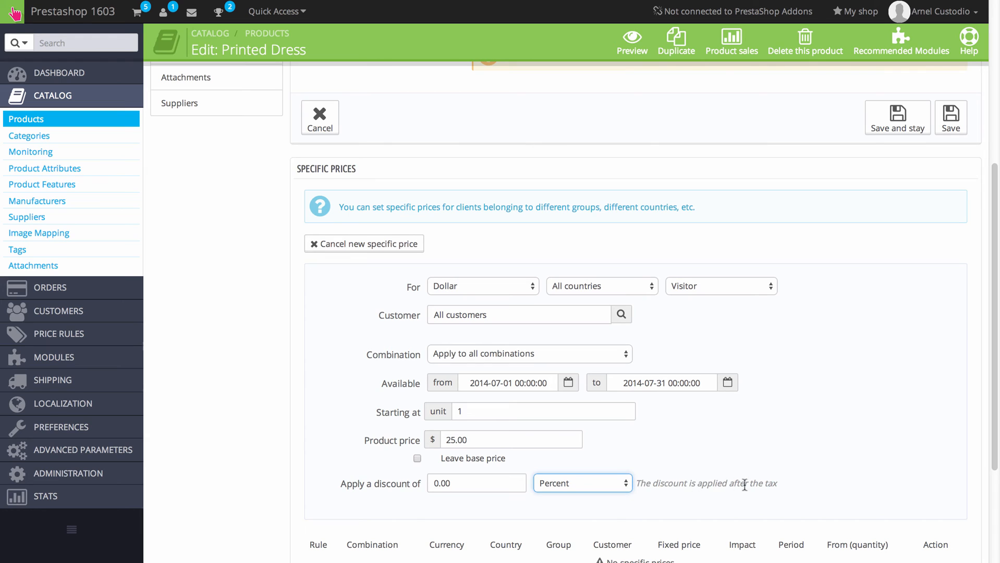
pyautogui.moveTo(638, 483); pyautogui.dragTo(777, 484)
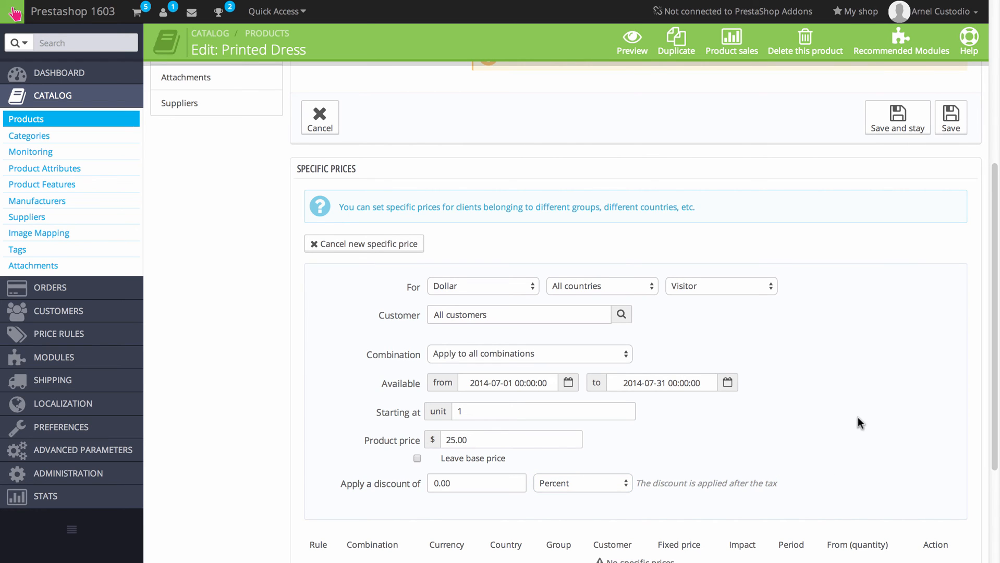
pyautogui.scroll(-3)
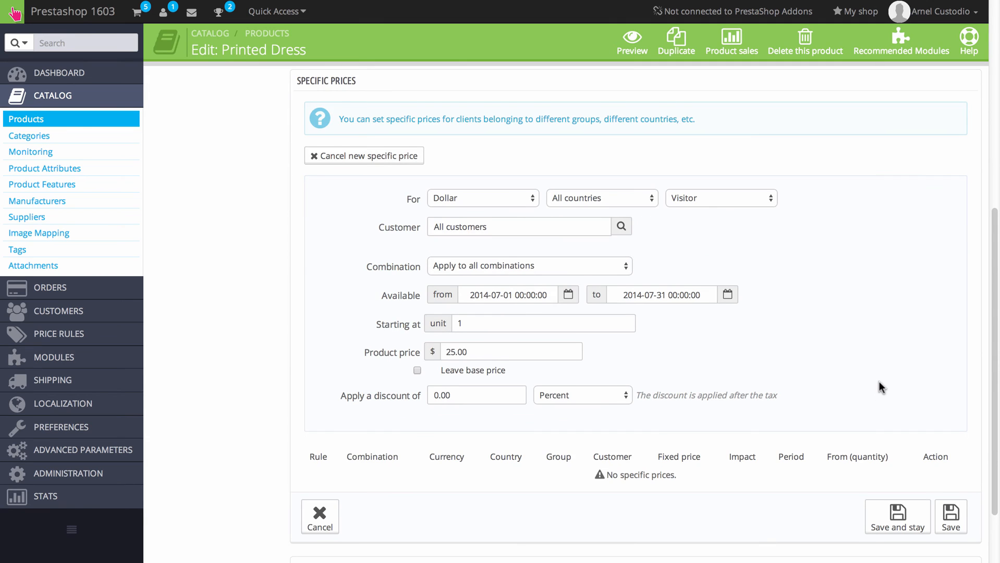
pyautogui.scroll(-3)
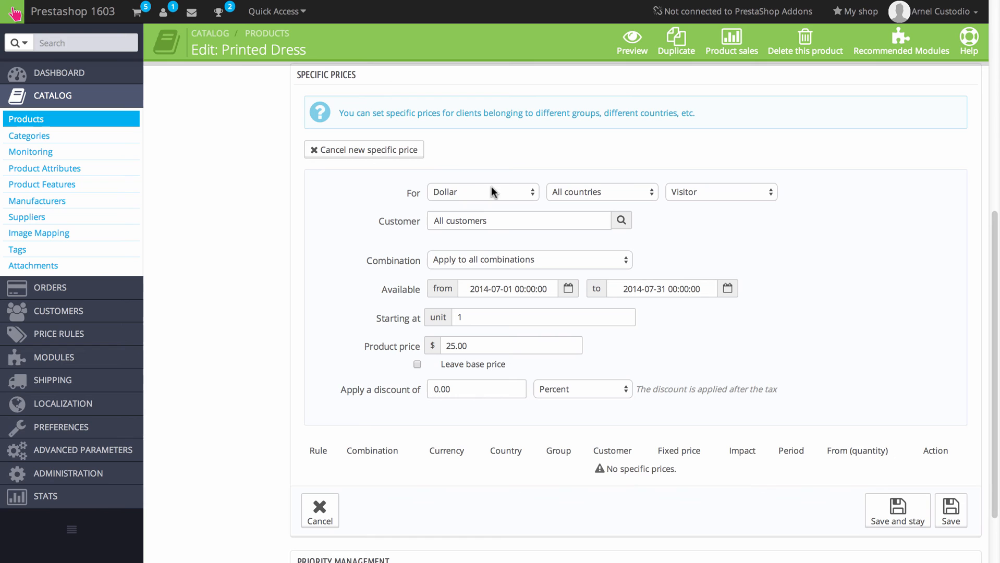
pyautogui.moveTo(598, 286)
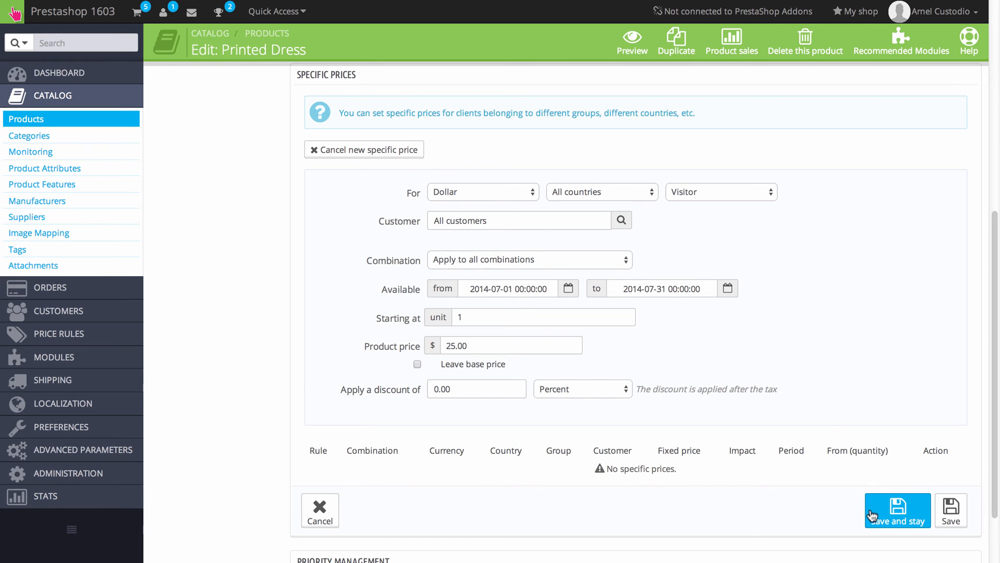
pyautogui.moveTo(852, 460)
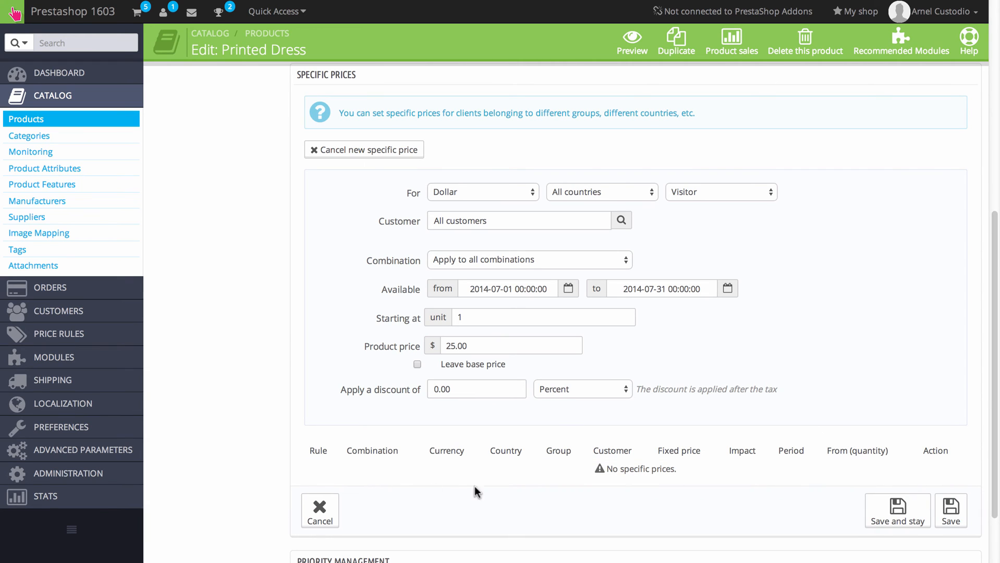
pyautogui.moveTo(652, 190)
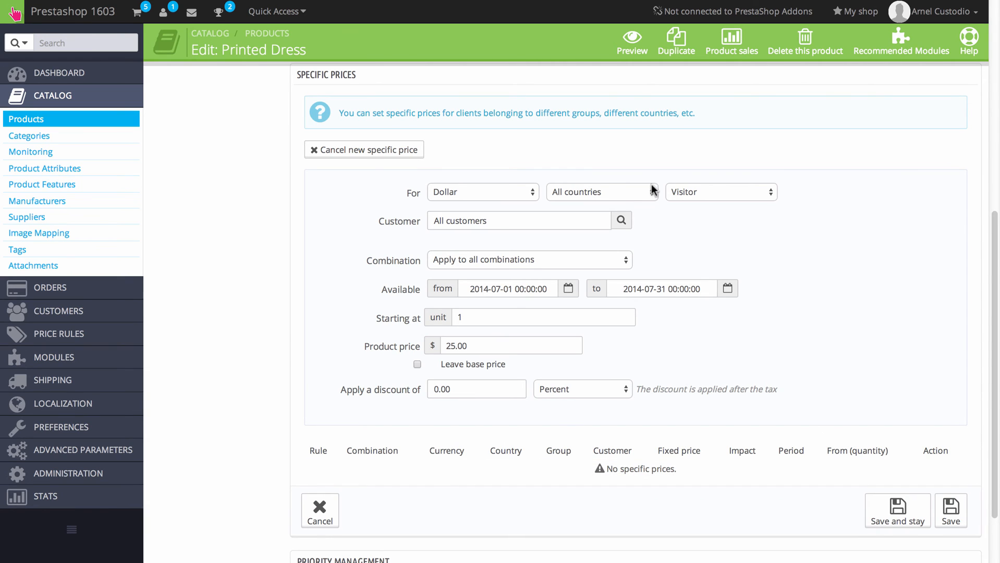
pyautogui.moveTo(574, 475)
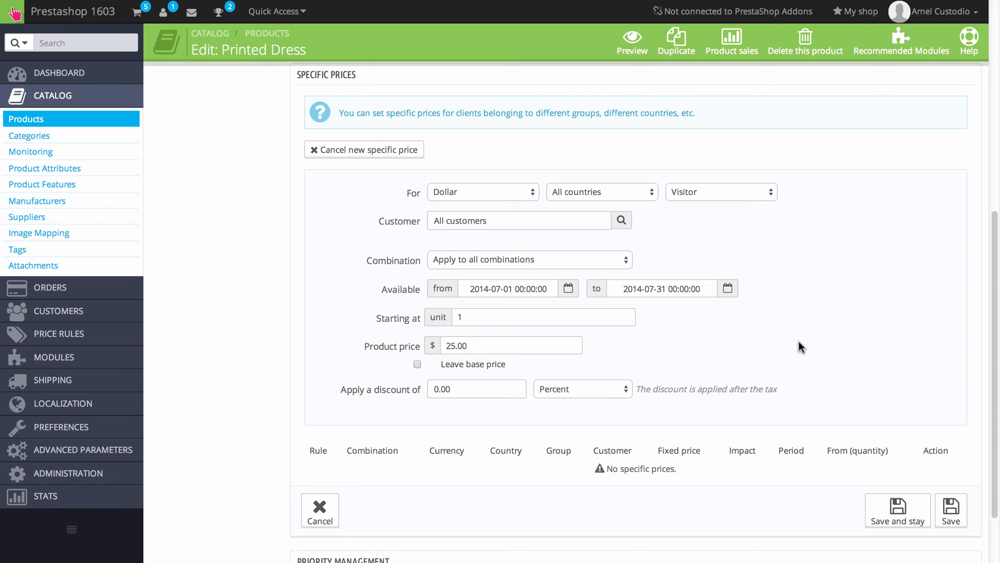
pyautogui.moveTo(795, 313)
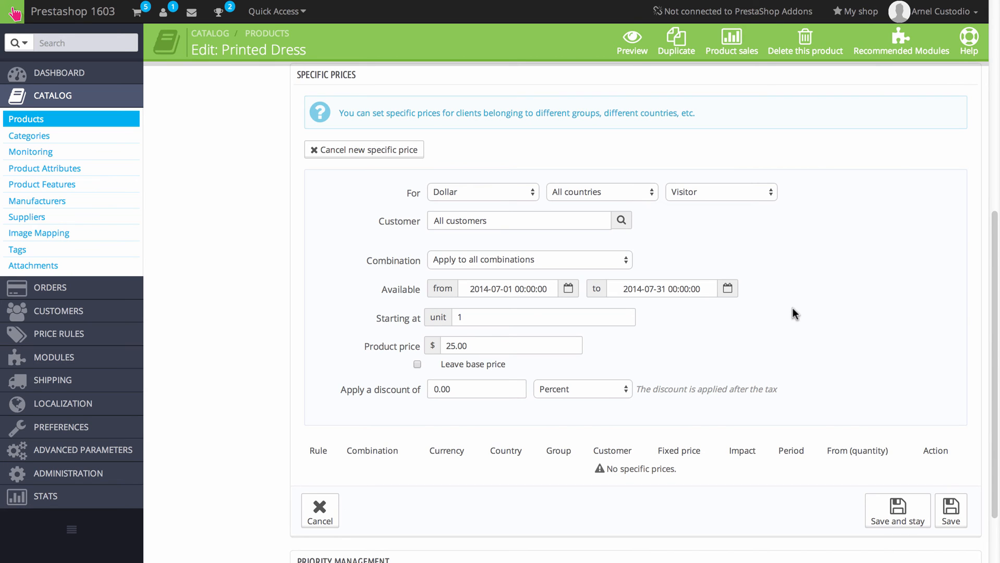
pyautogui.scroll(-3)
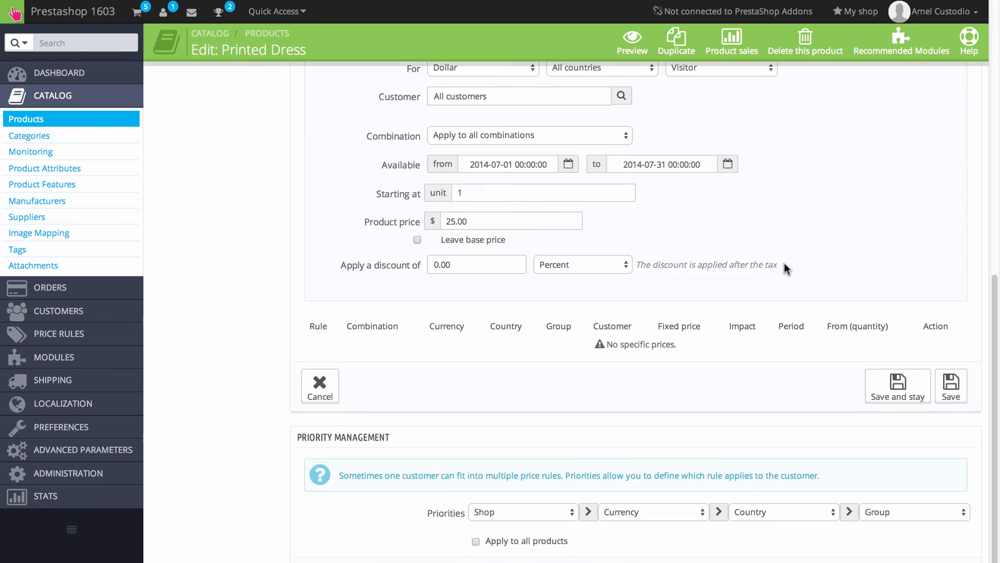
pyautogui.scroll(-3)
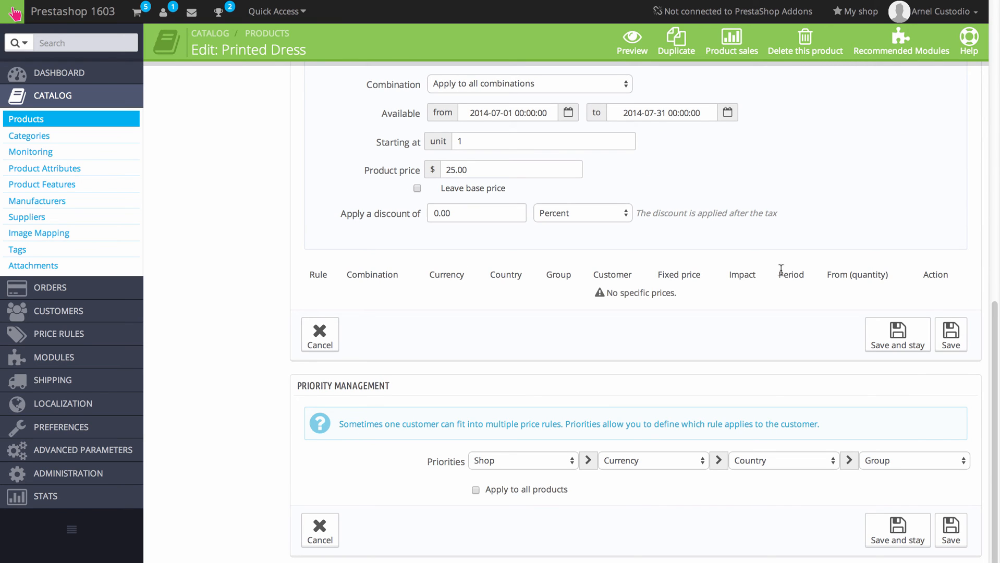
pyautogui.moveTo(353, 424)
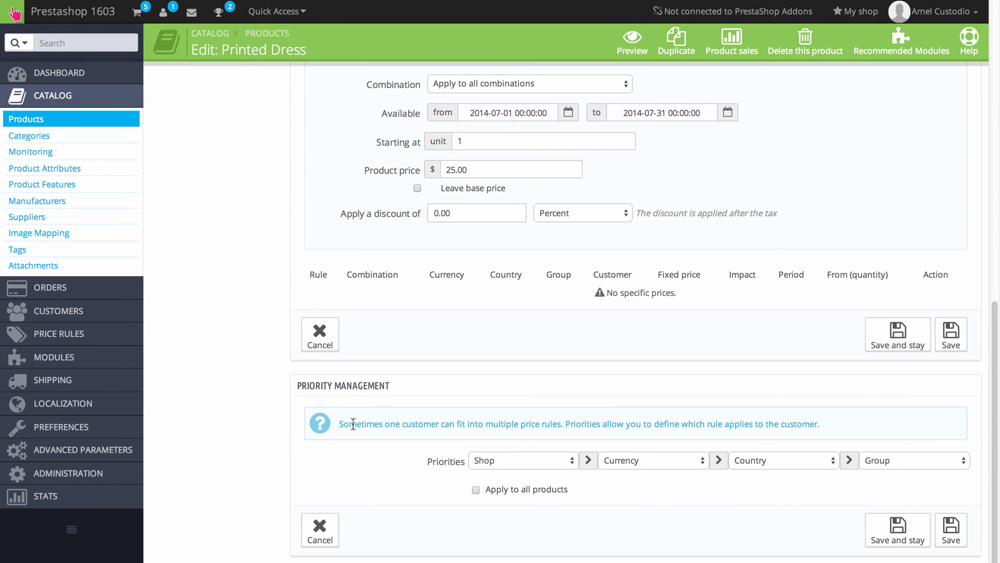
pyautogui.moveTo(789, 131)
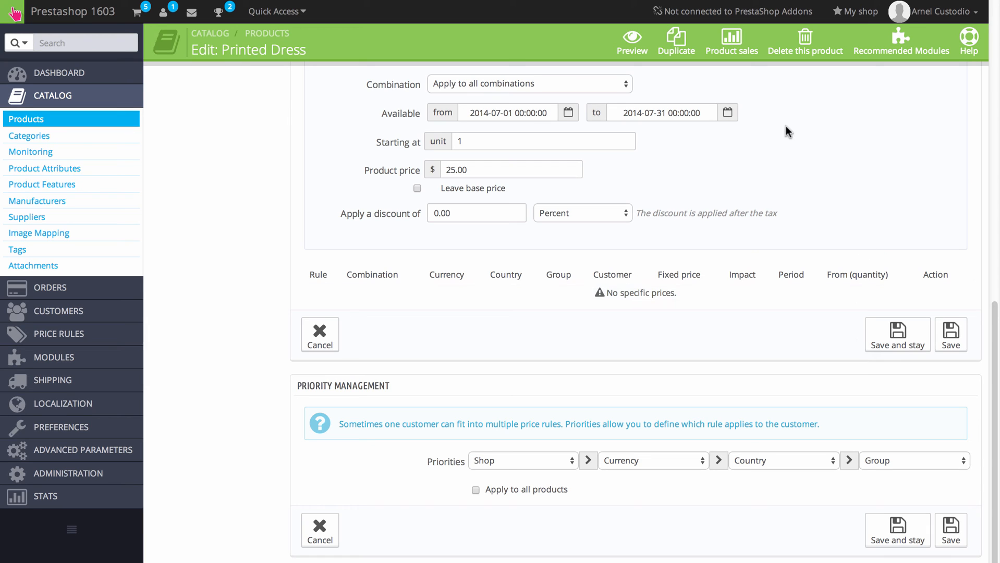
pyautogui.moveTo(694, 270)
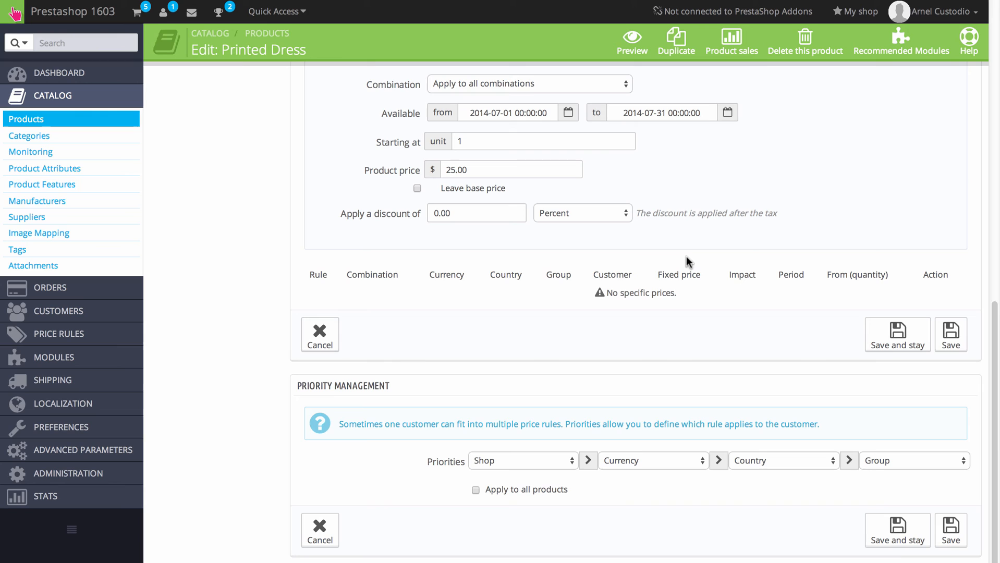
pyautogui.moveTo(755, 310)
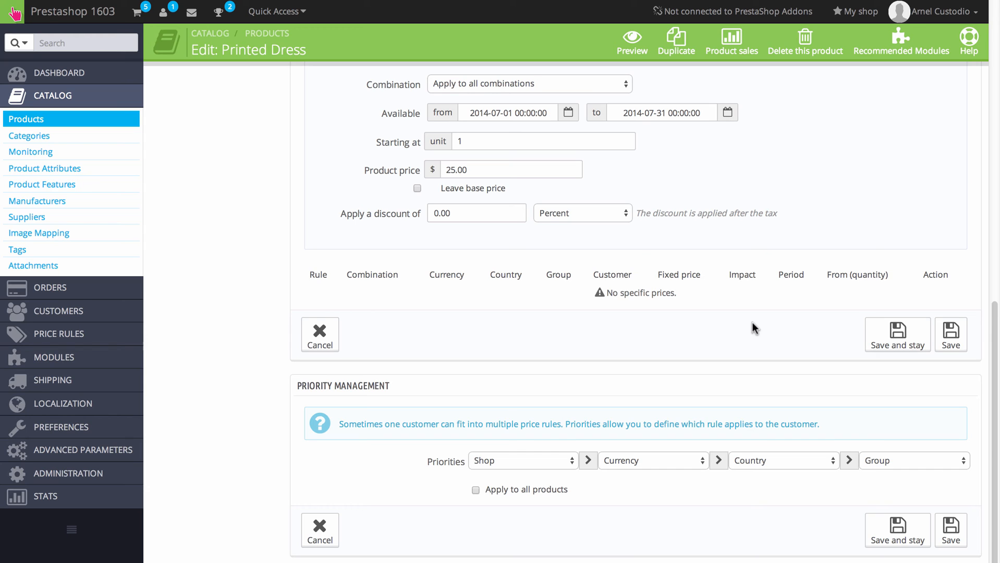
pyautogui.moveTo(535, 255)
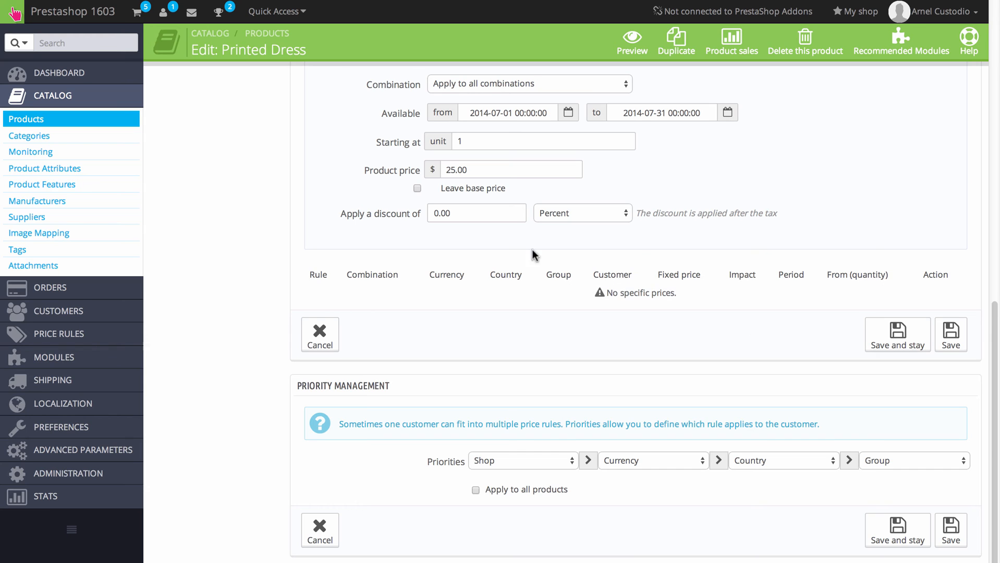
pyautogui.moveTo(409, 380)
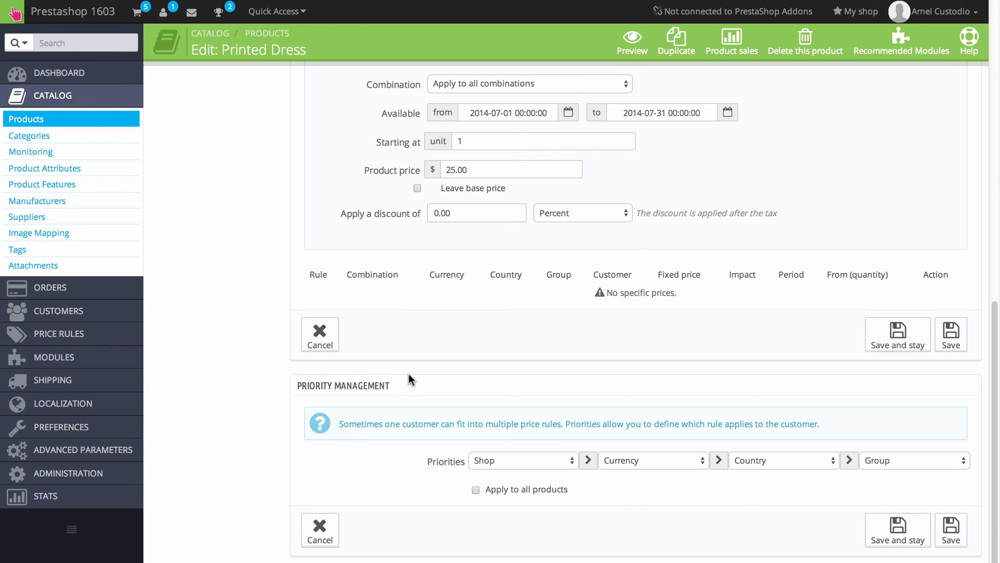
pyautogui.moveTo(373, 437)
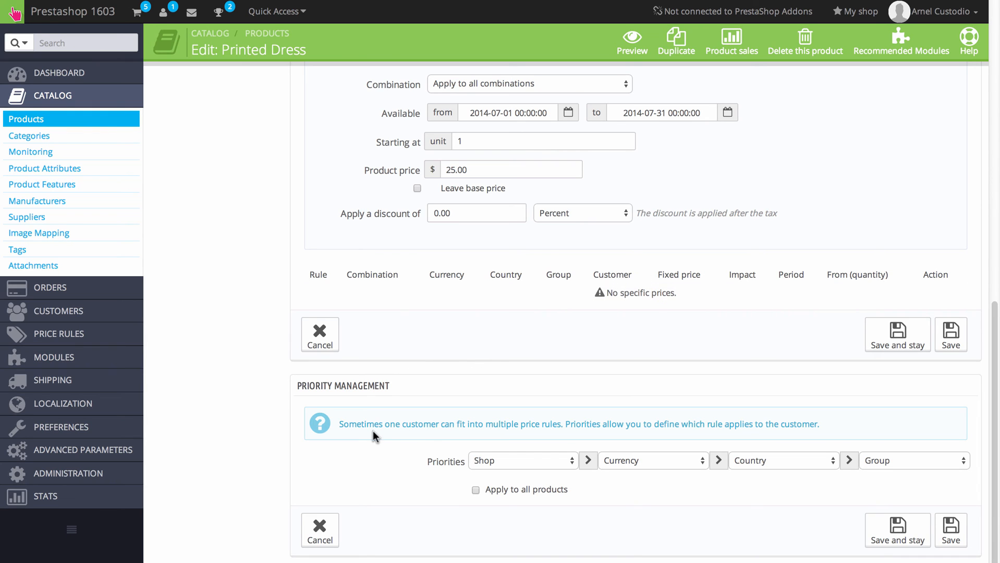
pyautogui.moveTo(831, 232)
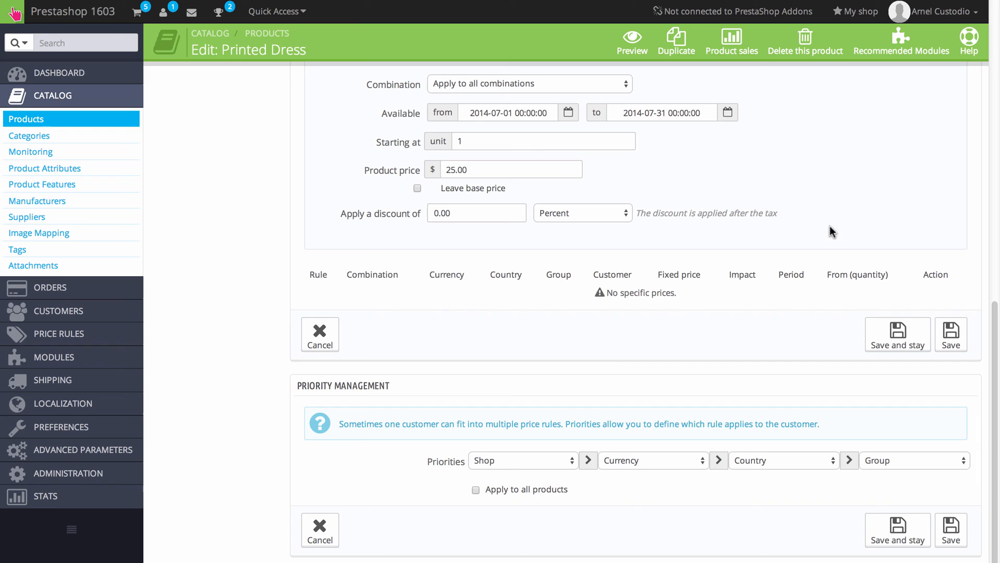
pyautogui.moveTo(655, 502)
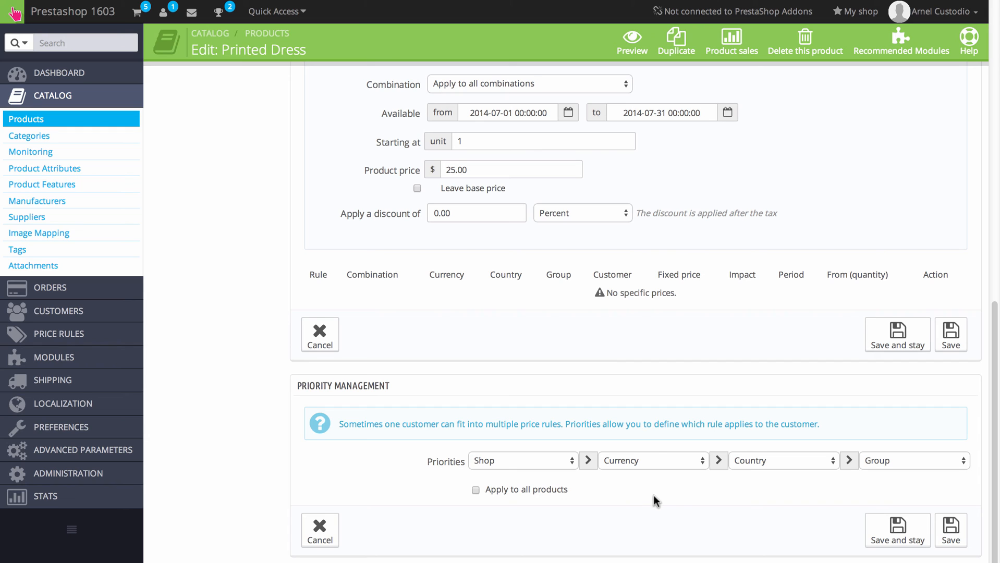
pyautogui.moveTo(587, 485)
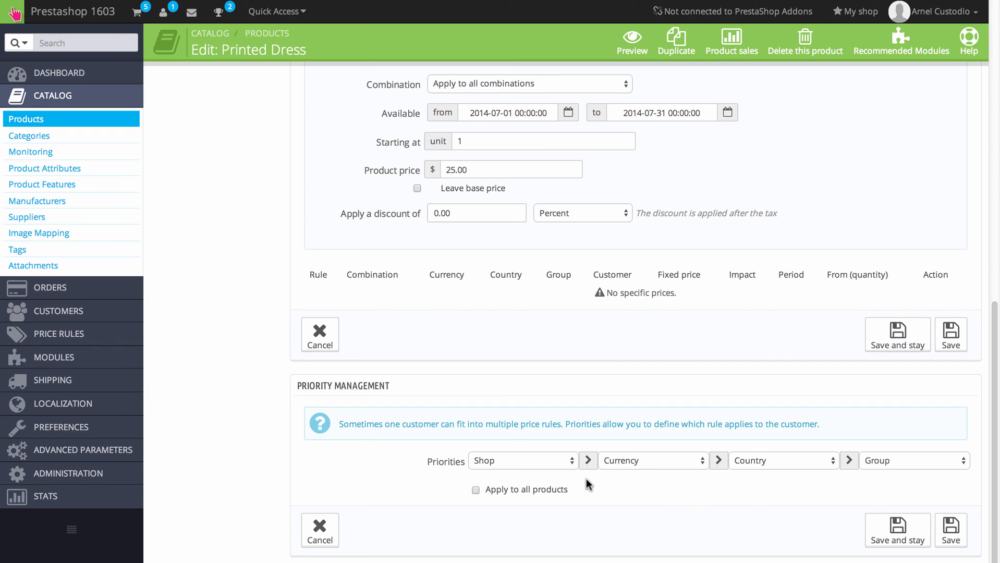
pyautogui.moveTo(549, 474)
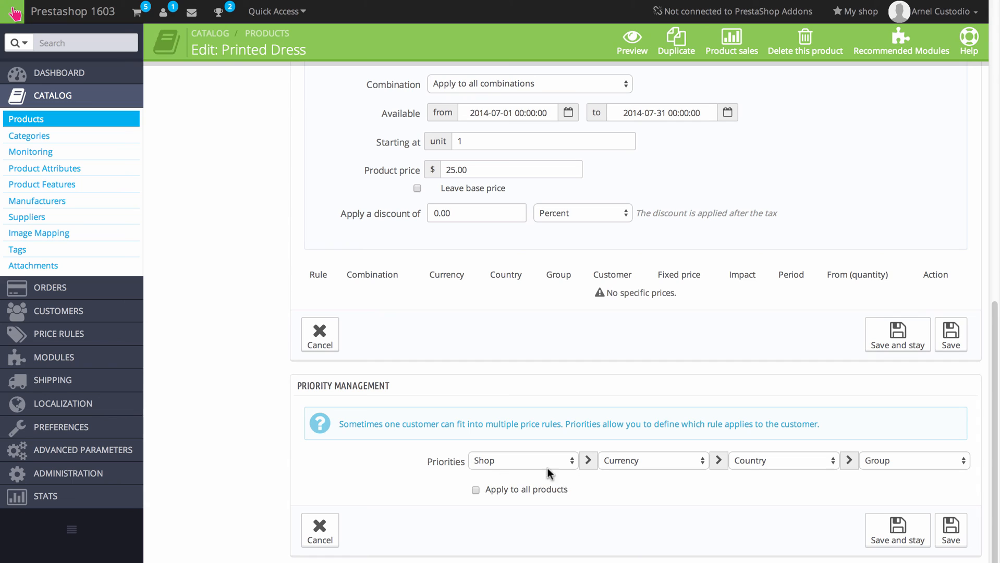
pyautogui.moveTo(525, 503)
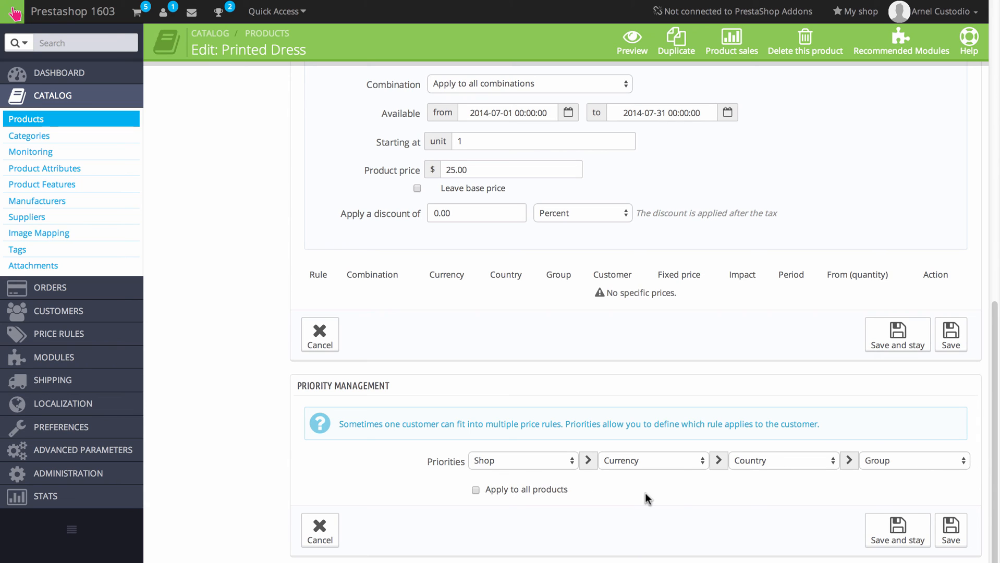
pyautogui.click(520, 461)
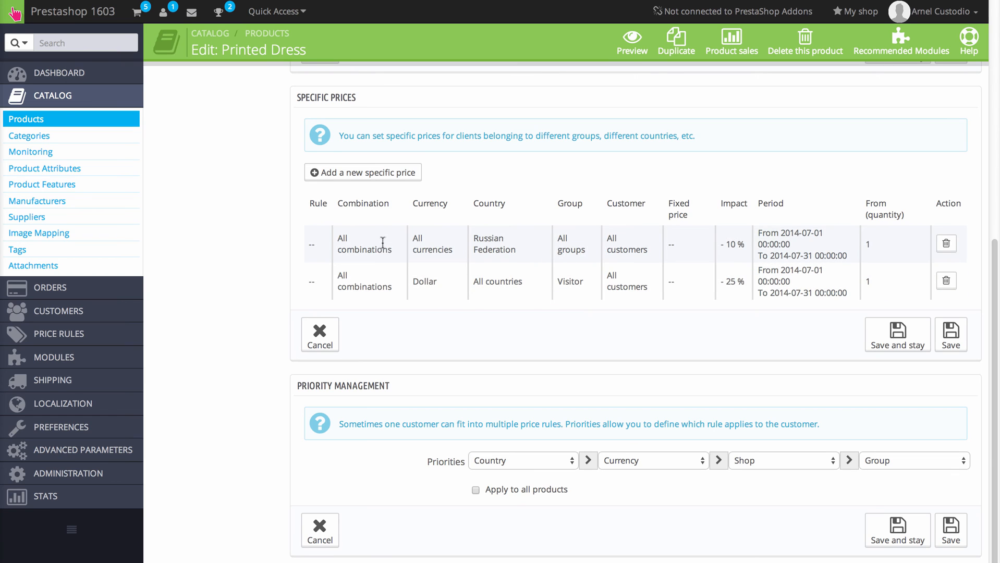
pyautogui.moveTo(395, 250)
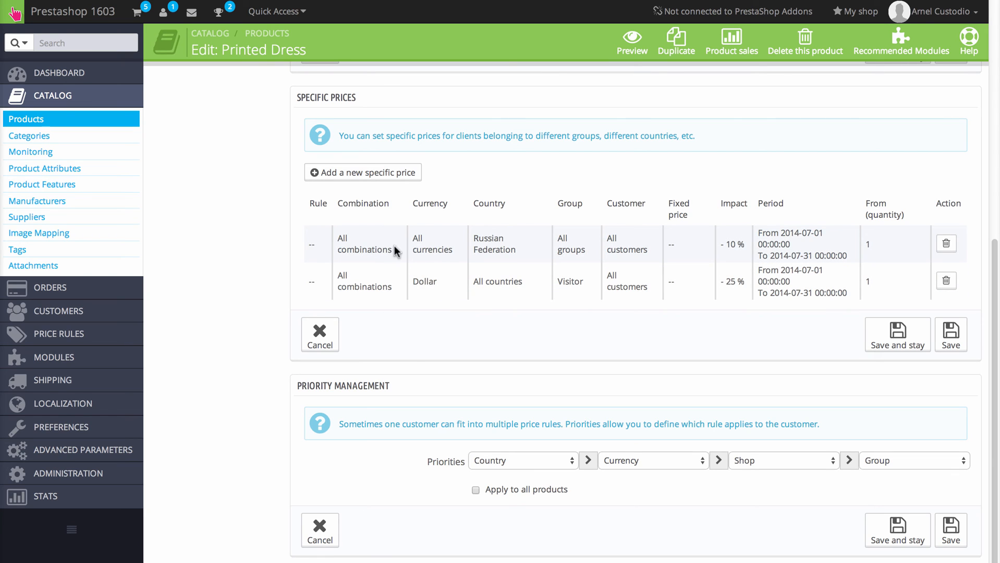
pyautogui.moveTo(503, 244)
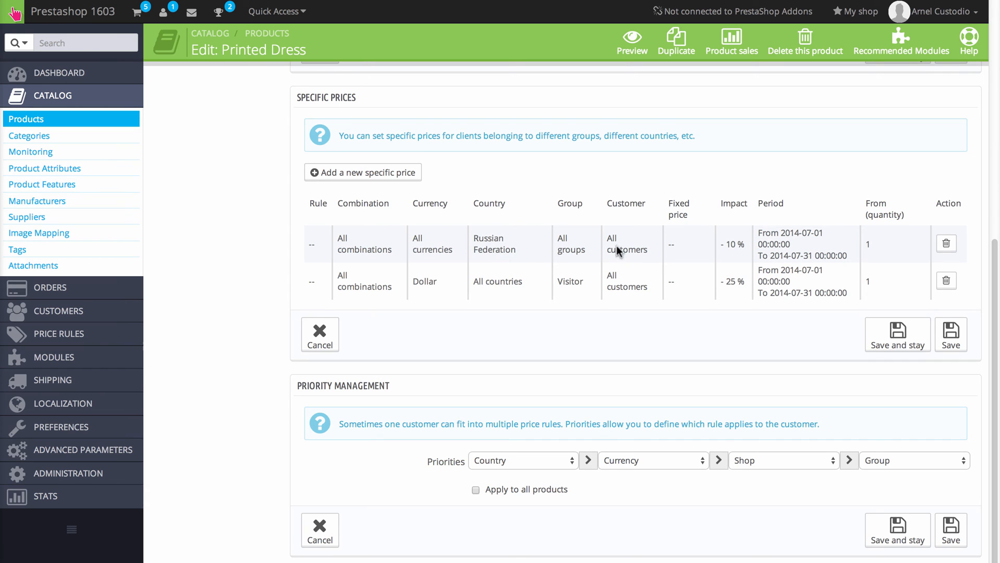
pyautogui.moveTo(725, 261)
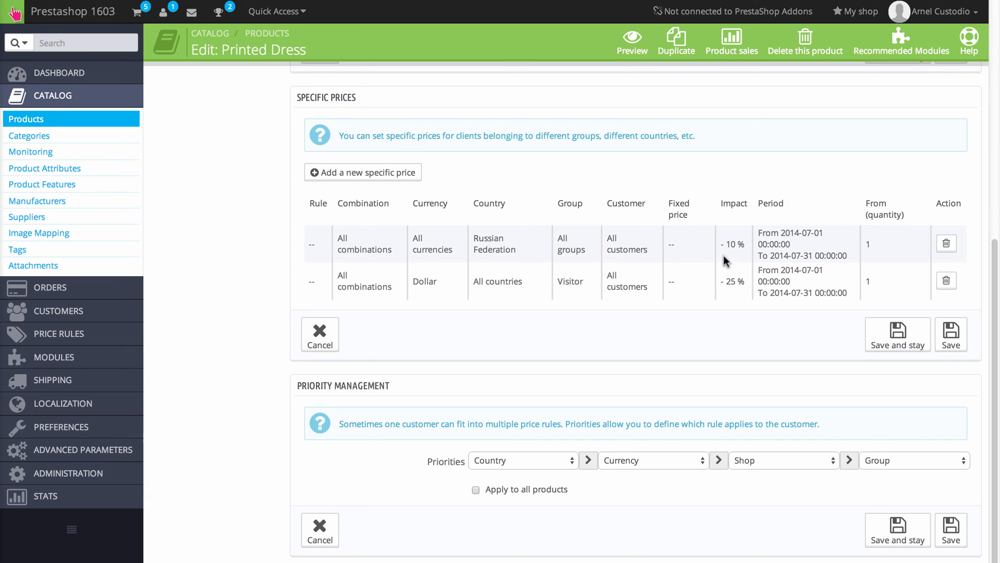
pyautogui.moveTo(819, 246)
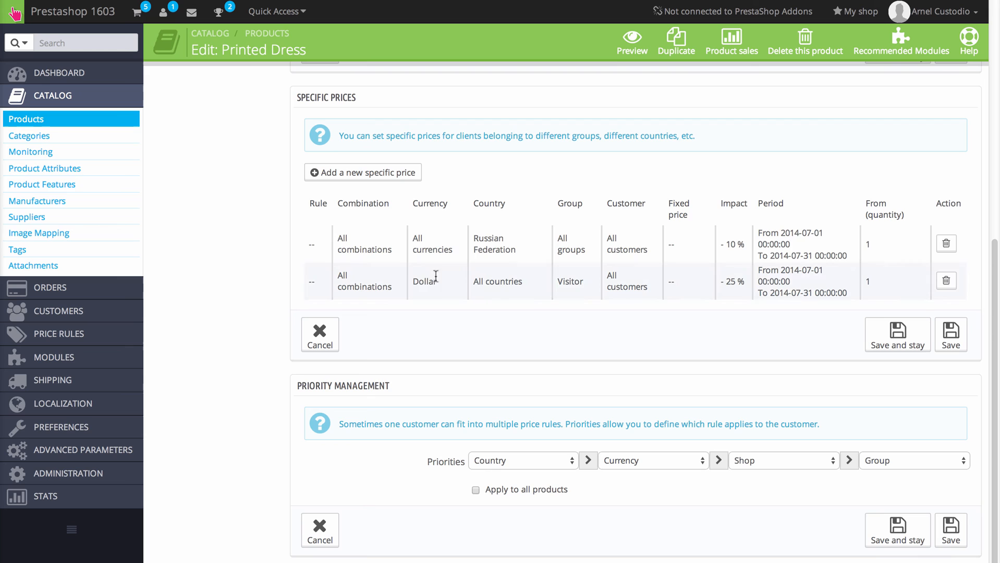
pyautogui.moveTo(421, 292)
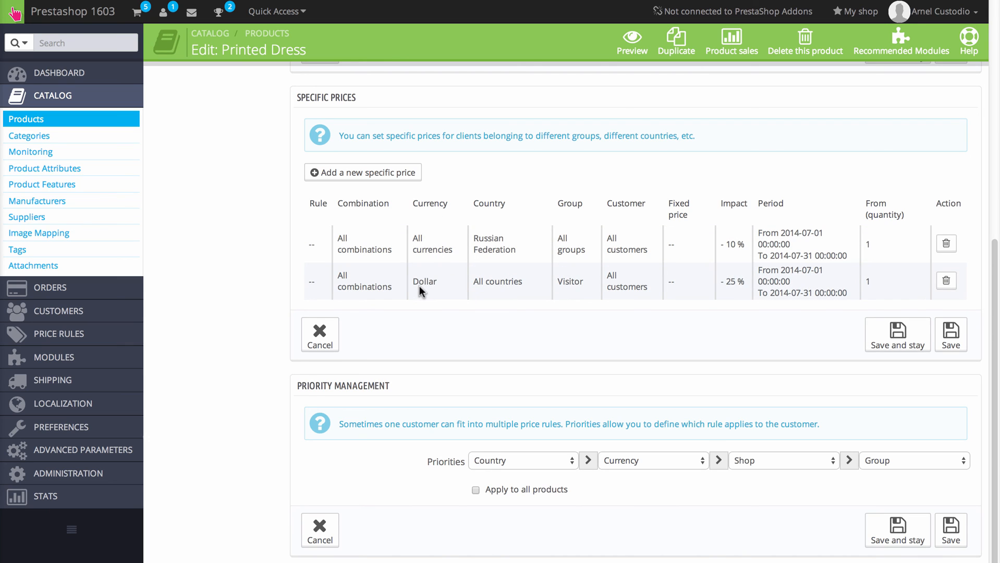
pyautogui.moveTo(573, 292)
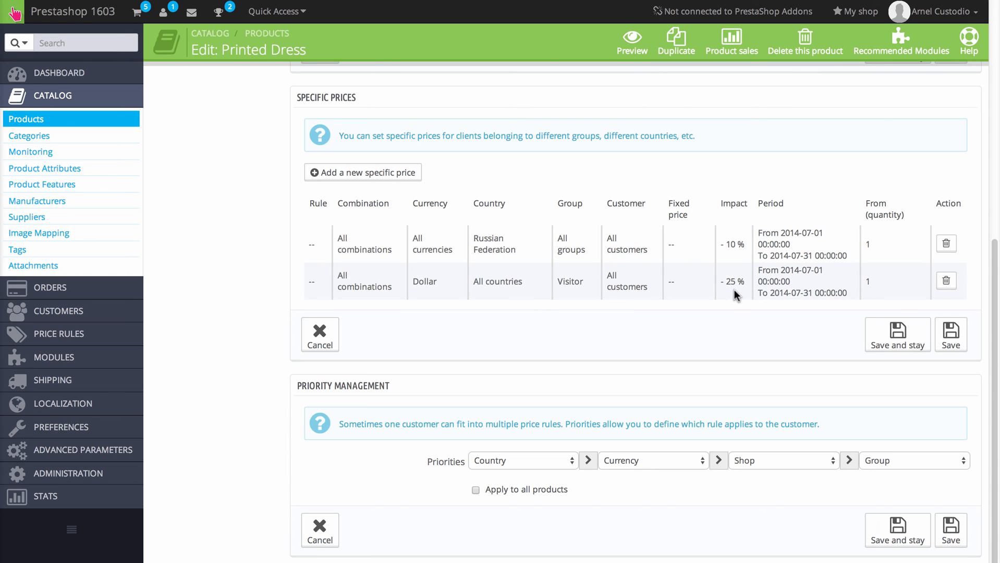
pyautogui.moveTo(819, 281)
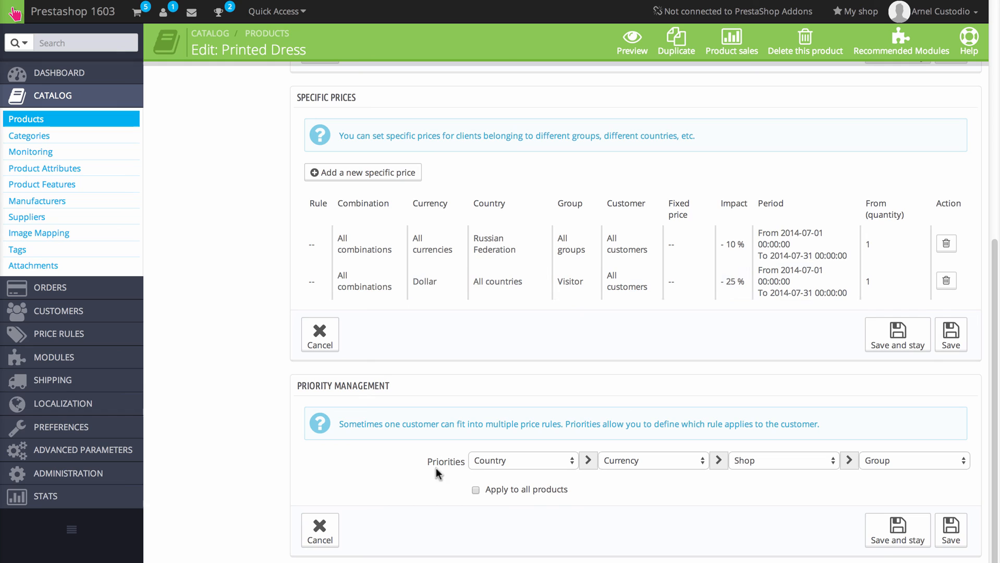
pyautogui.moveTo(568, 452)
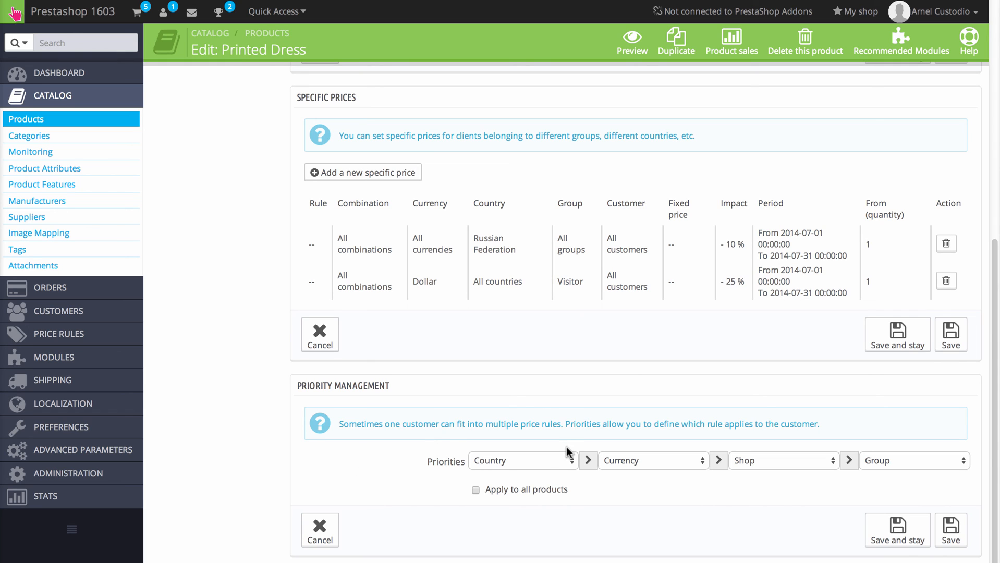
pyautogui.moveTo(509, 465)
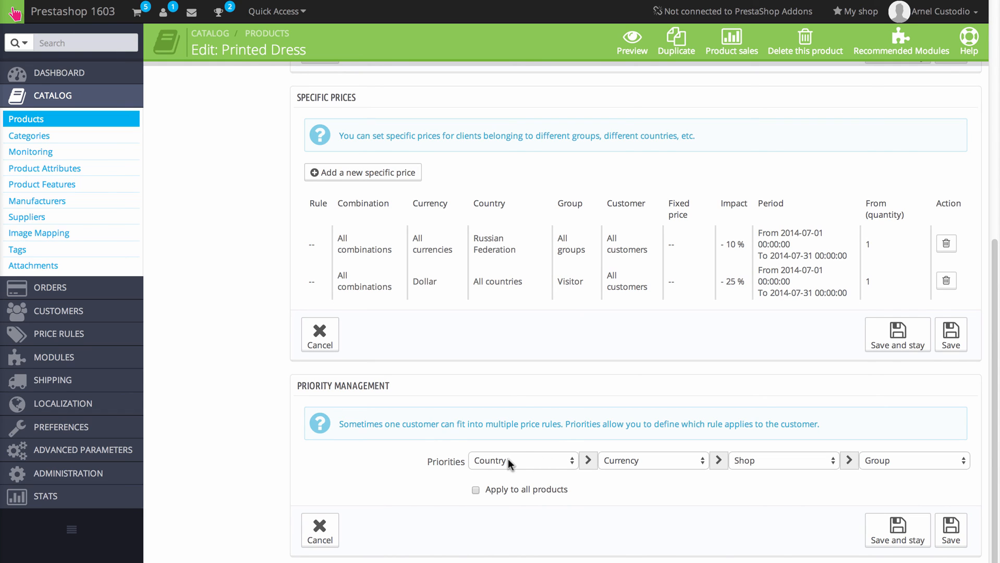
pyautogui.moveTo(611, 457)
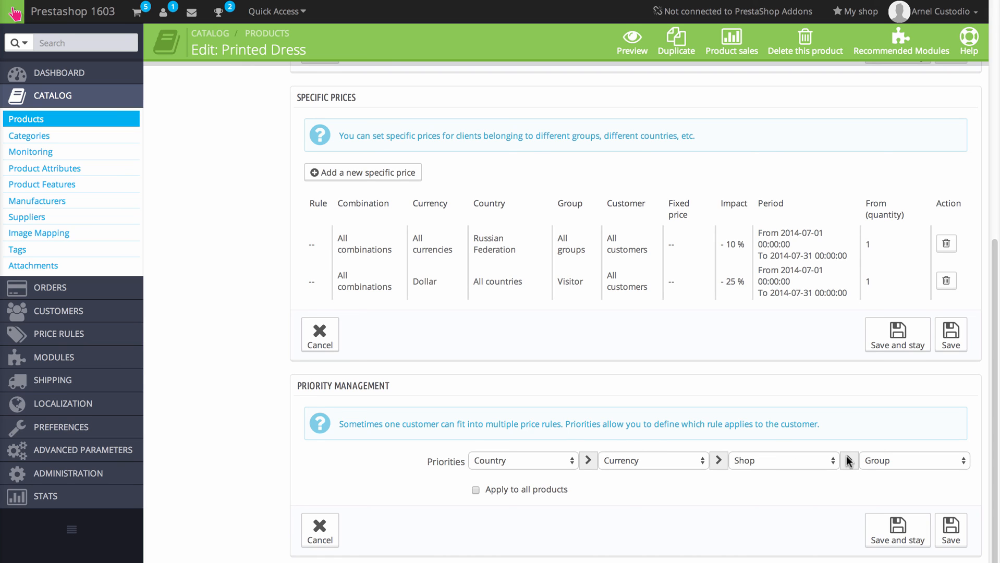
pyautogui.moveTo(889, 462)
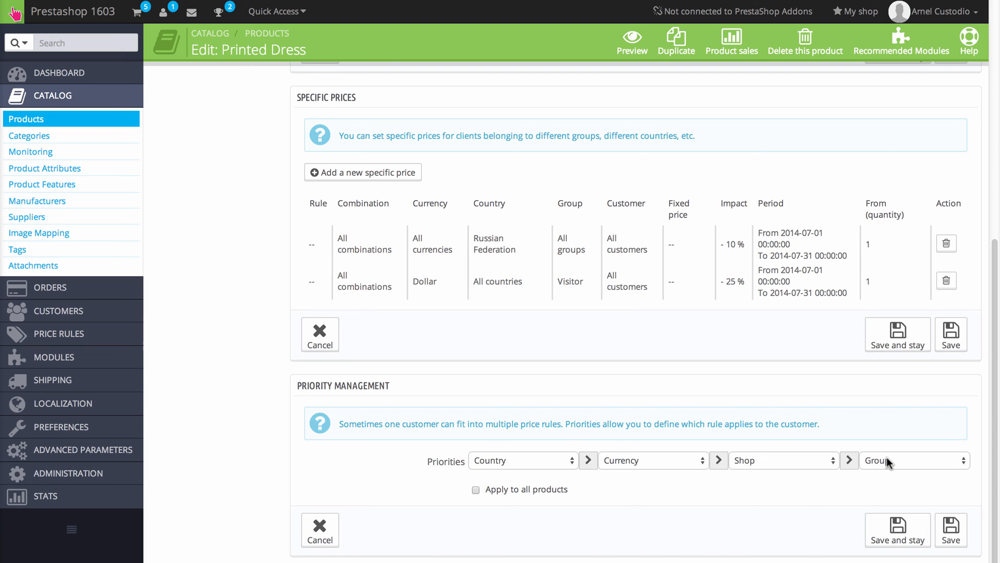
pyautogui.moveTo(532, 466)
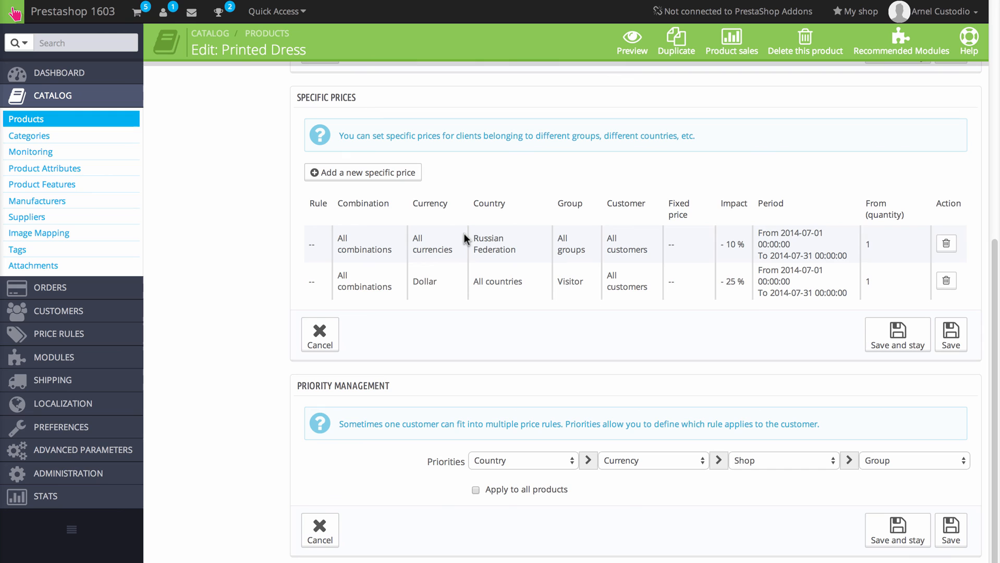
pyautogui.moveTo(479, 303)
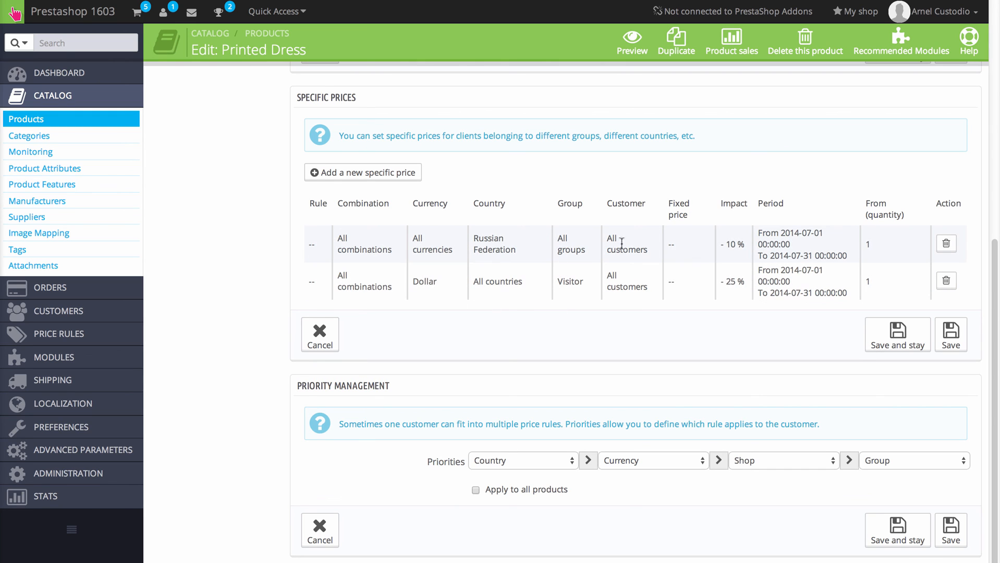
pyautogui.moveTo(735, 245)
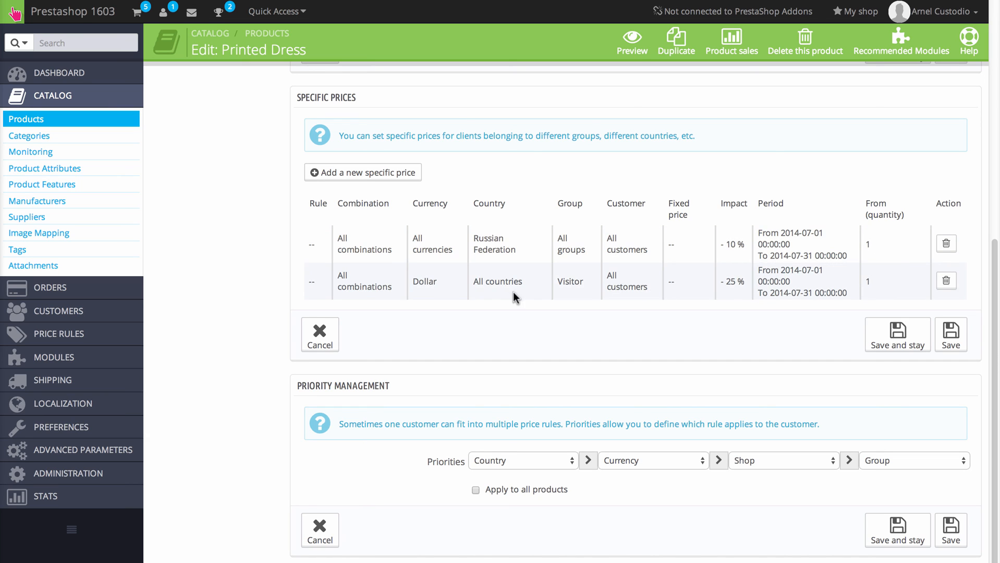
pyautogui.moveTo(423, 292)
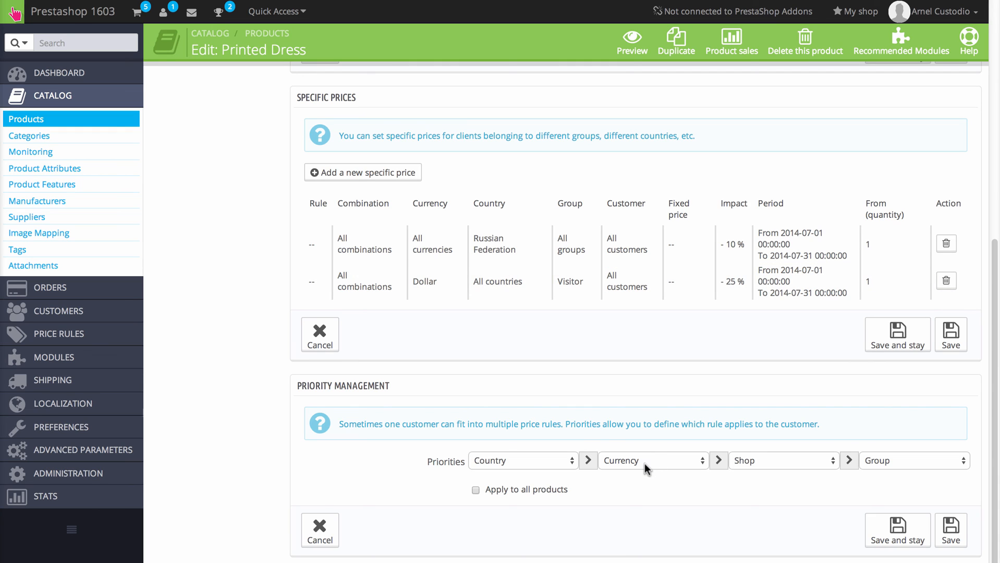
pyautogui.moveTo(669, 463)
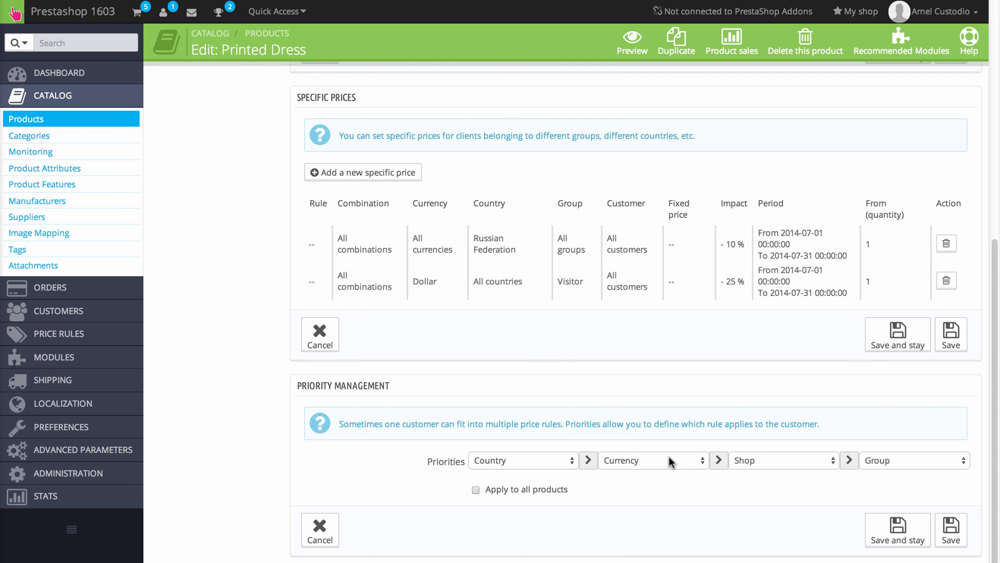
pyautogui.moveTo(620, 394)
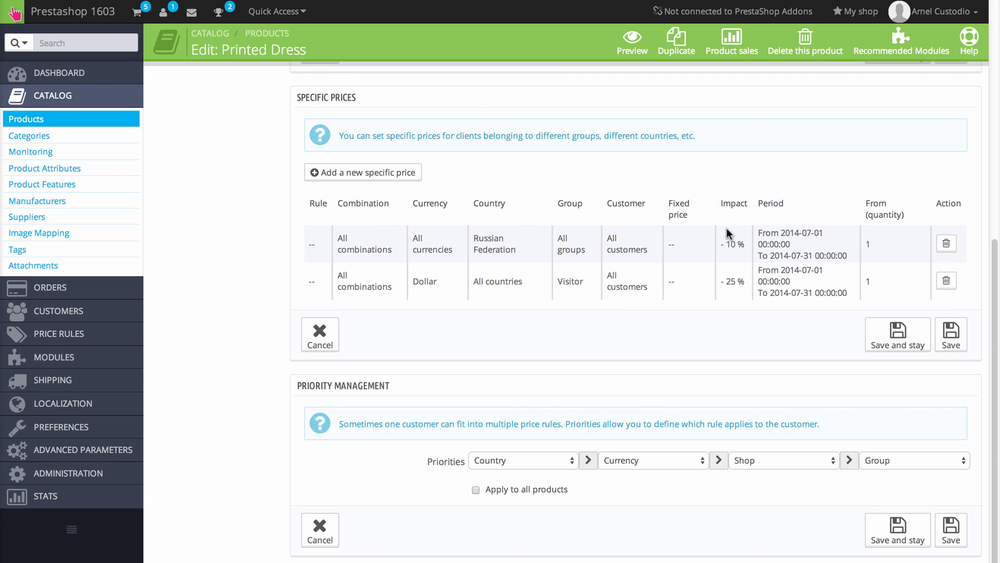
pyautogui.moveTo(740, 257)
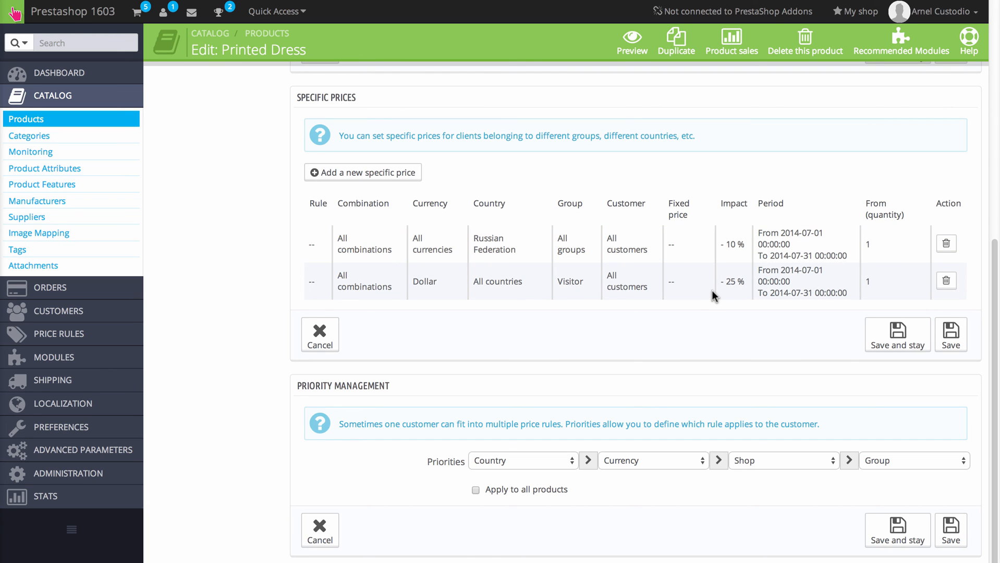
pyautogui.moveTo(705, 276)
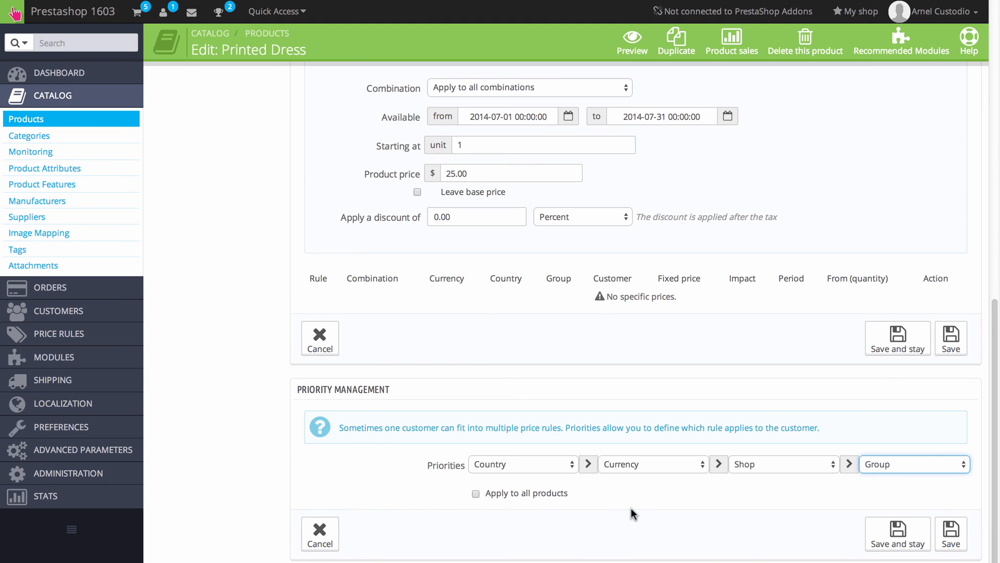
pyautogui.moveTo(697, 485)
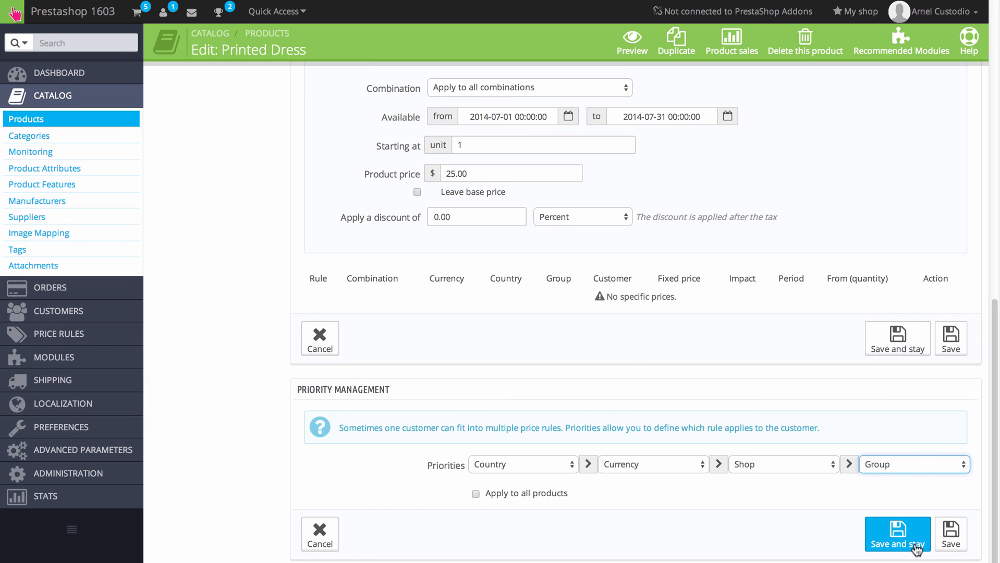
pyautogui.moveTo(711, 541)
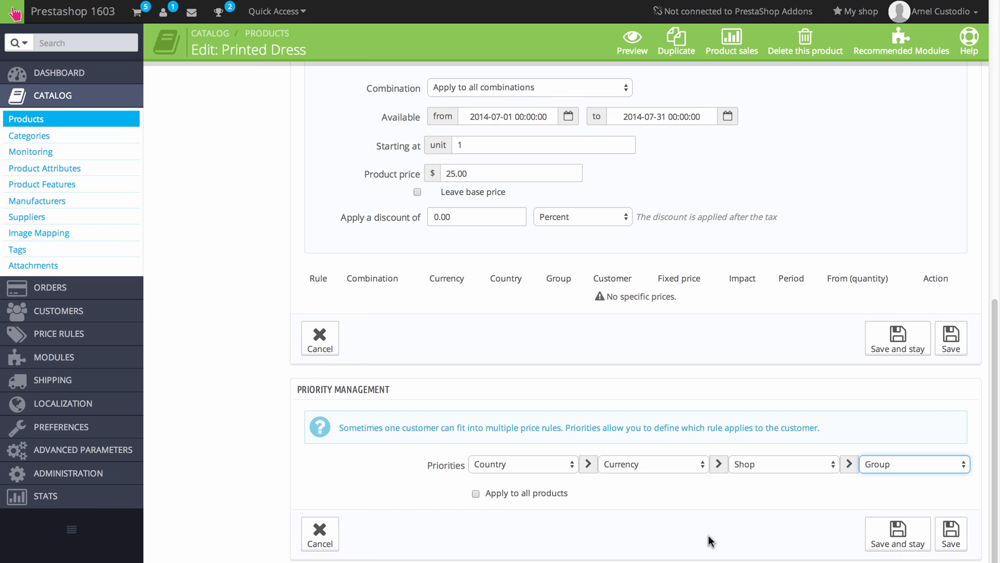
pyautogui.moveTo(712, 390)
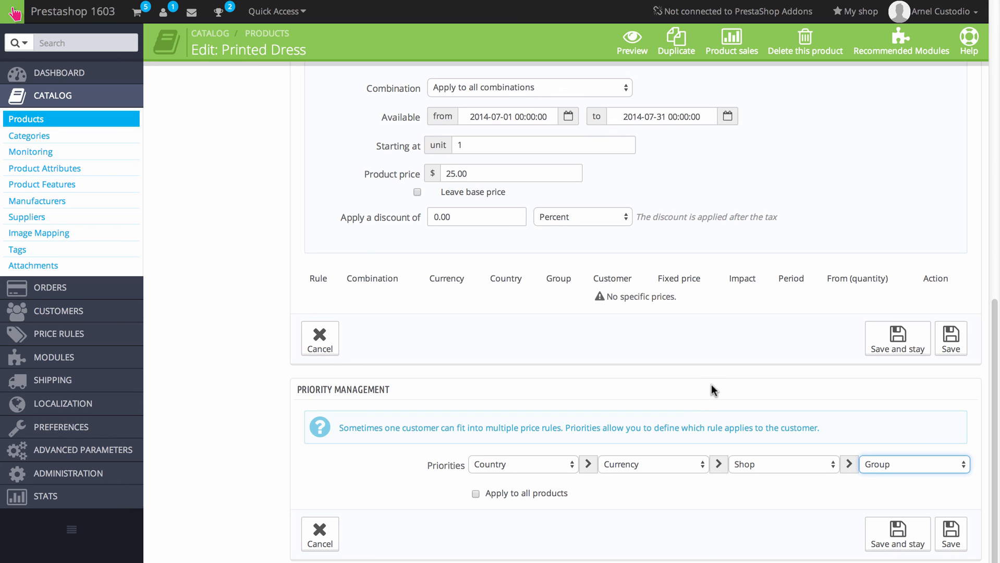